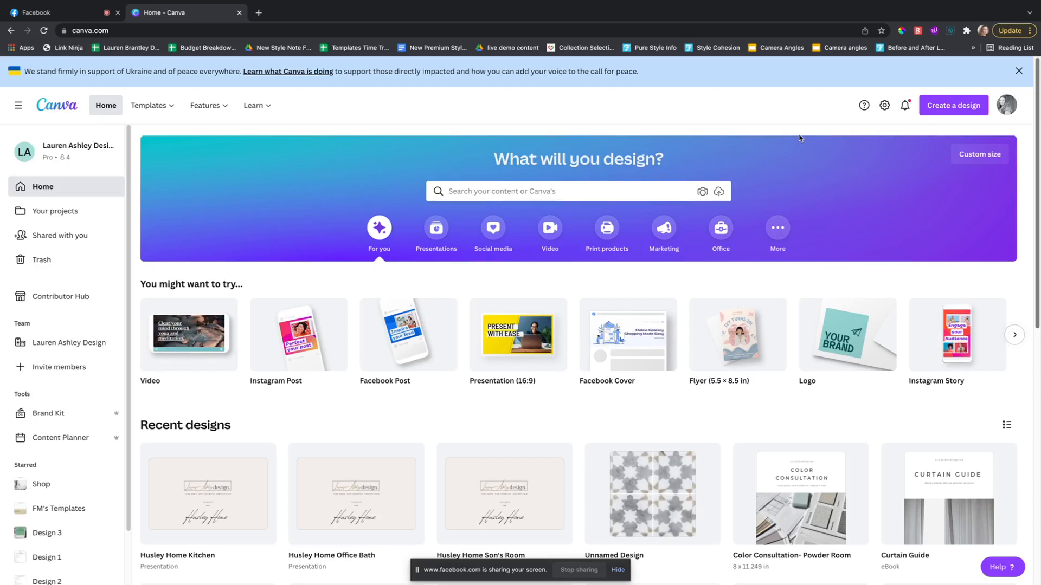
pyautogui.moveTo(879, 138)
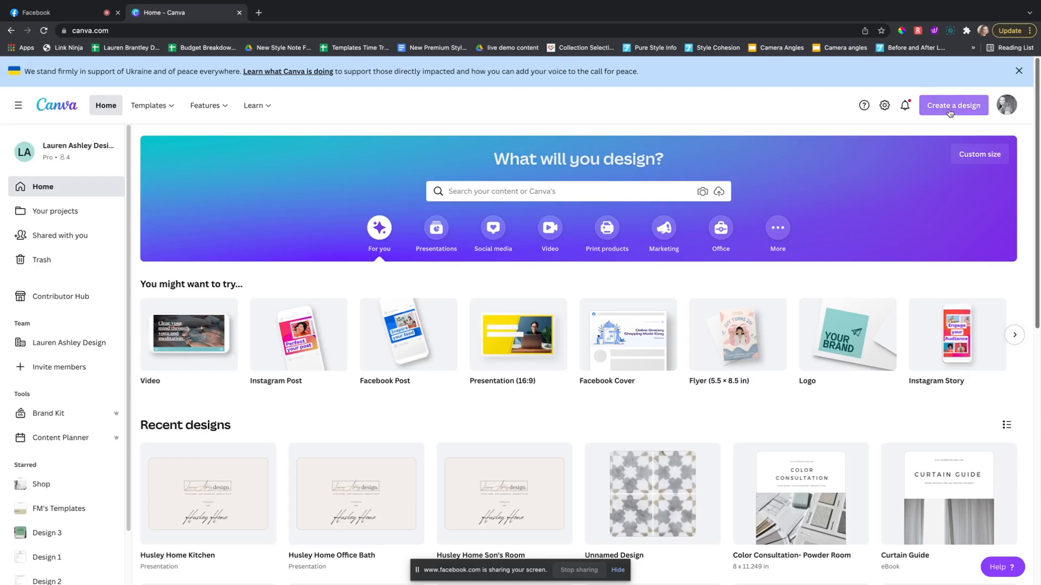
# Start a new 1080 × 1080 px Instagram Post design.
pyautogui.click(954, 105)
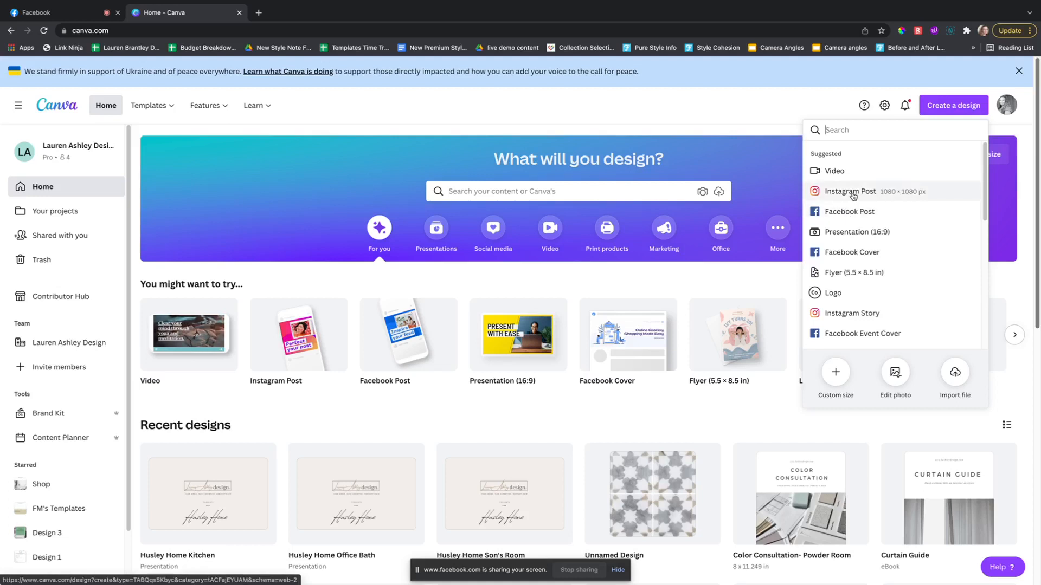
pyautogui.click(851, 192)
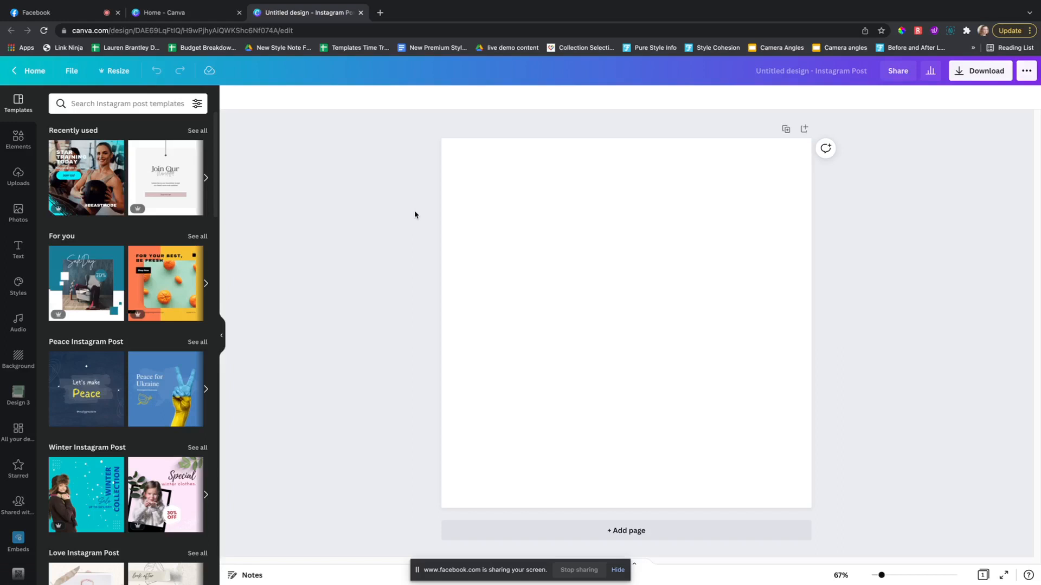
pyautogui.moveTo(99, 274)
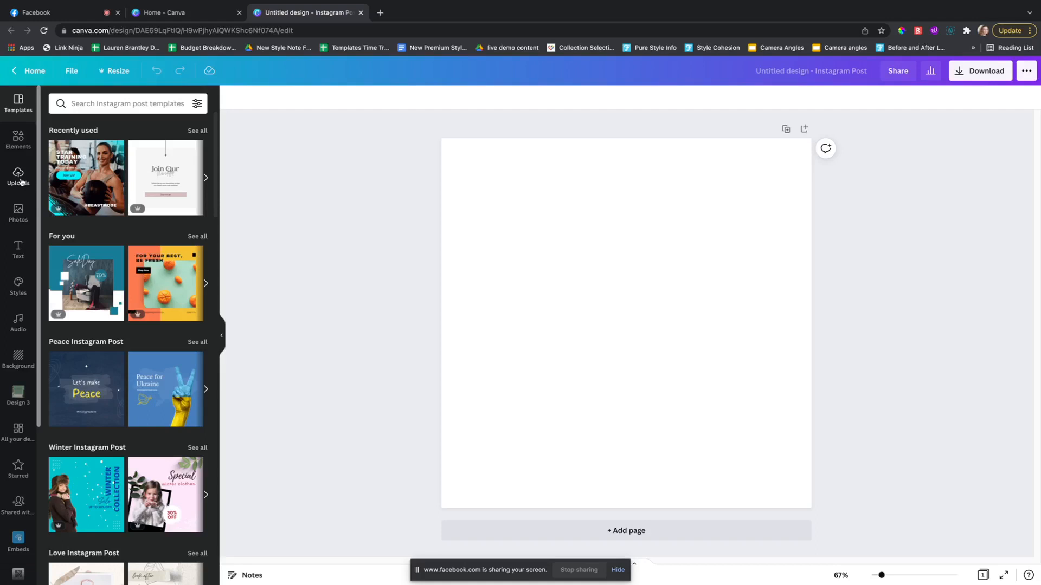
# Place the uploaded lakeside deck and chair photo on page 1.
pyautogui.click(18, 177)
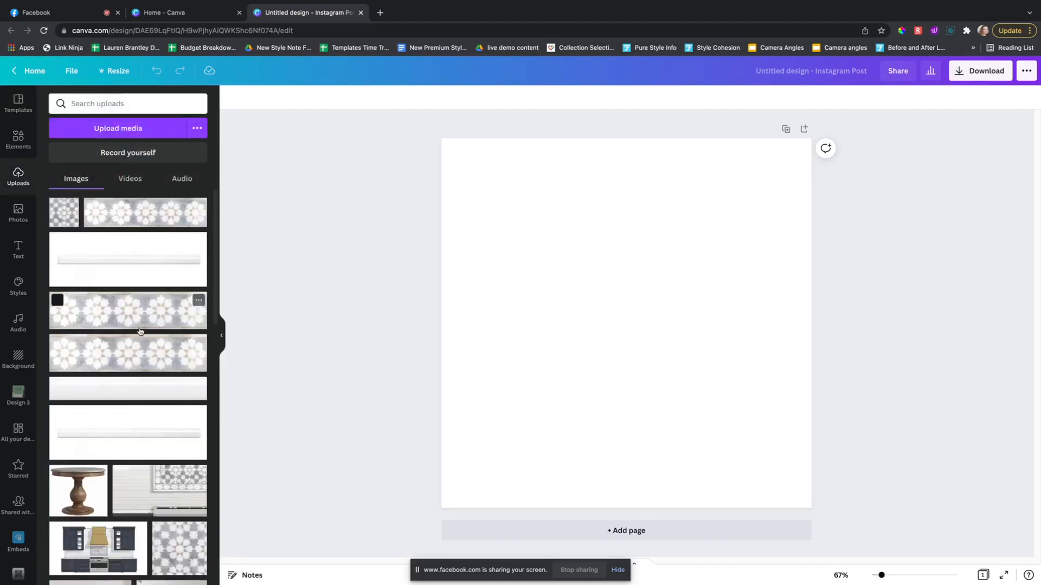
pyautogui.scroll(-3)
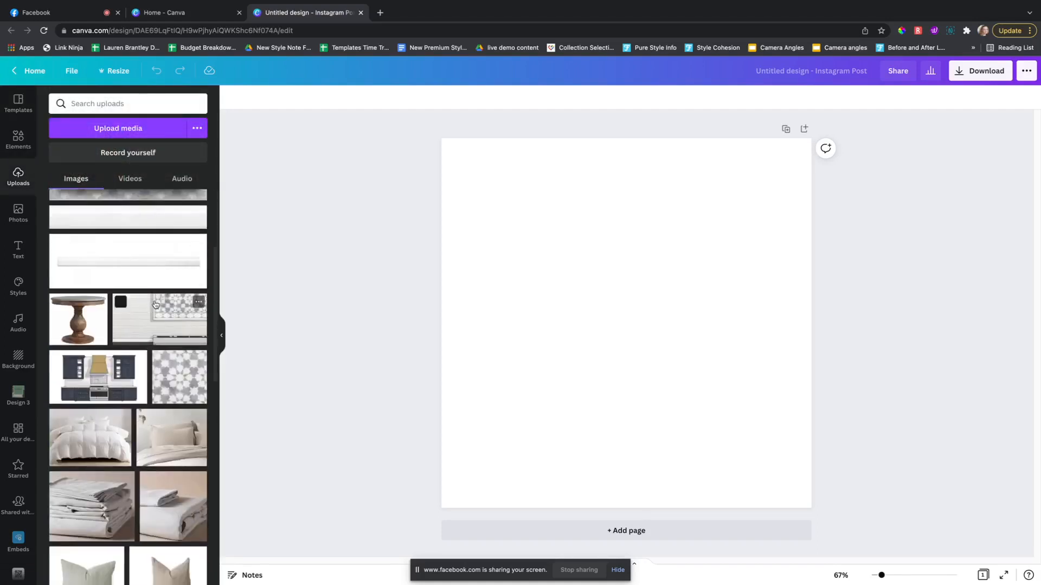
pyautogui.scroll(-3)
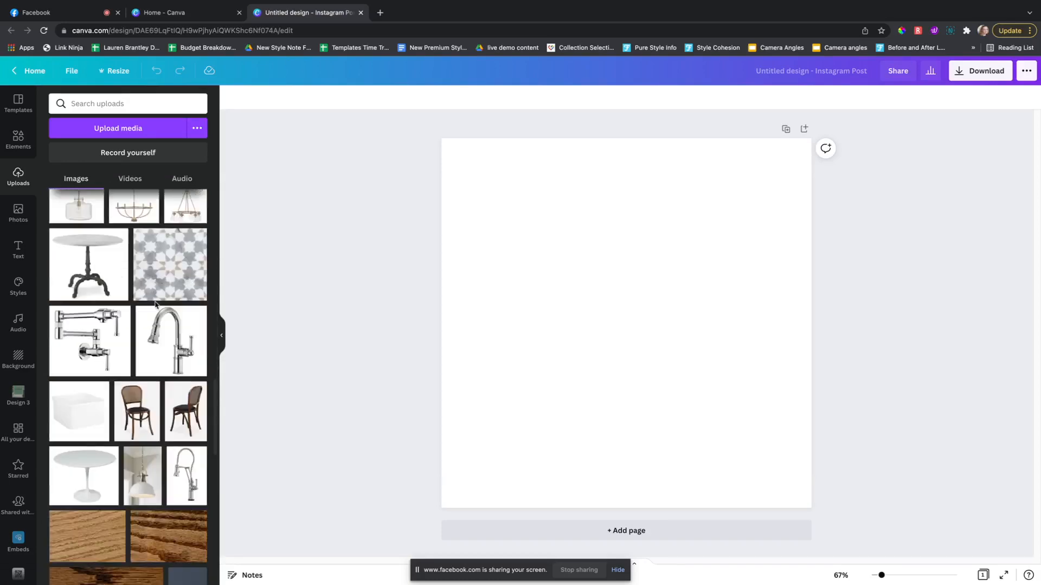
pyautogui.scroll(-3)
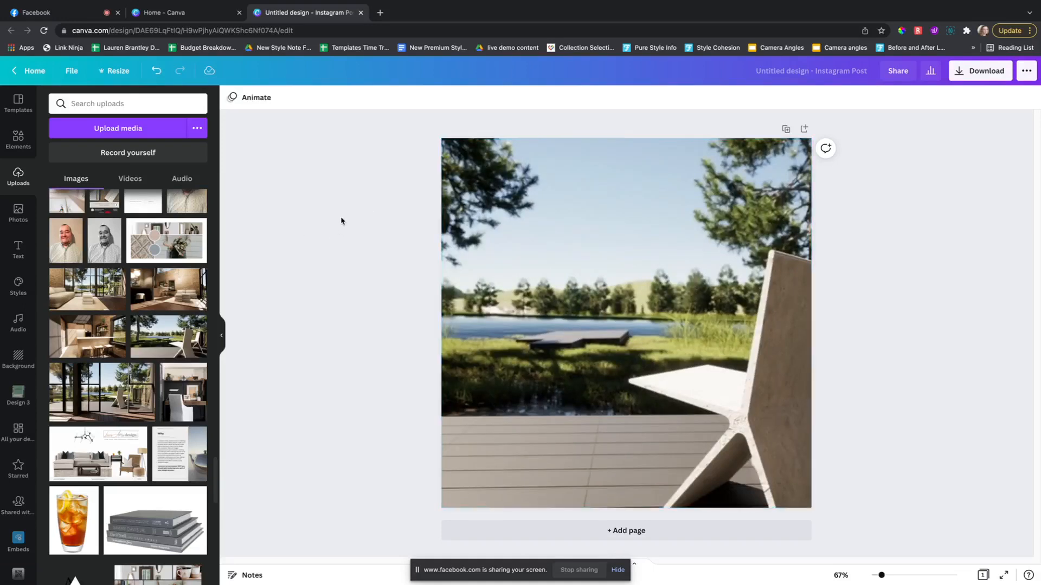
# Add pages 2 and 3 holding the window-view and living-room photos.
pyautogui.click(774, 222)
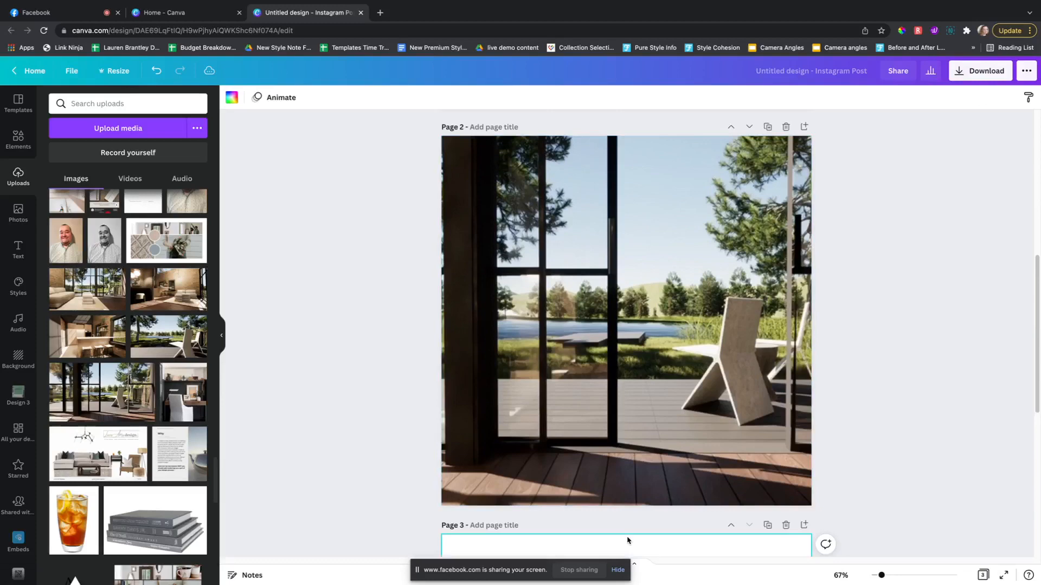
pyautogui.scroll(-3)
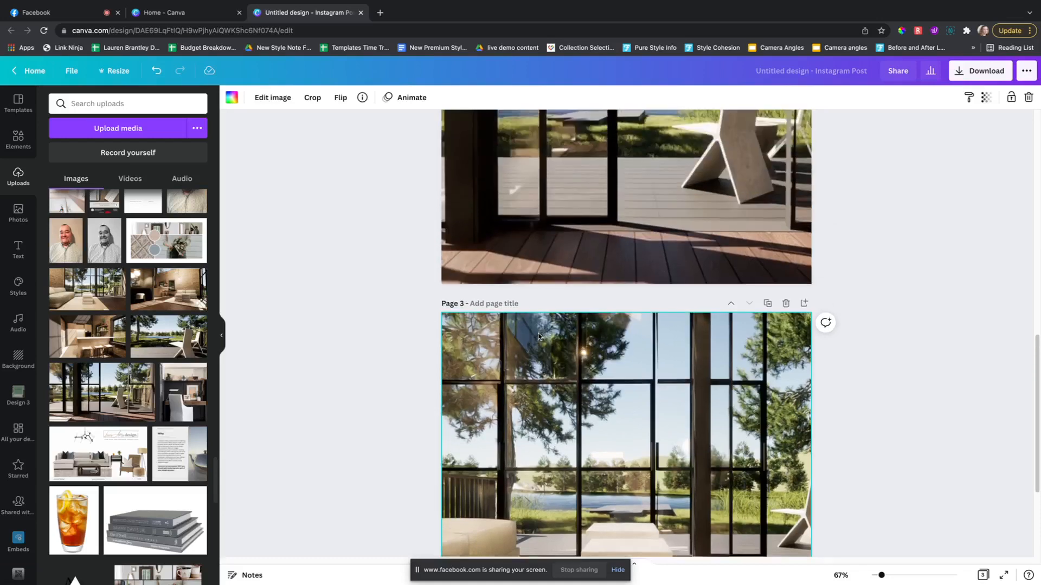
pyautogui.scroll(-3)
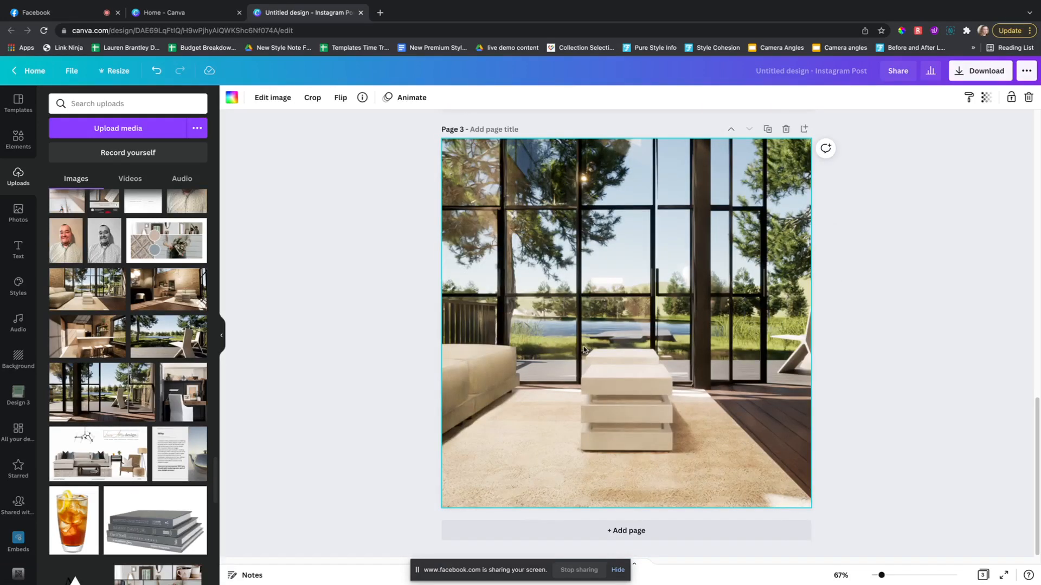
pyautogui.click(311, 98)
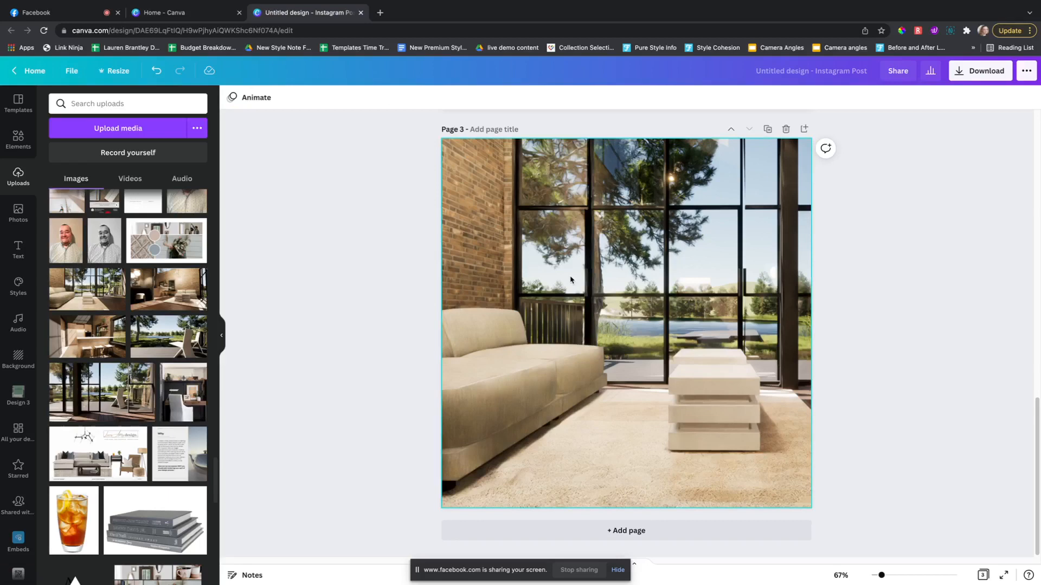
pyautogui.scroll(-3)
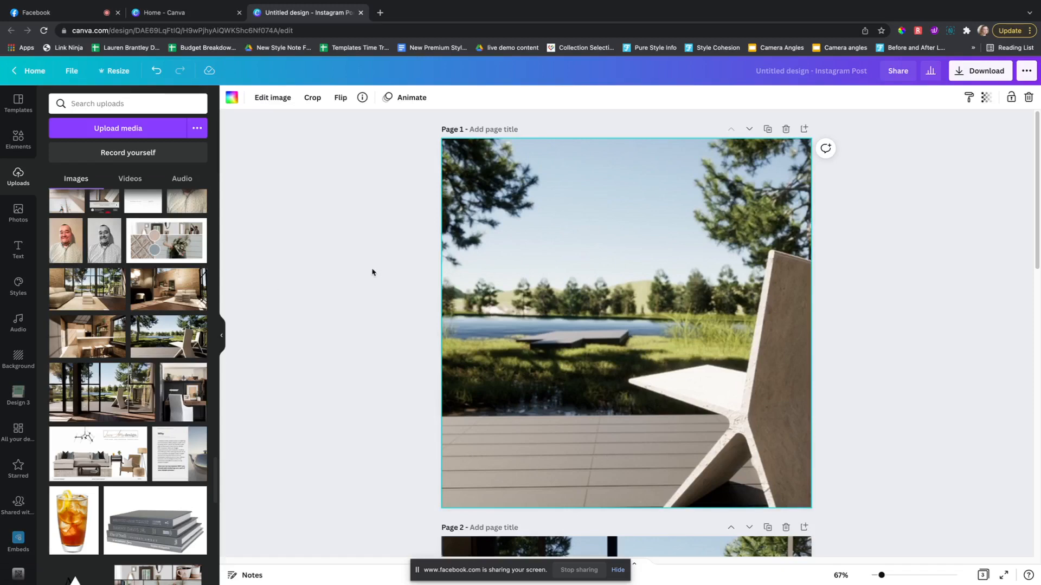
pyautogui.moveTo(520, 202)
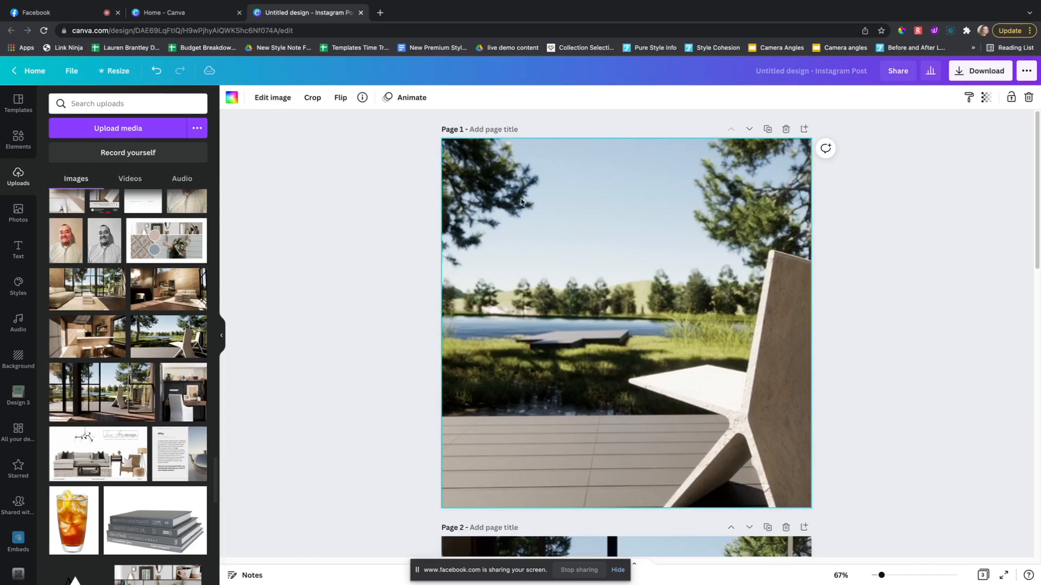
# Preview Photo Flow, Photo Zoom and Photo Rise on page 1, choosing Photo Rise.
pyautogui.click(410, 98)
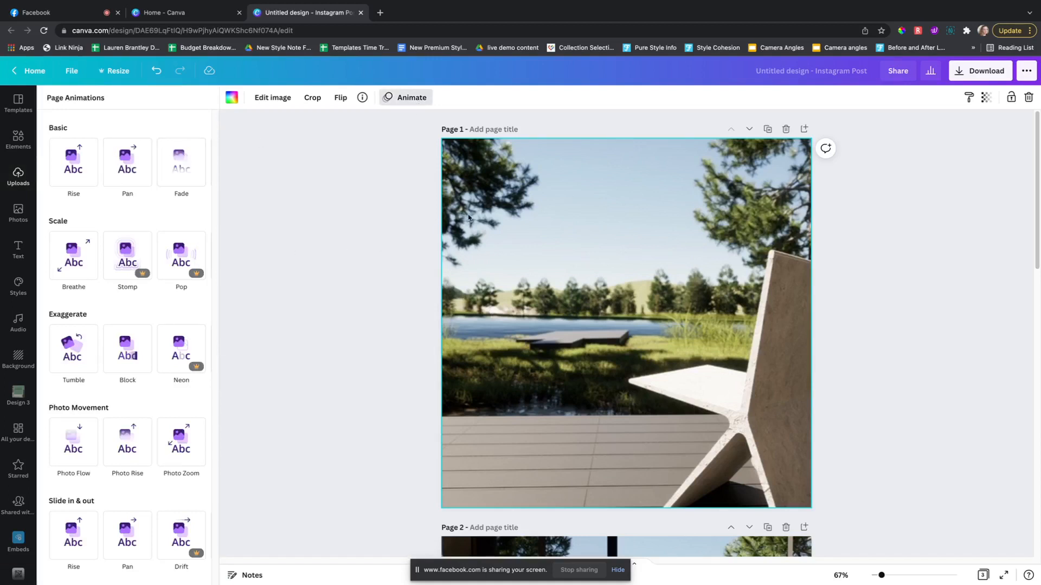
pyautogui.moveTo(128, 442)
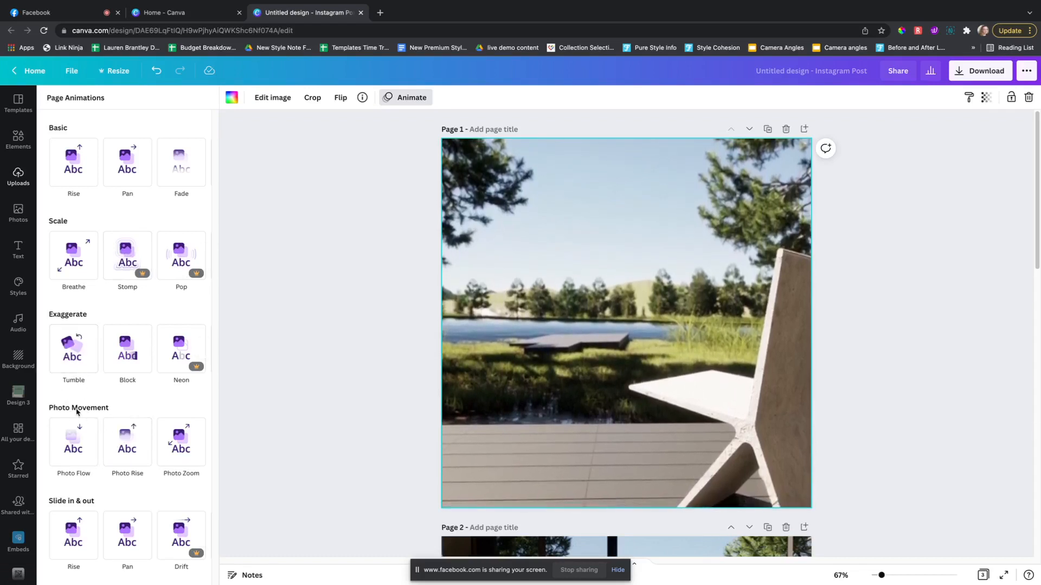
pyautogui.click(74, 442)
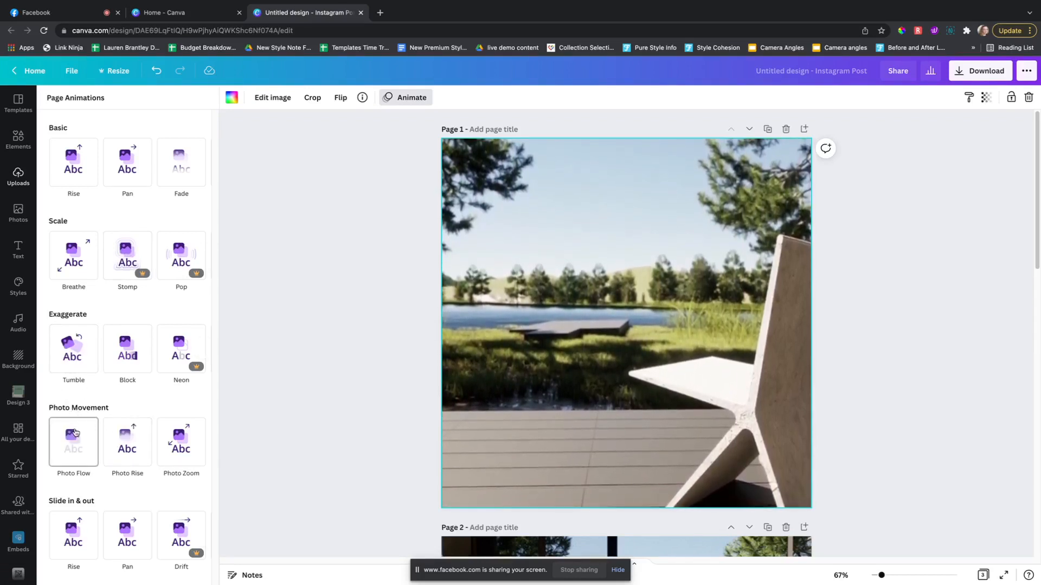
pyautogui.click(181, 442)
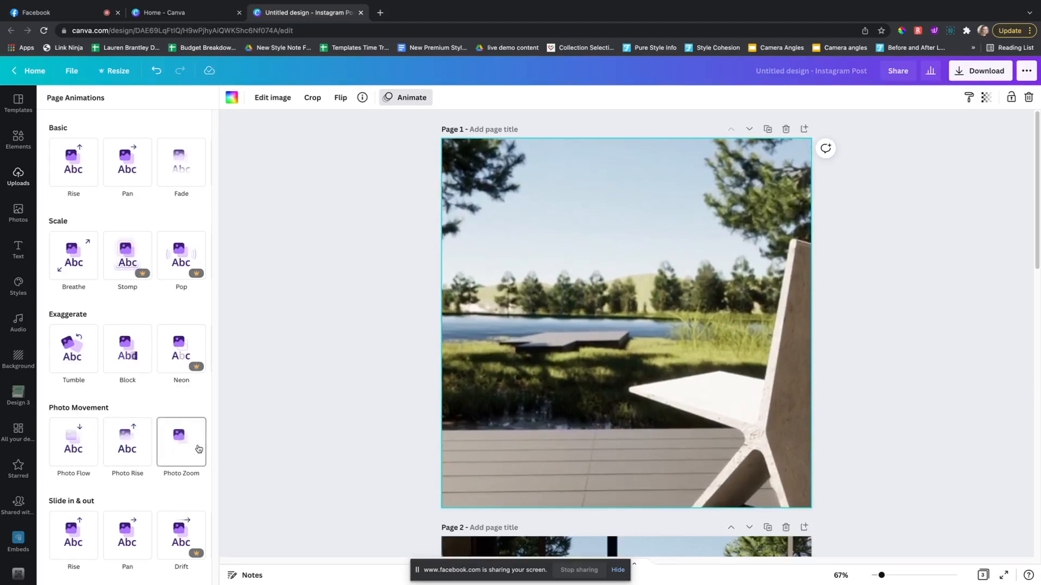
pyautogui.click(181, 442)
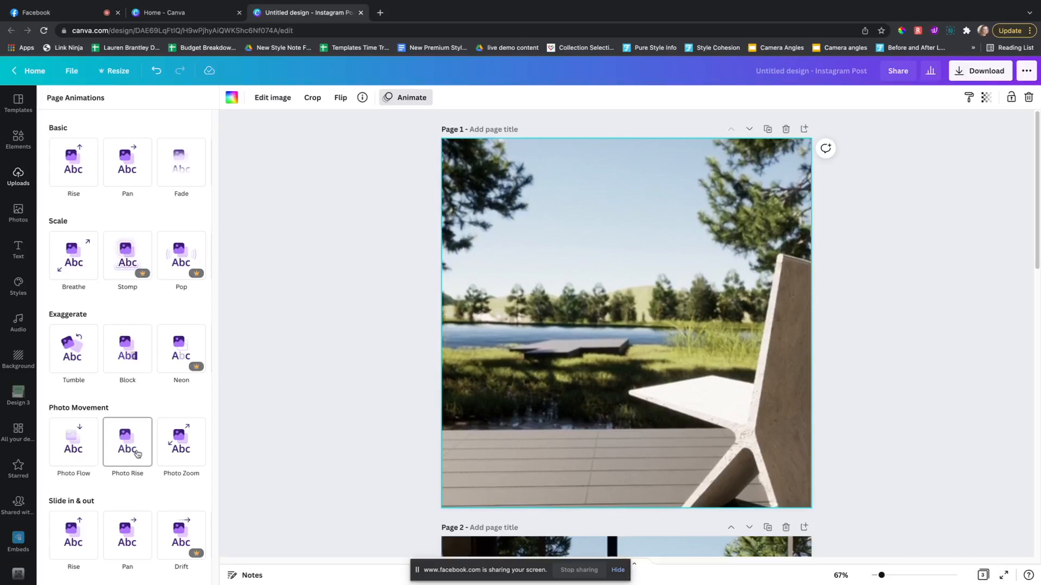
pyautogui.click(73, 442)
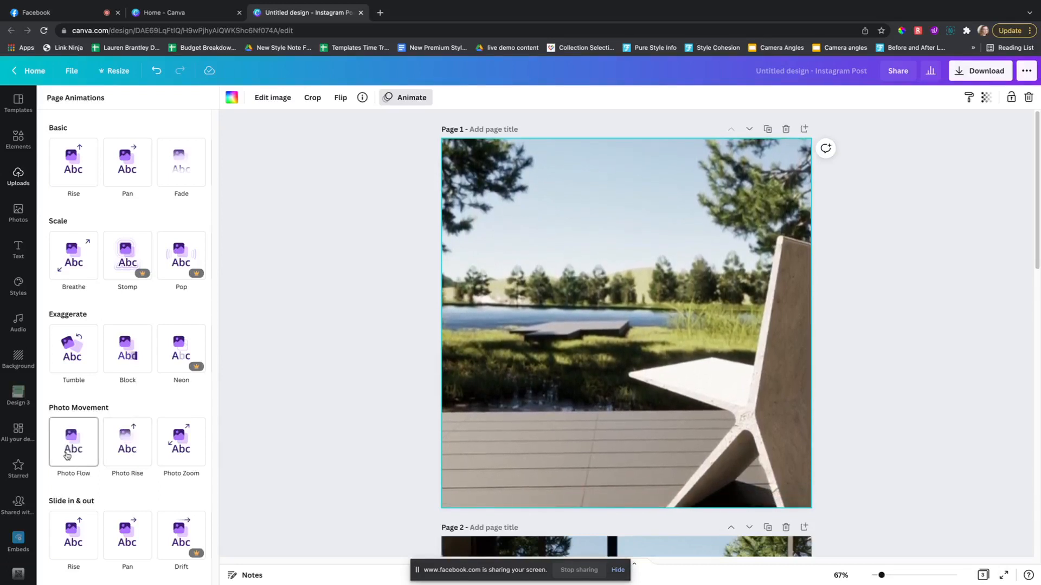
pyautogui.click(73, 441)
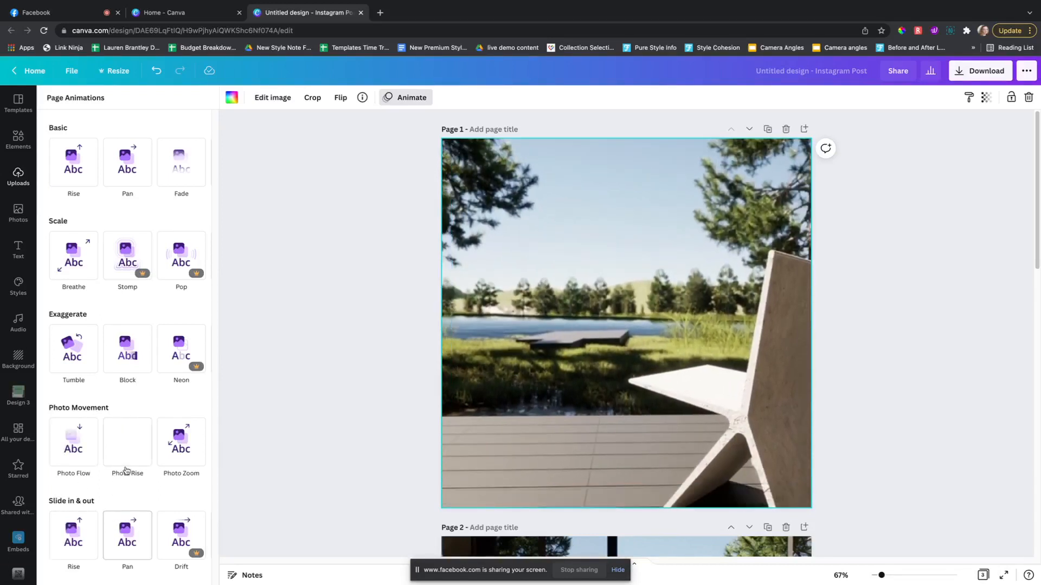
pyautogui.click(74, 441)
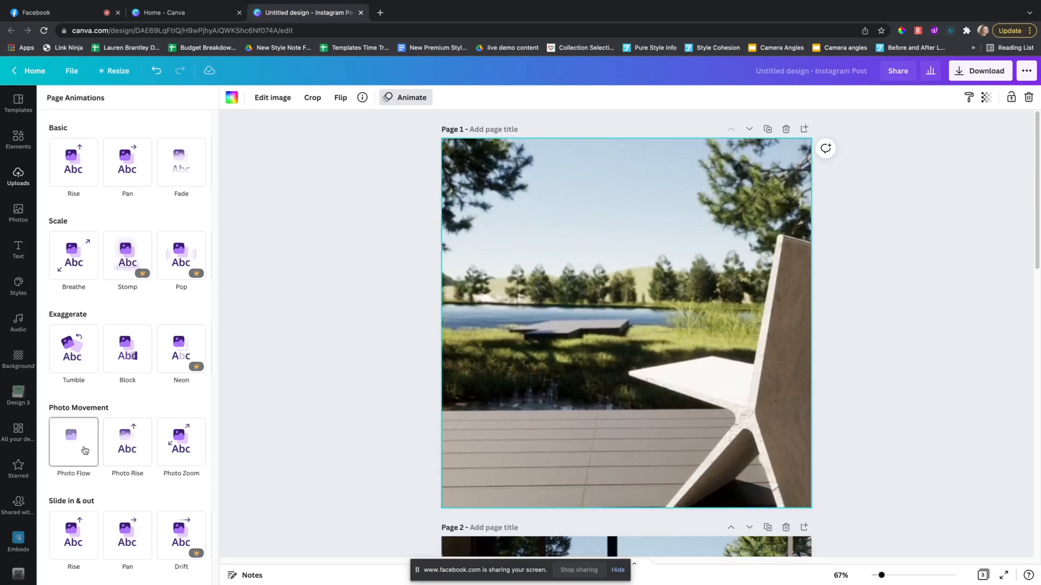
pyautogui.click(73, 442)
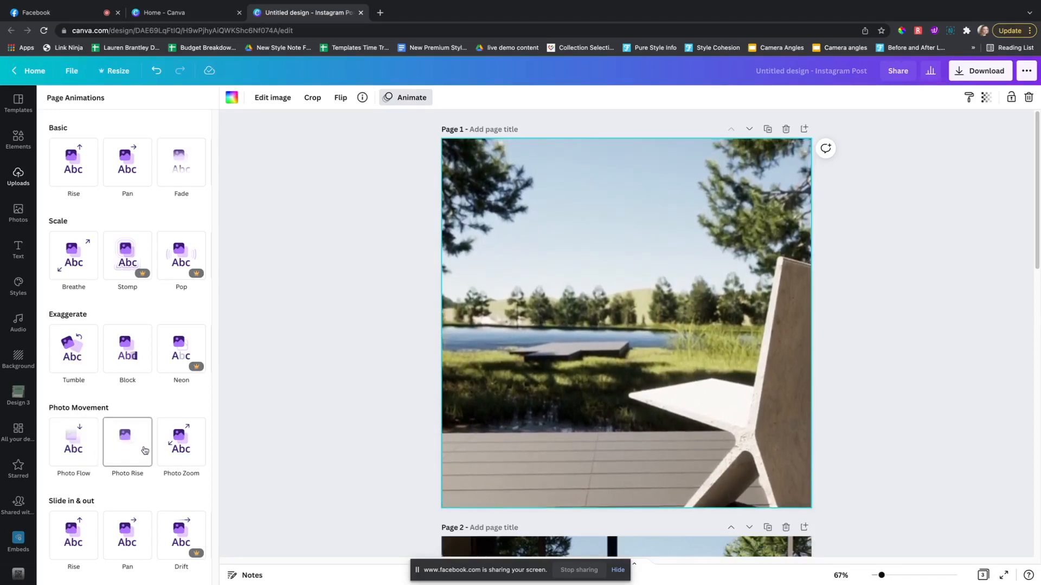
pyautogui.click(73, 442)
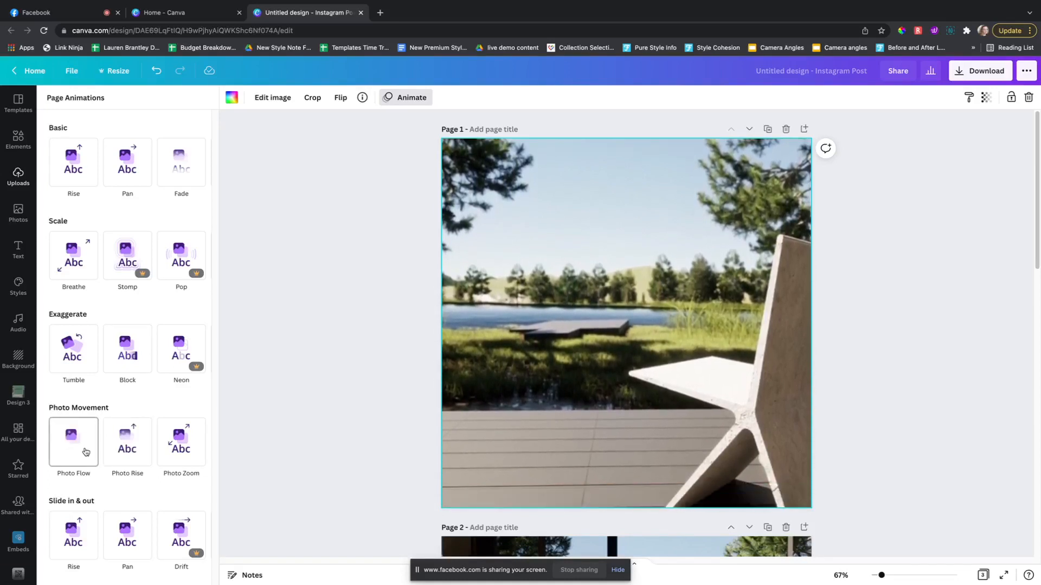
pyautogui.click(127, 442)
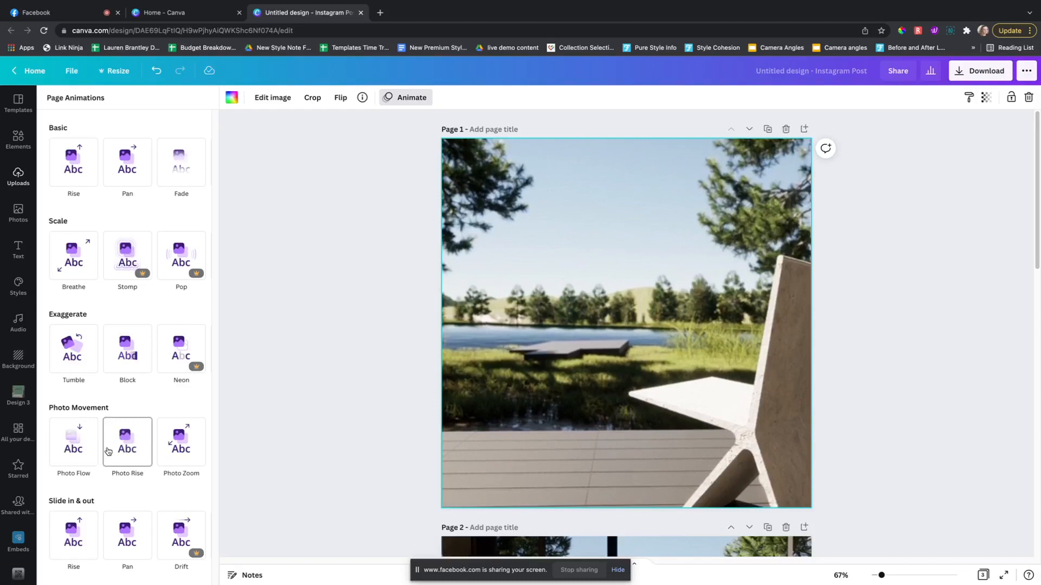
pyautogui.click(127, 442)
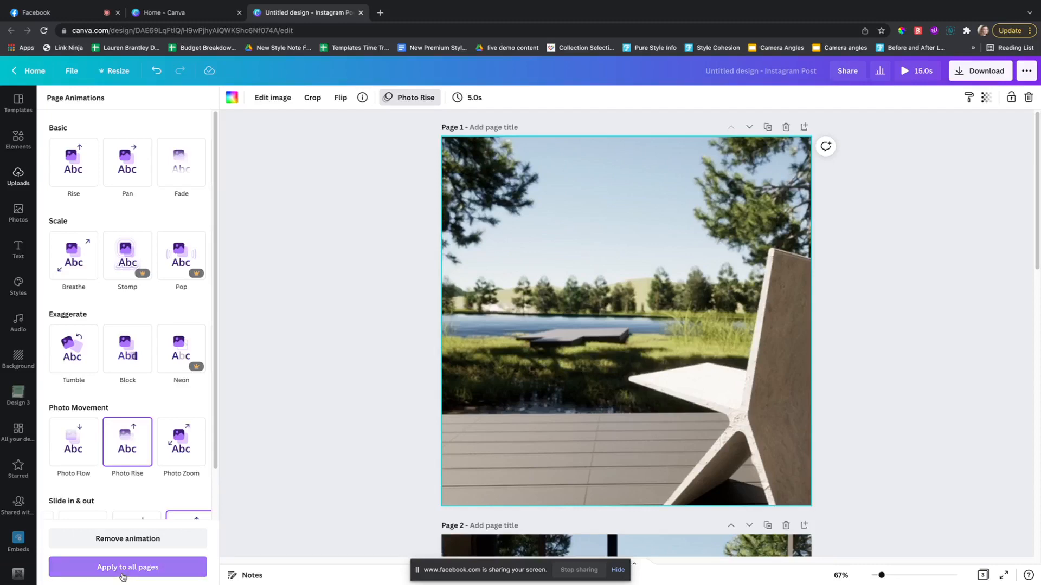
# Apply the Photo Rise animation to all three pages and close the panel.
pyautogui.click(127, 567)
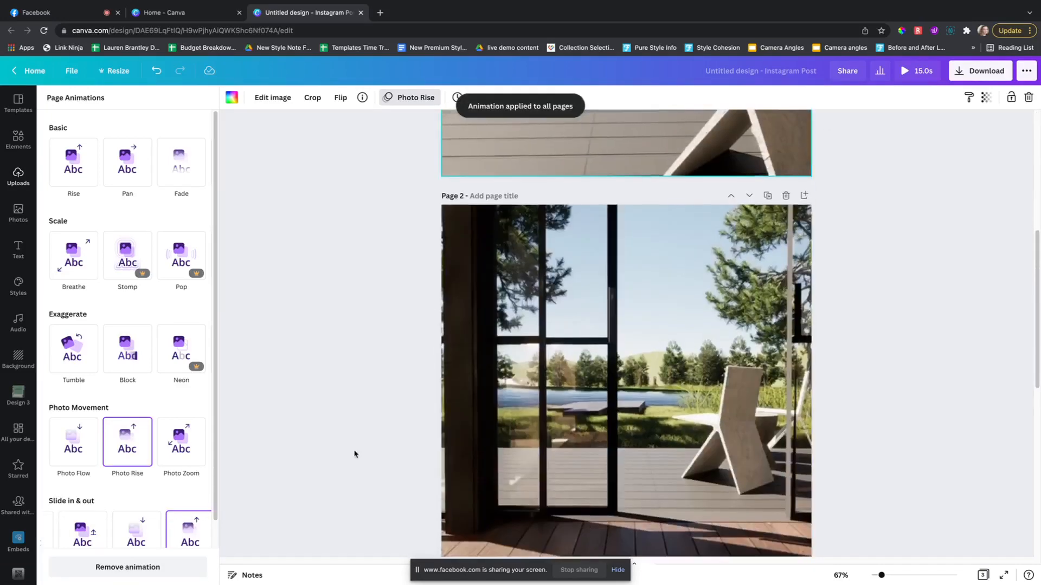
pyautogui.click(18, 176)
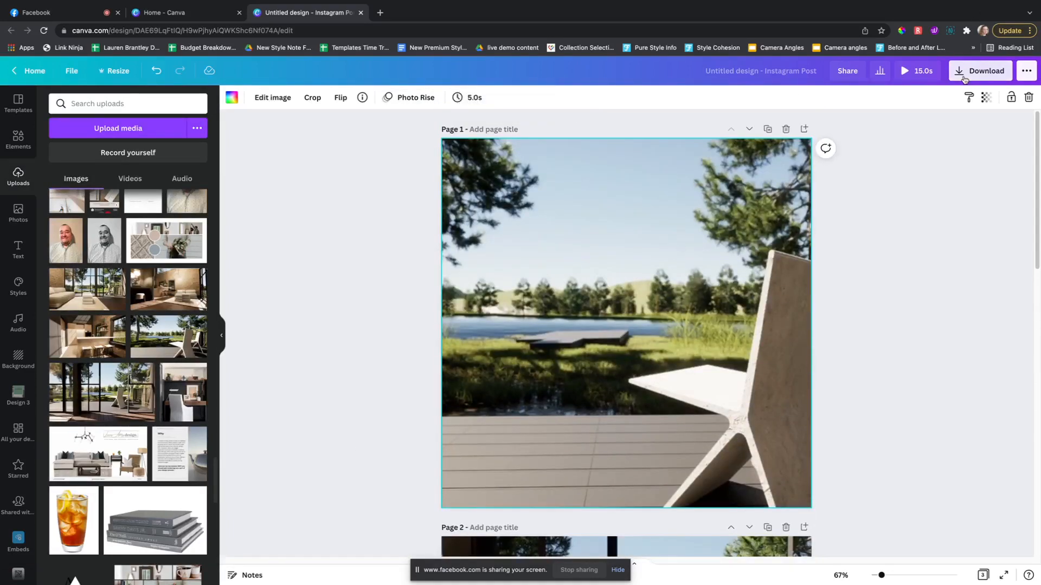
# Download only page 1 of the post as an MP4 video.
pyautogui.click(985, 71)
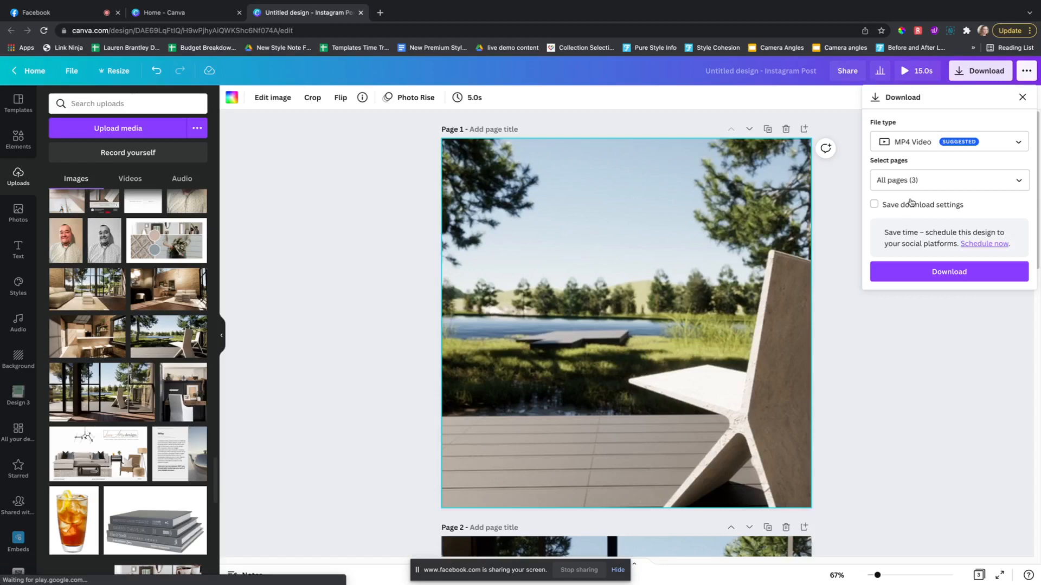
pyautogui.click(947, 180)
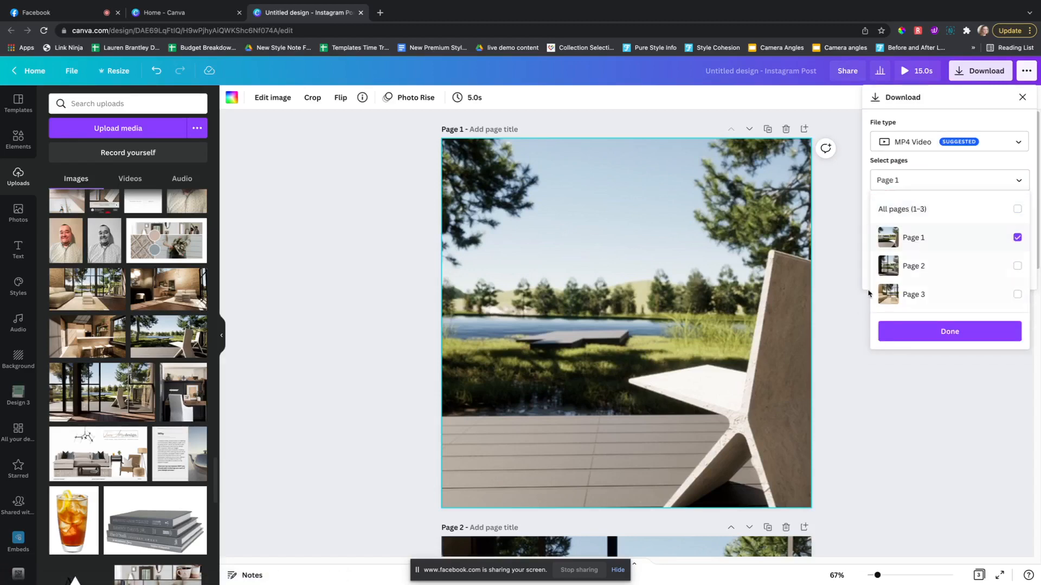
pyautogui.click(949, 180)
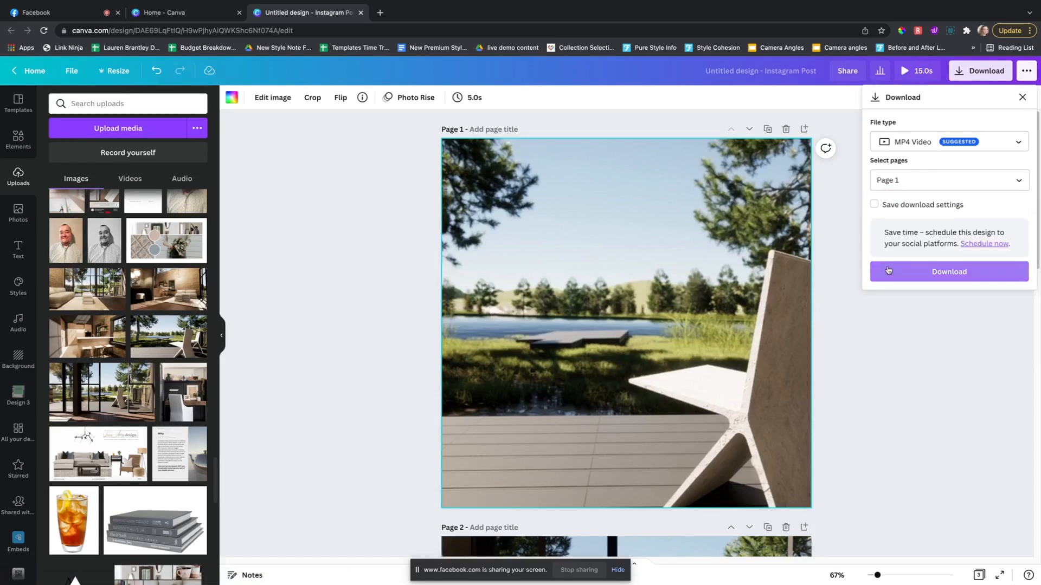
pyautogui.click(948, 272)
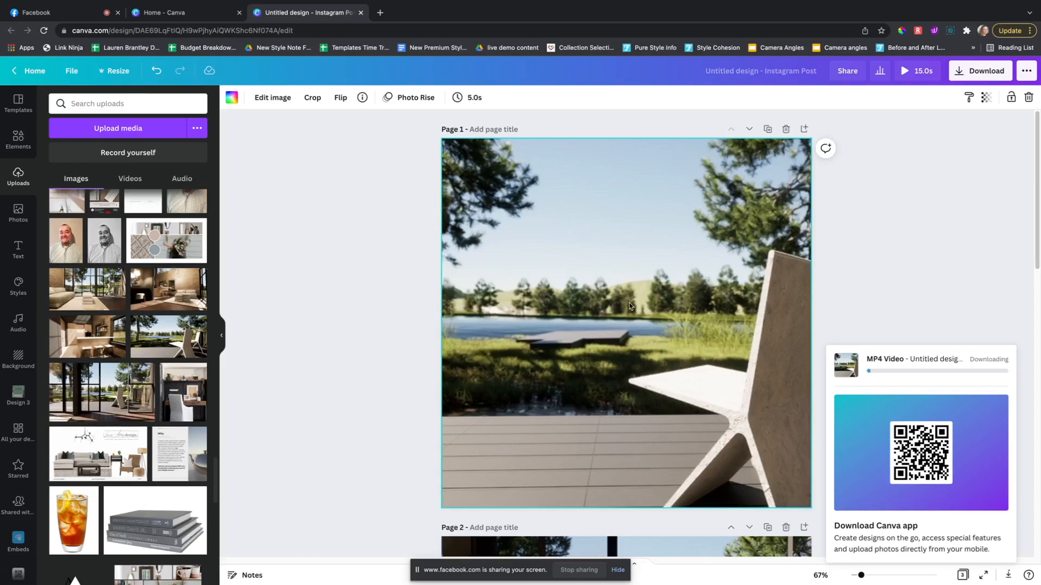
pyautogui.scroll(-3)
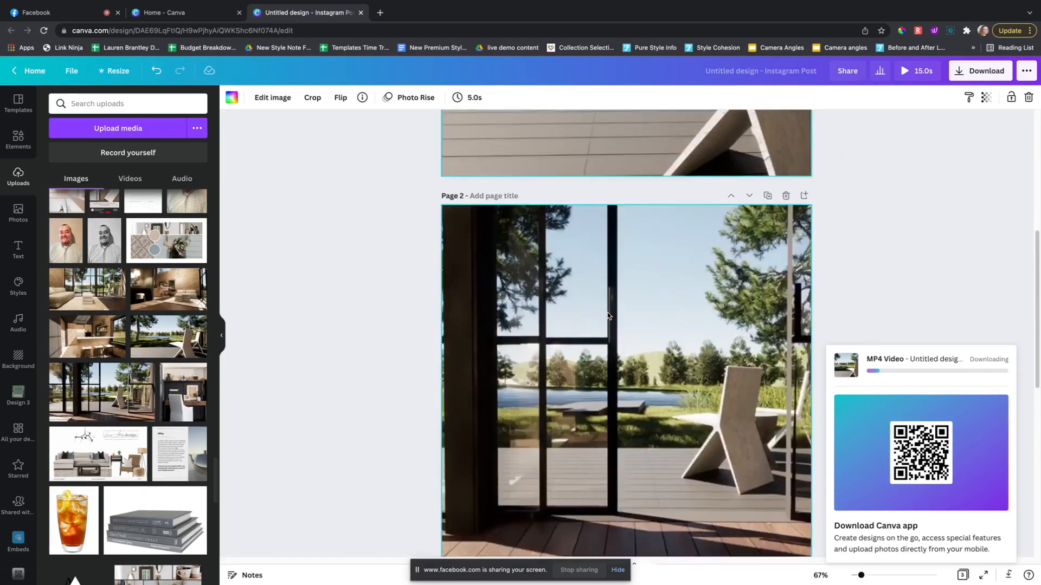
pyautogui.scroll(-3)
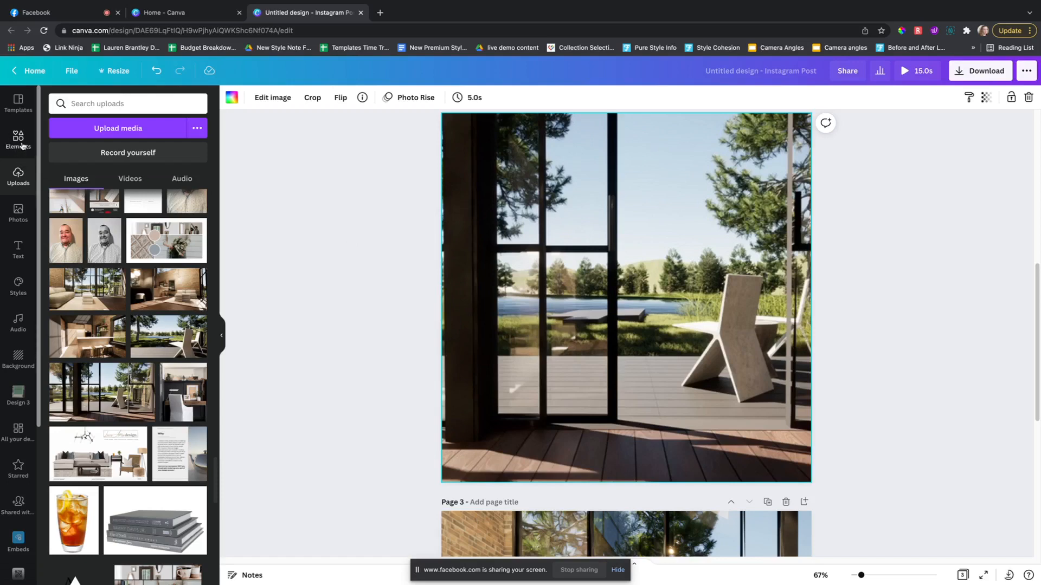
# Add a square from Elements and stretch it across the bottom of page 2.
pyautogui.click(18, 137)
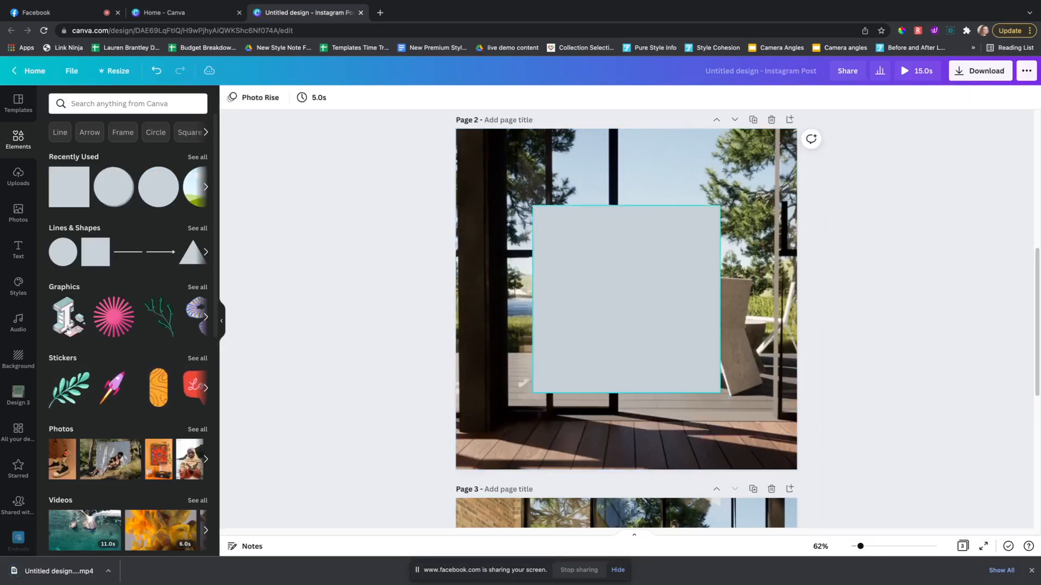
pyautogui.moveTo(625, 300); pyautogui.dragTo(549, 369)
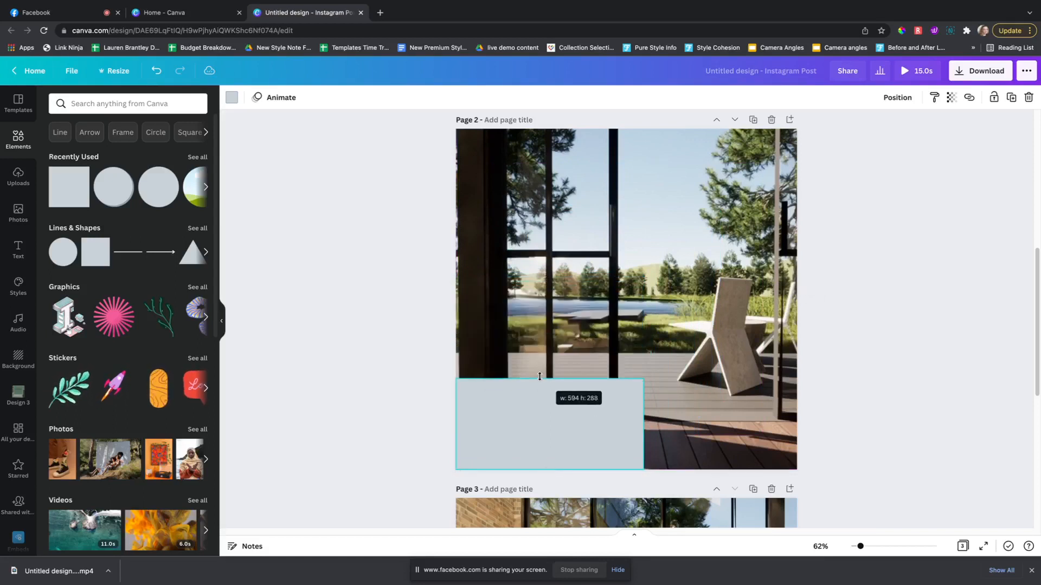
pyautogui.moveTo(643, 424); pyautogui.dragTo(806, 430)
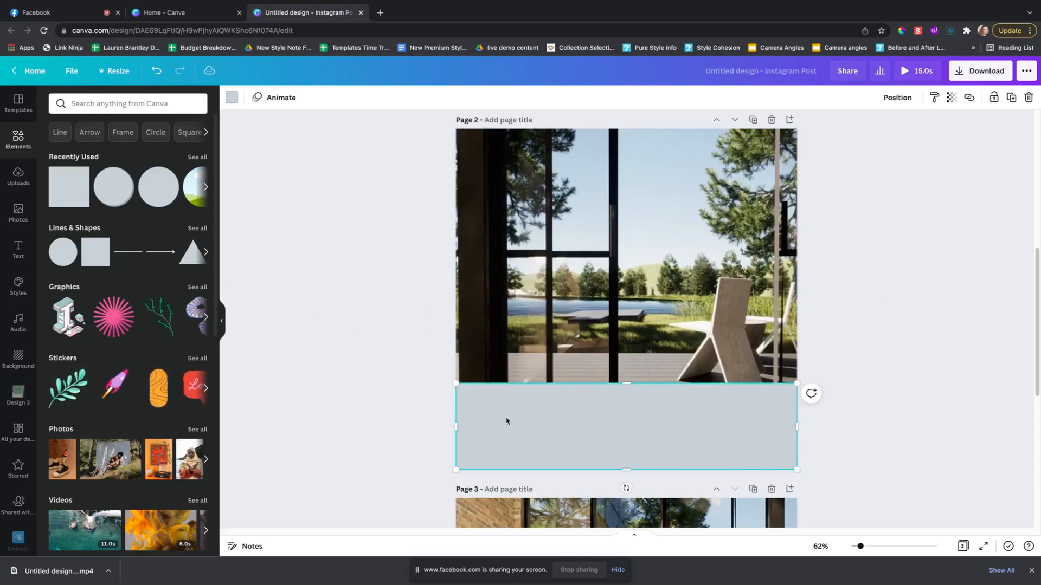
# Recolour the band a warm tan from the brand kit colours.
pyautogui.click(231, 97)
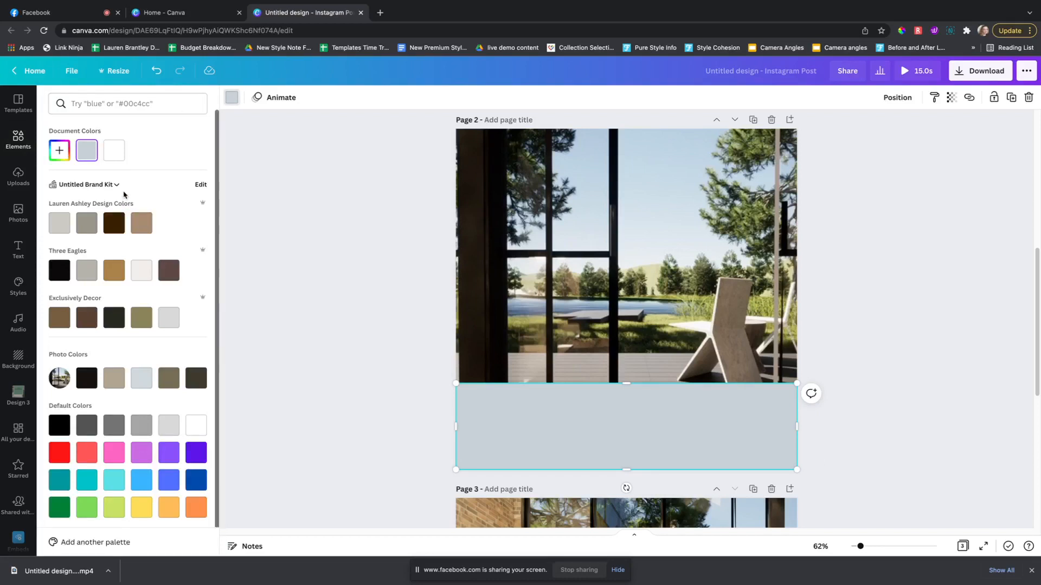
pyautogui.moveTo(37, 222)
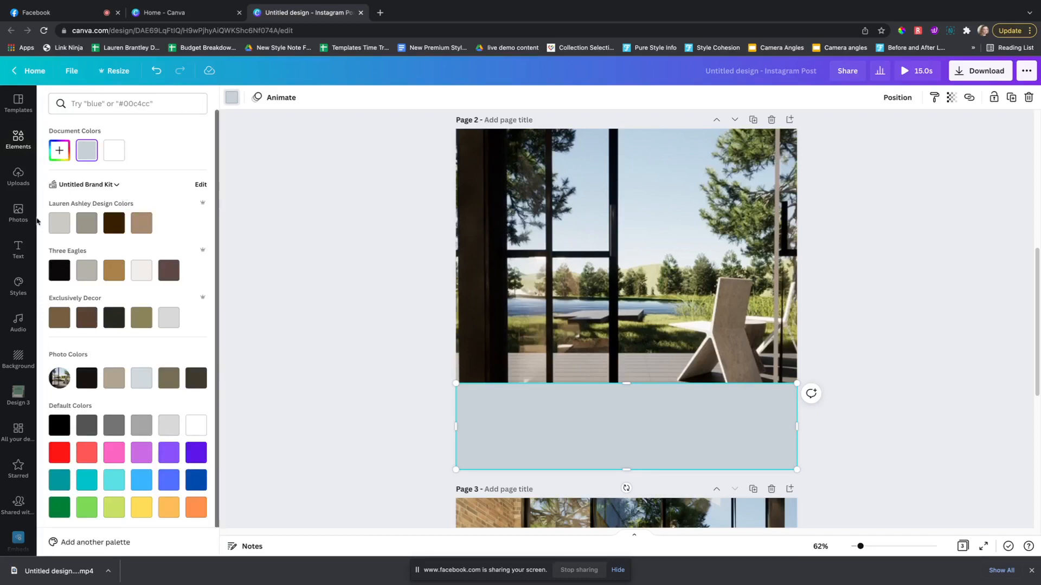
pyautogui.moveTo(58, 222)
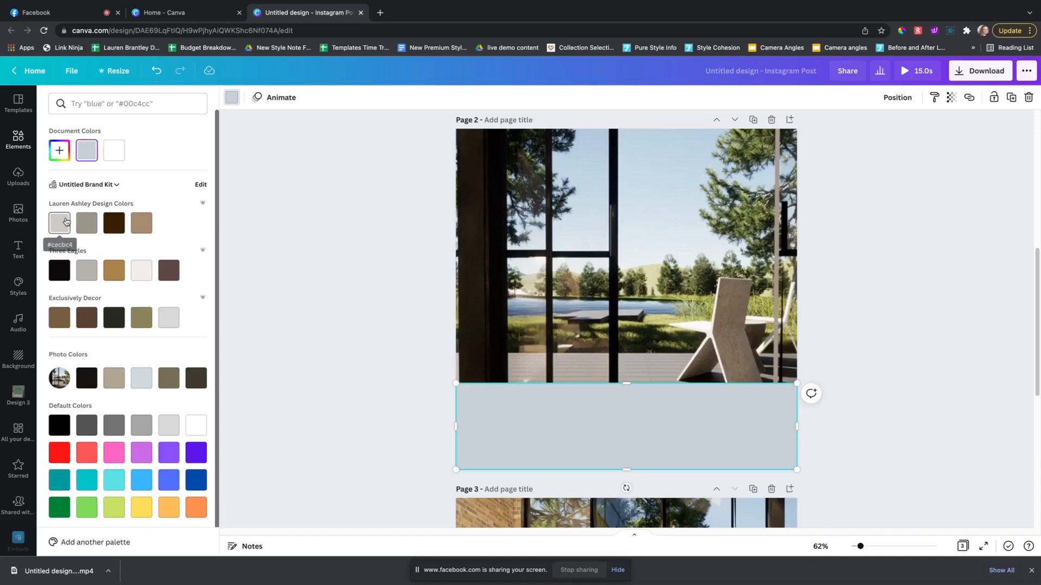
pyautogui.click(58, 222)
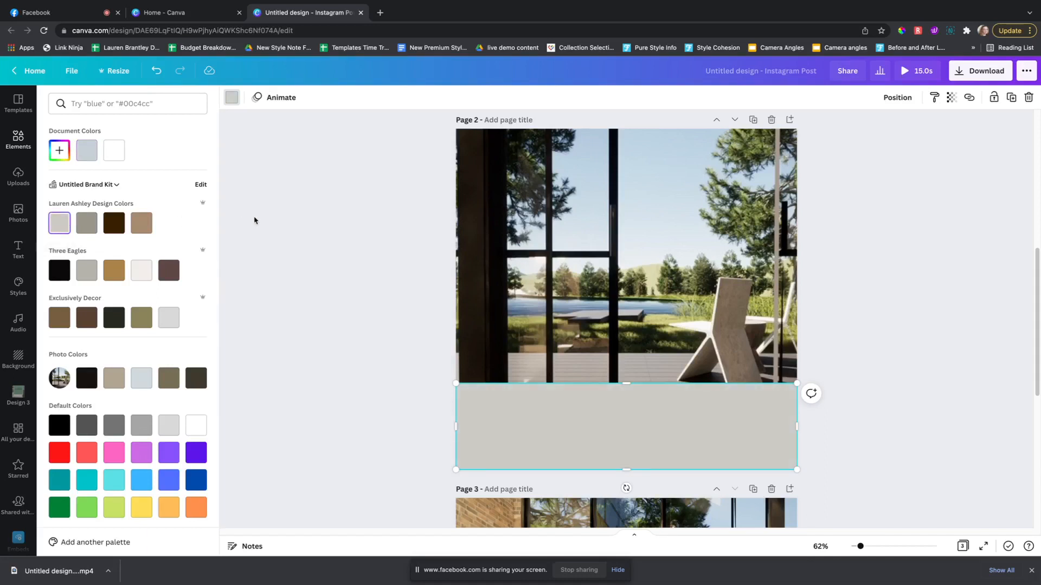
pyautogui.moveTo(87, 222)
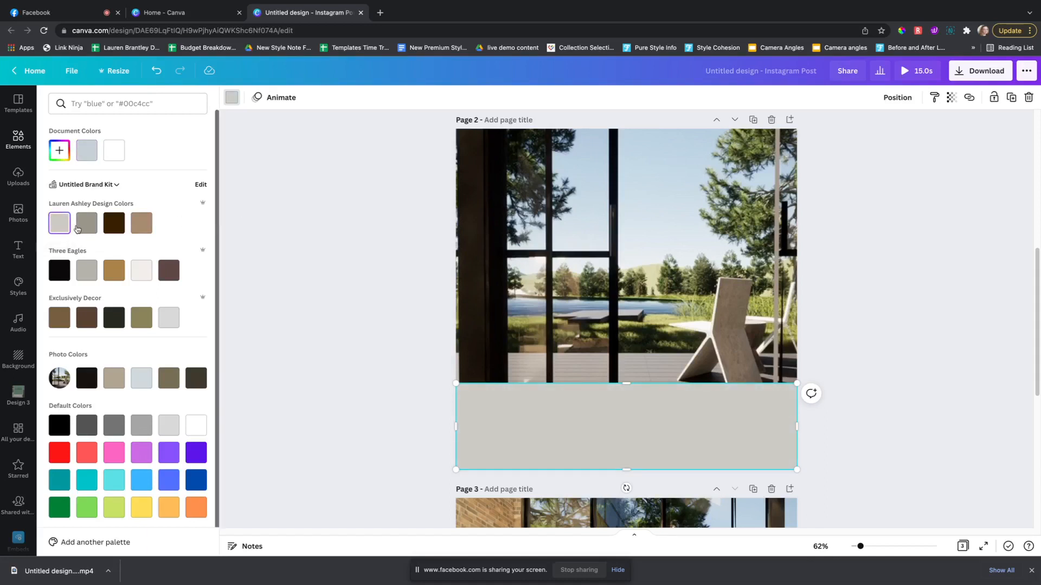
pyautogui.click(141, 223)
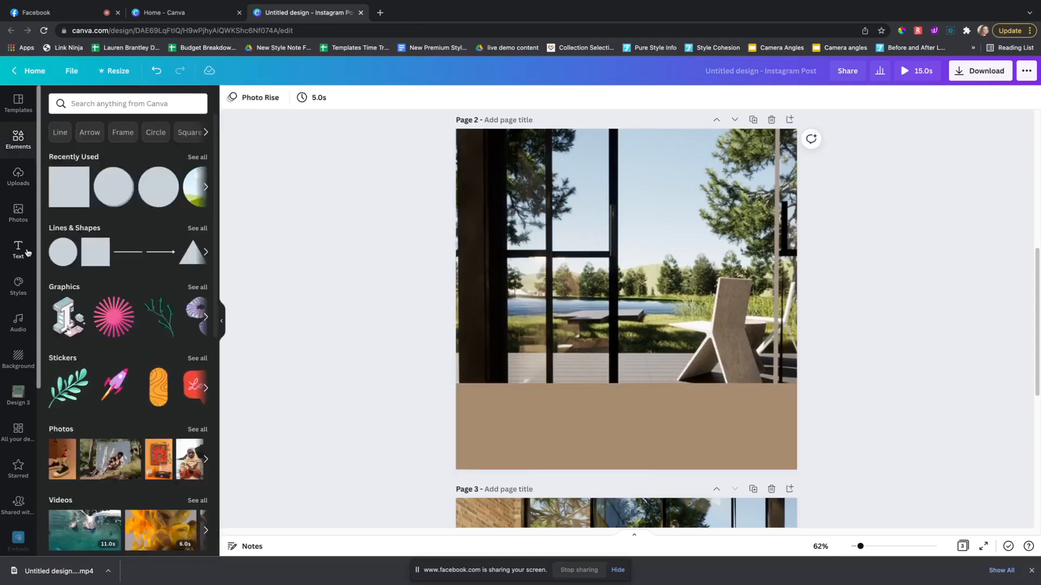
# Add a placeholder subheading text box on page 2's tan band.
pyautogui.click(18, 250)
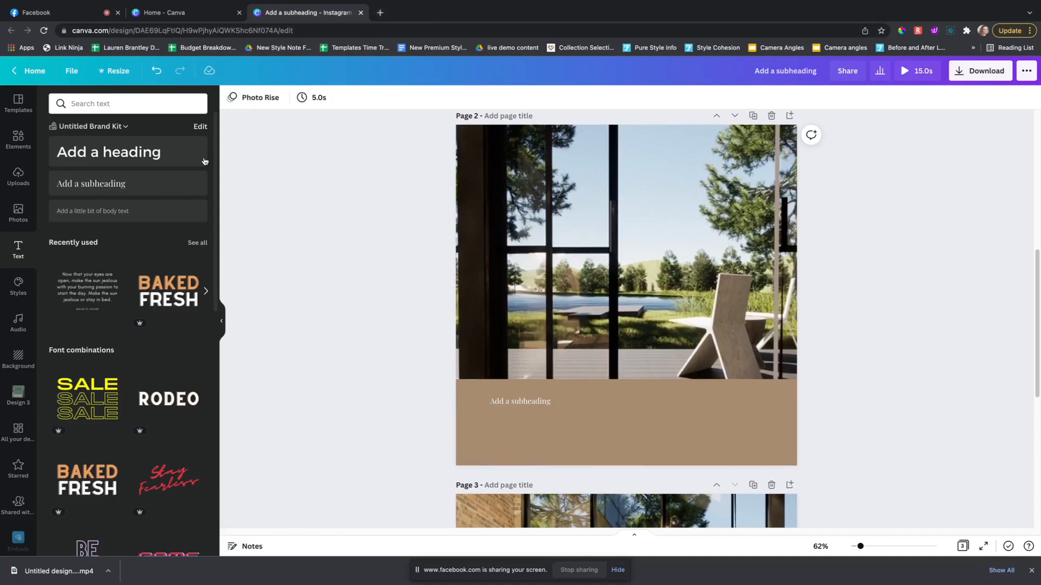
pyautogui.moveTo(48, 253)
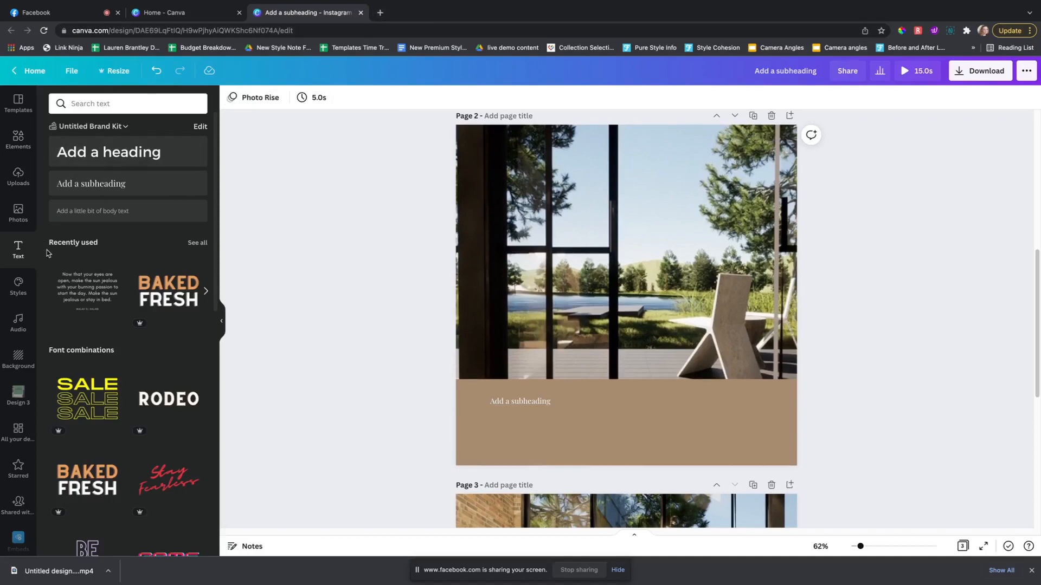
pyautogui.moveTo(56, 278)
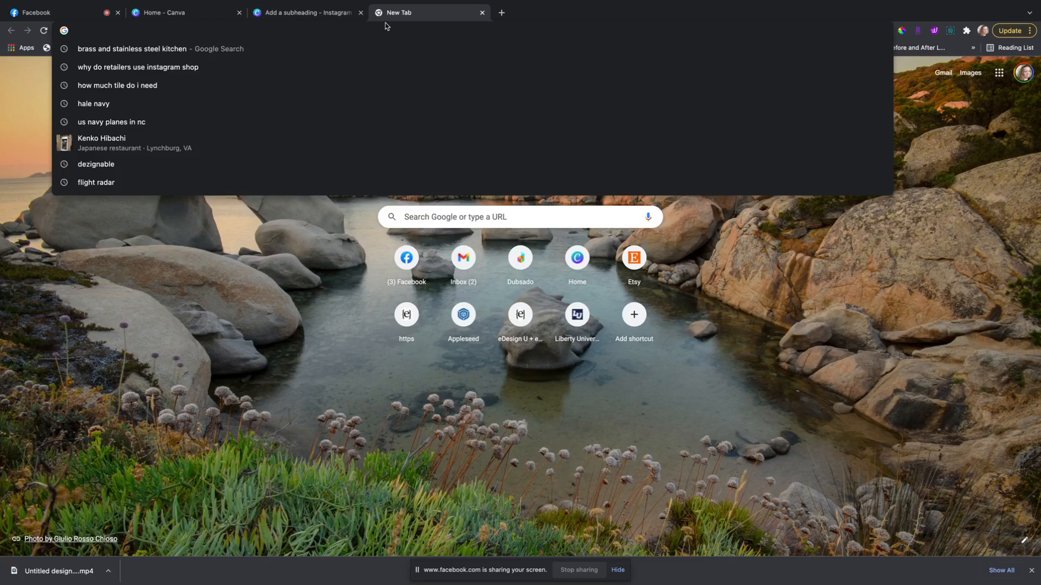
# Search 'interior design women quotes' and open Elle Decor's '12 Powerful Quotes' article.
pyautogui.write('intei')
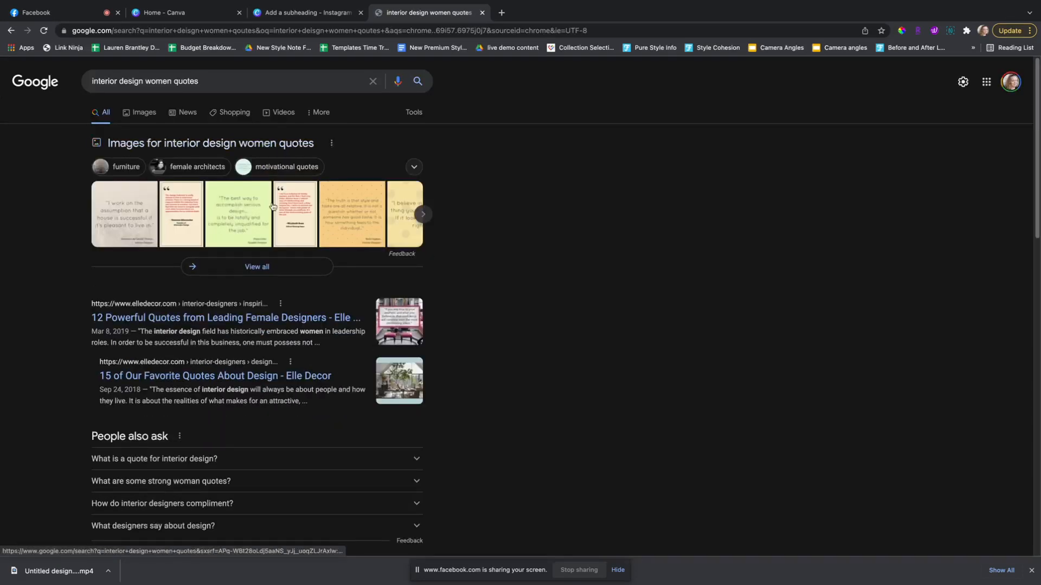
pyautogui.click(224, 317)
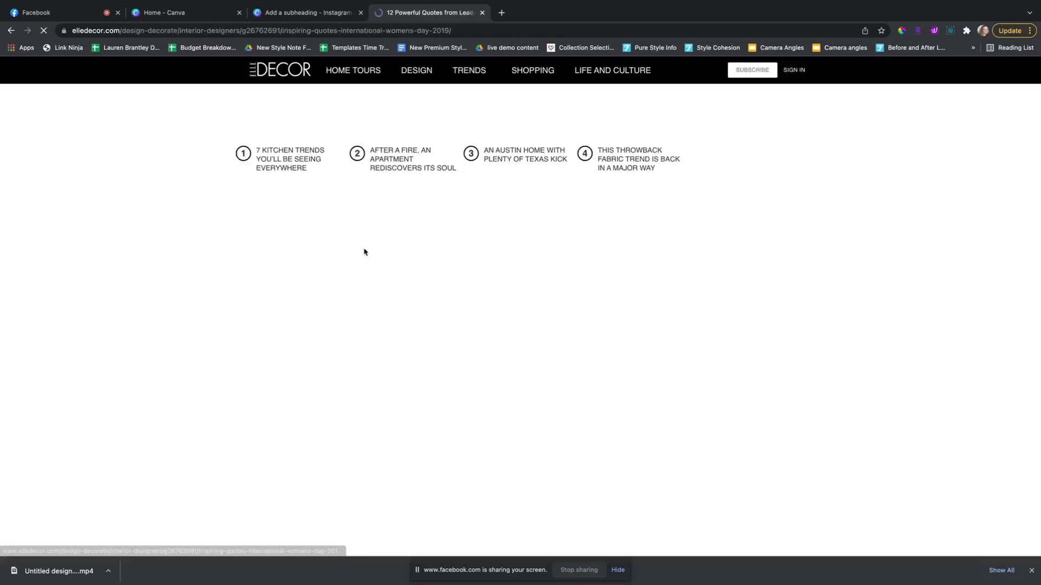
# Highlight Kelly Wearstler's first gallery quote and return to the Canva tab.
pyautogui.scroll(-3)
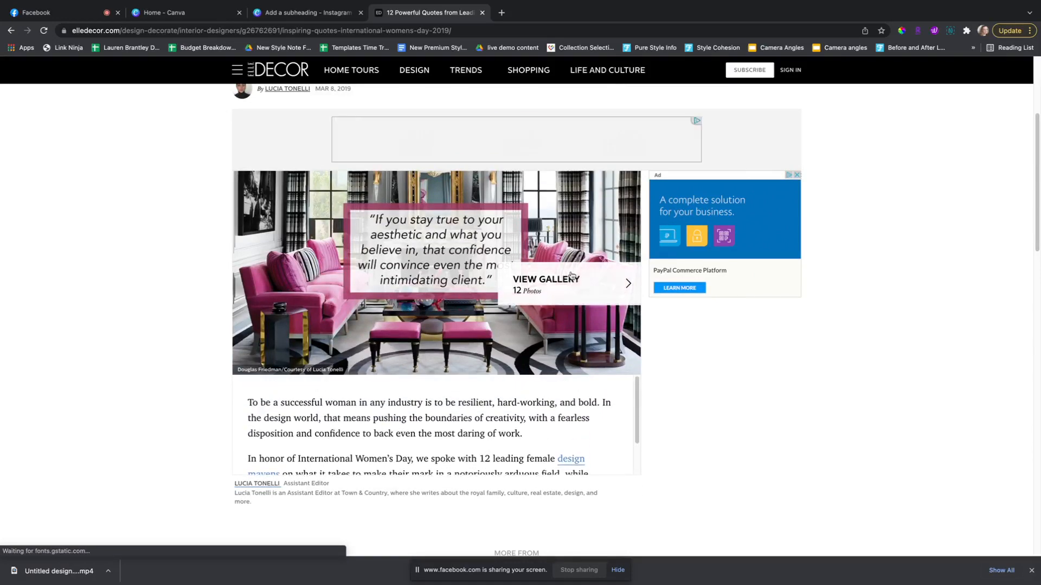
pyautogui.click(546, 279)
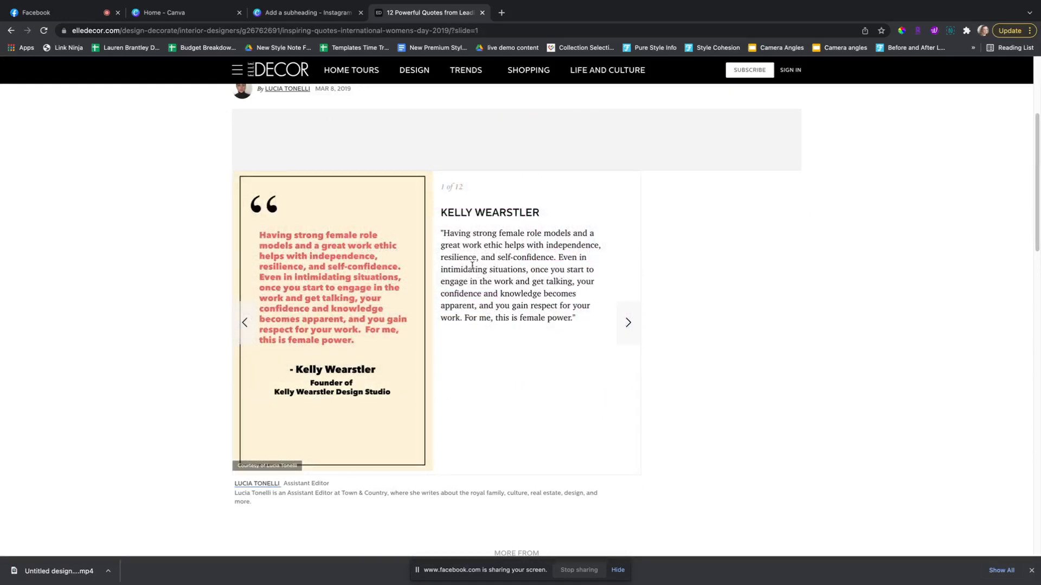
pyautogui.moveTo(440, 233); pyautogui.dragTo(574, 318)
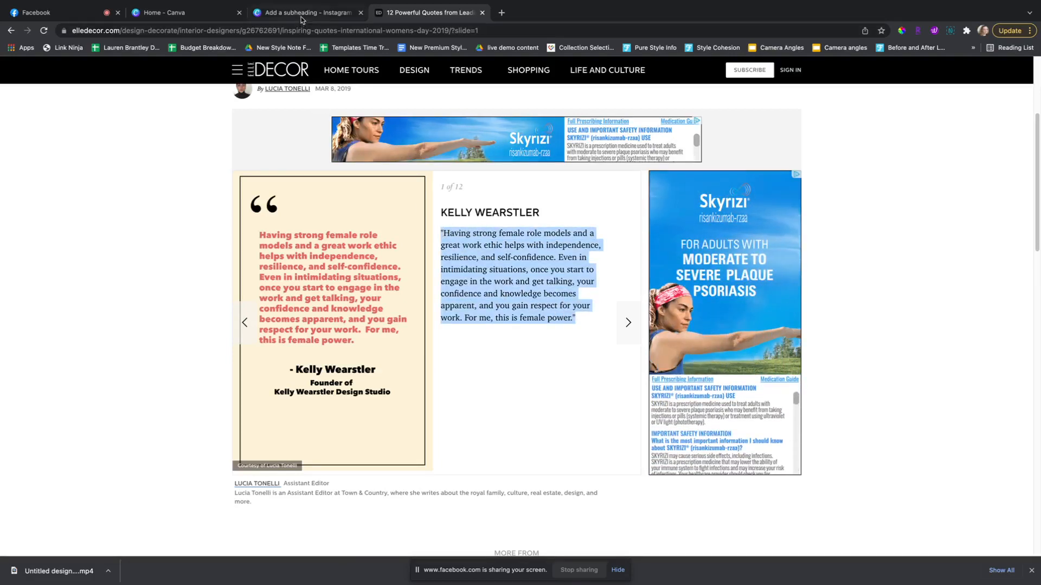
pyautogui.click(305, 12)
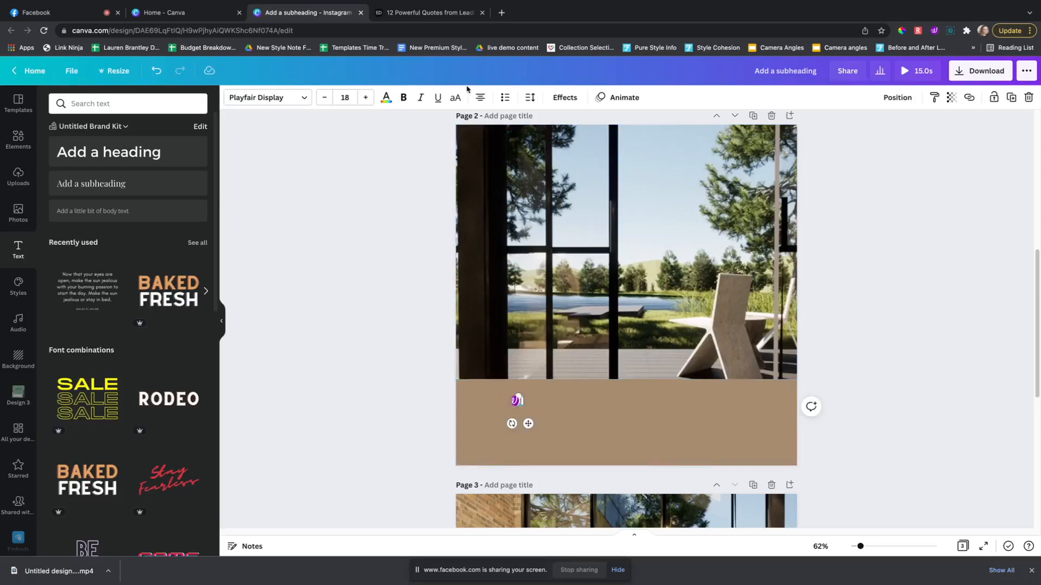
pyautogui.click(429, 12)
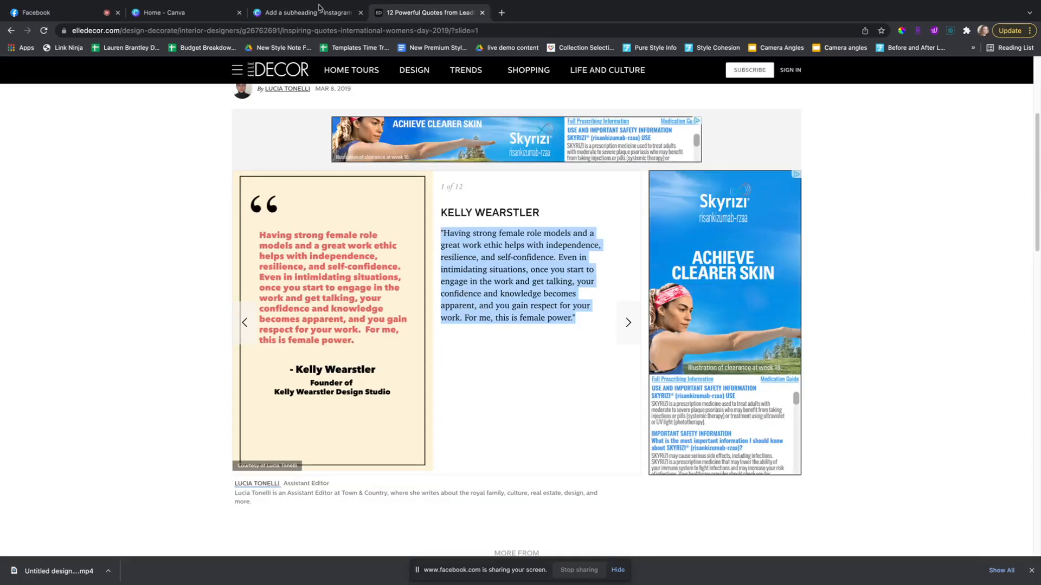
pyautogui.click(305, 11)
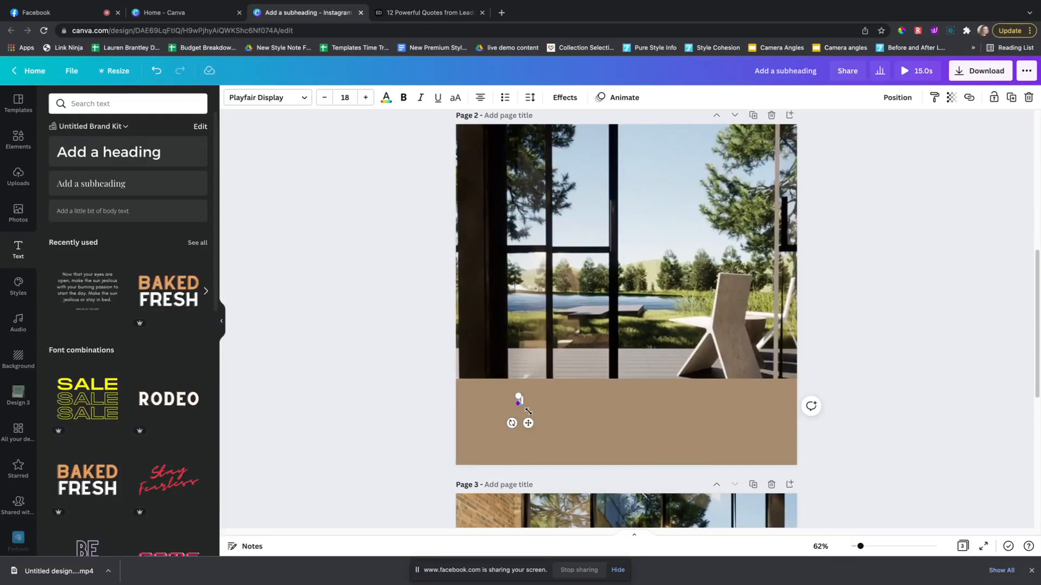
# Put the Kelly Wearstler quote in page 2's text box, widened and centred in the tan band.
pyautogui.doubleClick(520, 400)
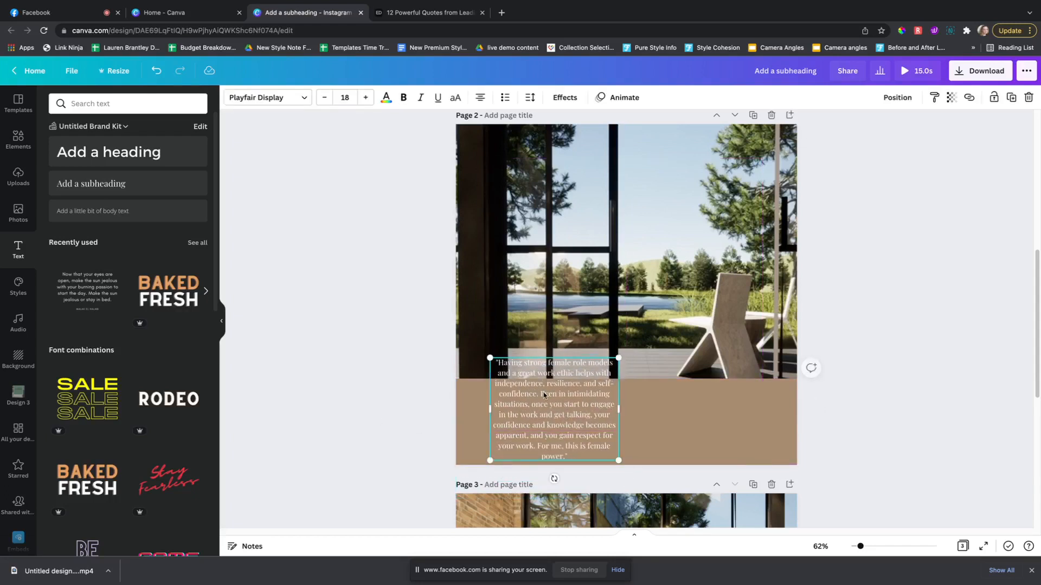
pyautogui.moveTo(617, 461); pyautogui.dragTo(750, 411)
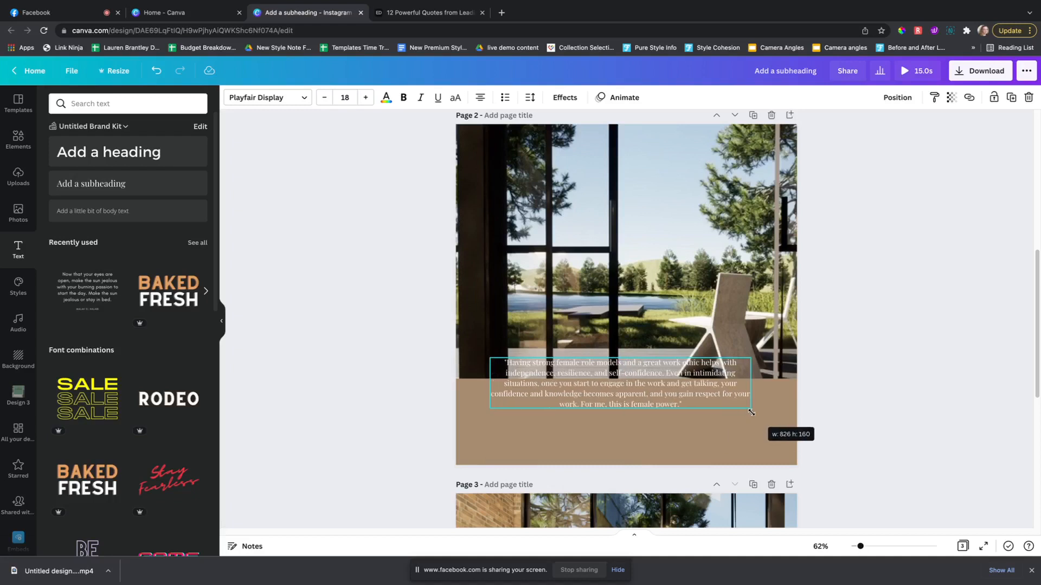
pyautogui.moveTo(620, 382); pyautogui.dragTo(623, 423)
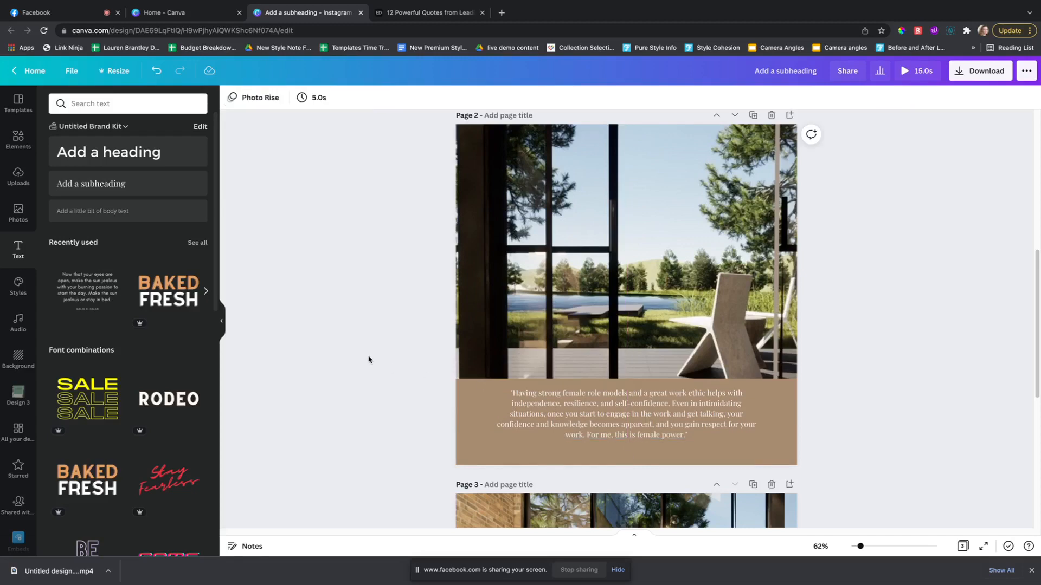
pyautogui.click(429, 12)
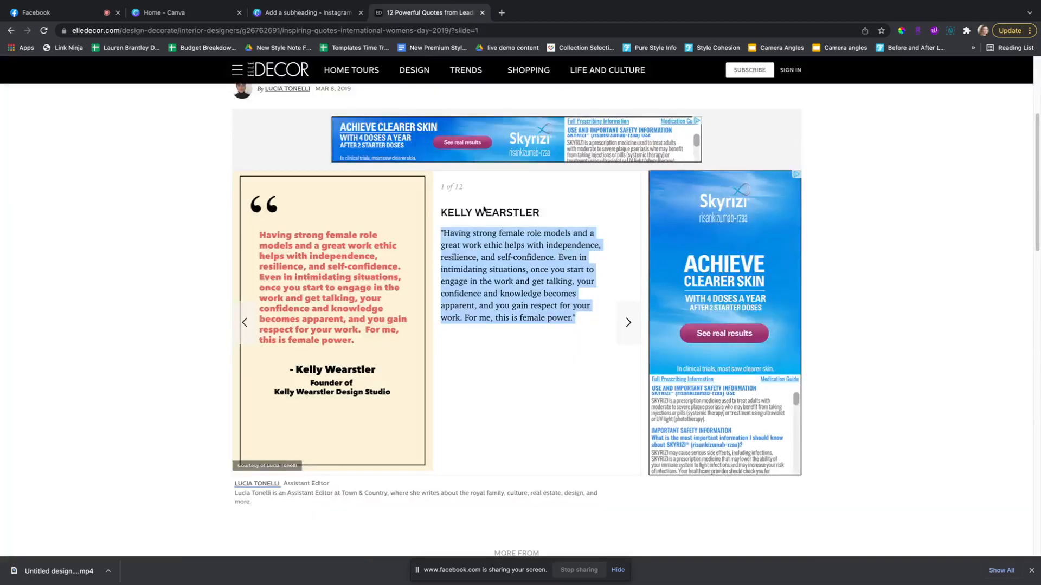
pyautogui.click(307, 12)
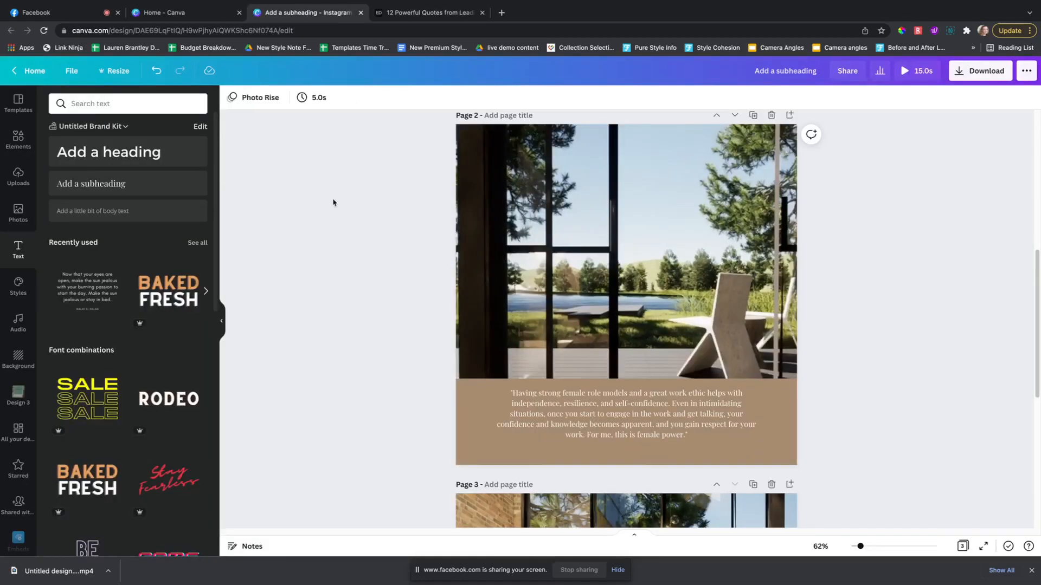
# Add a 'KELLY WEARSTLER' heading below the quote in page 2's tan band.
pyautogui.click(624, 295)
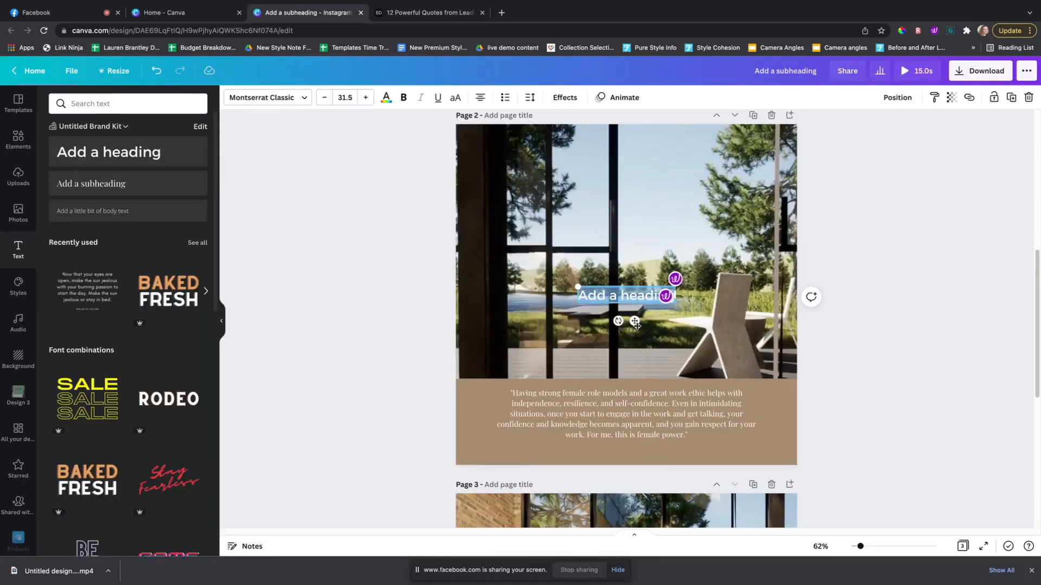
pyautogui.moveTo(624, 295); pyautogui.dragTo(624, 453)
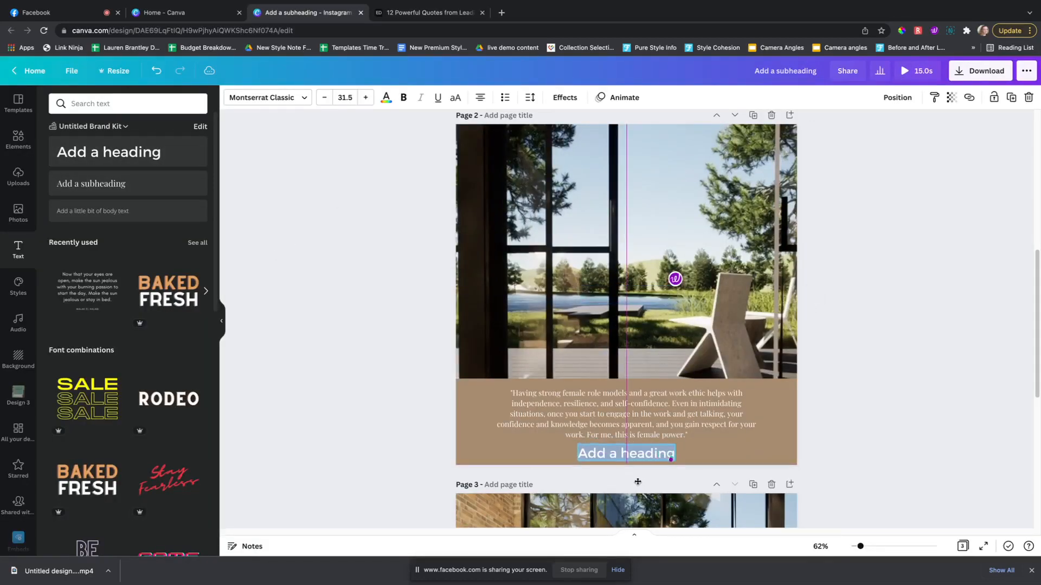
pyautogui.write('KELLY WEARSTLER')
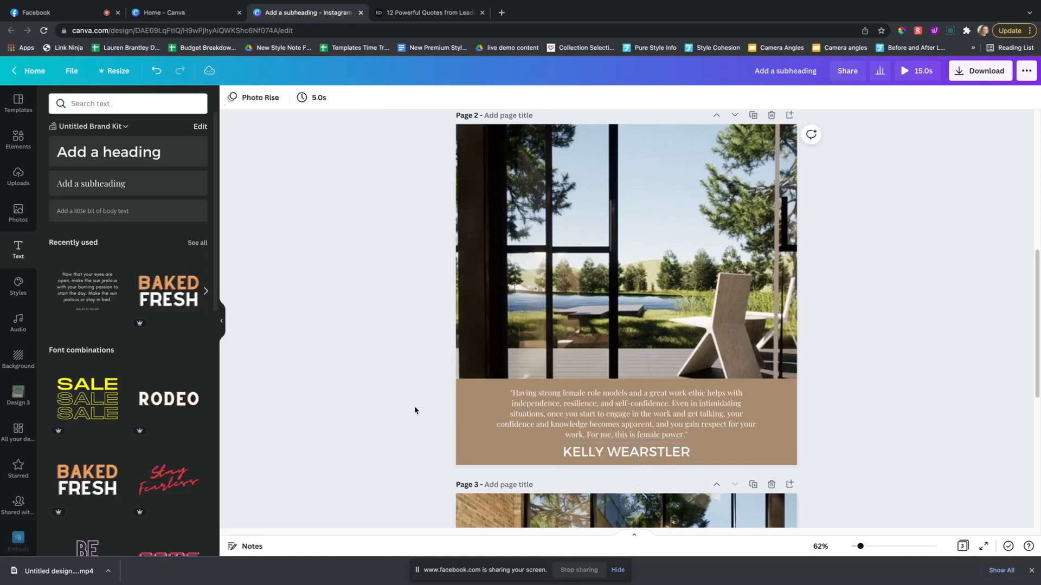
pyautogui.click(625, 455)
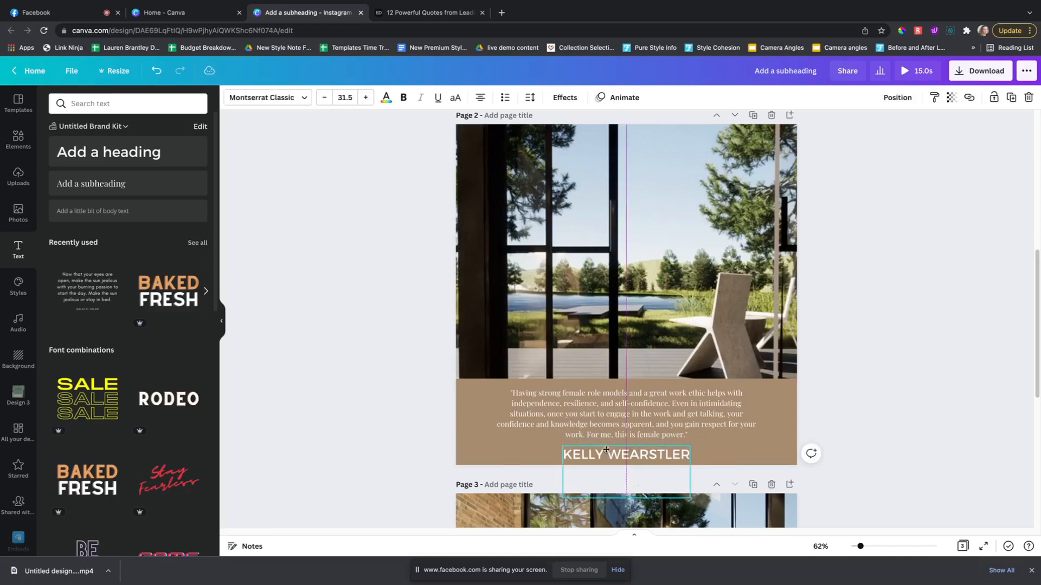
pyautogui.click(371, 379)
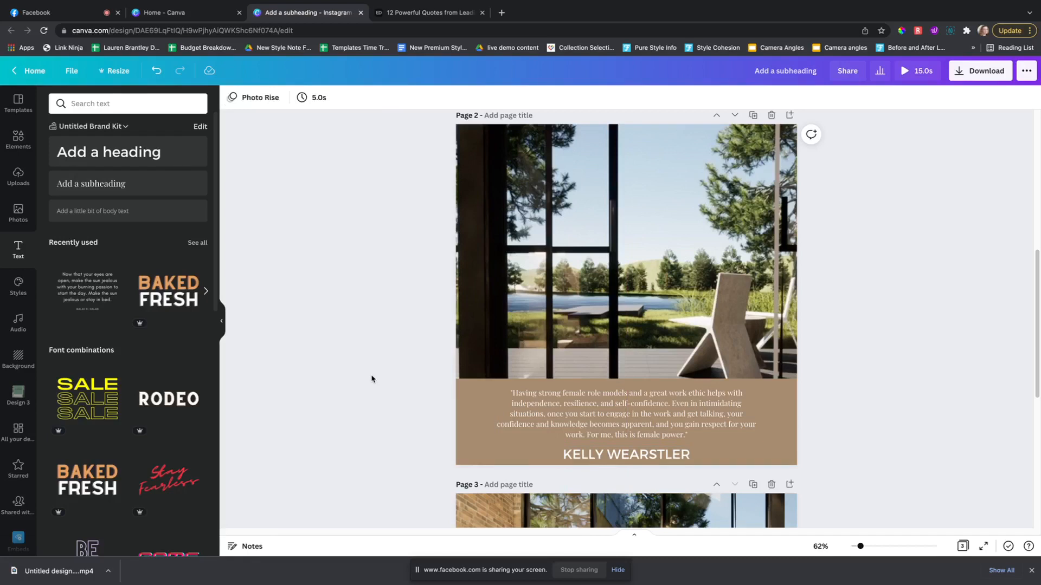
pyautogui.click(625, 454)
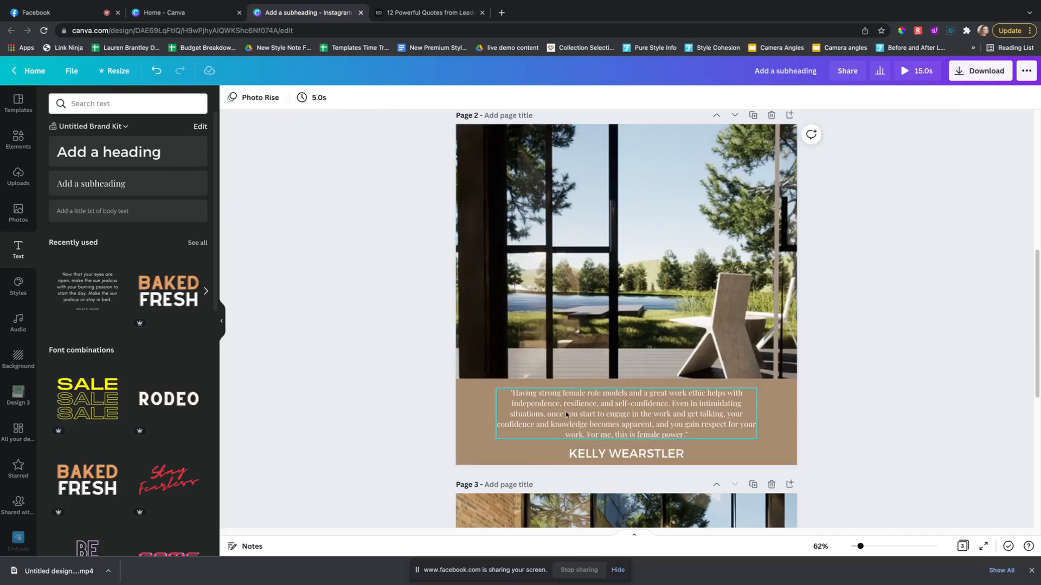
pyautogui.click(624, 453)
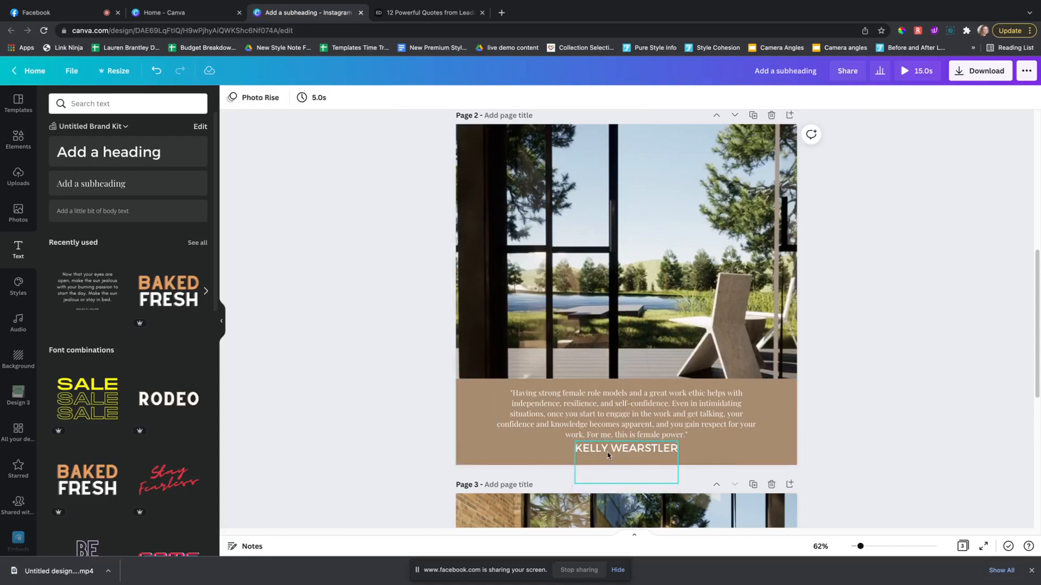
pyautogui.click(624, 448)
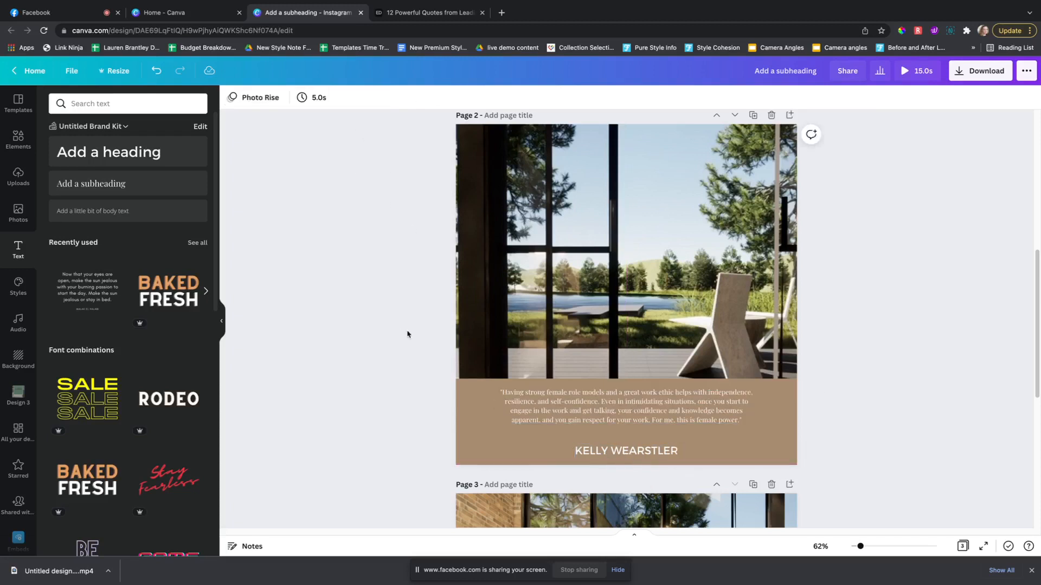
# Select page 2's quote and open its text animation options.
pyautogui.click(492, 370)
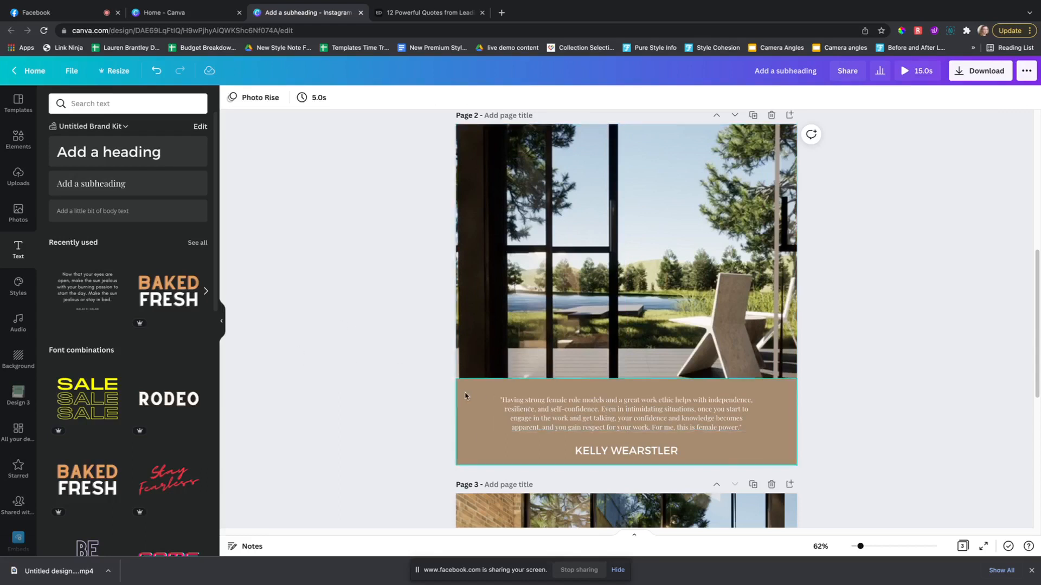
pyautogui.click(412, 355)
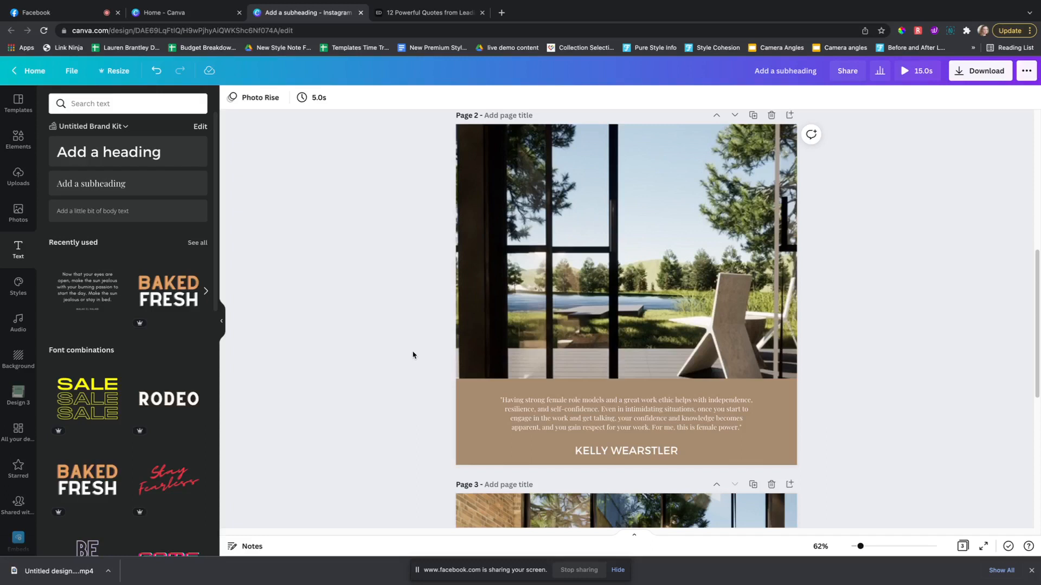
pyautogui.click(624, 414)
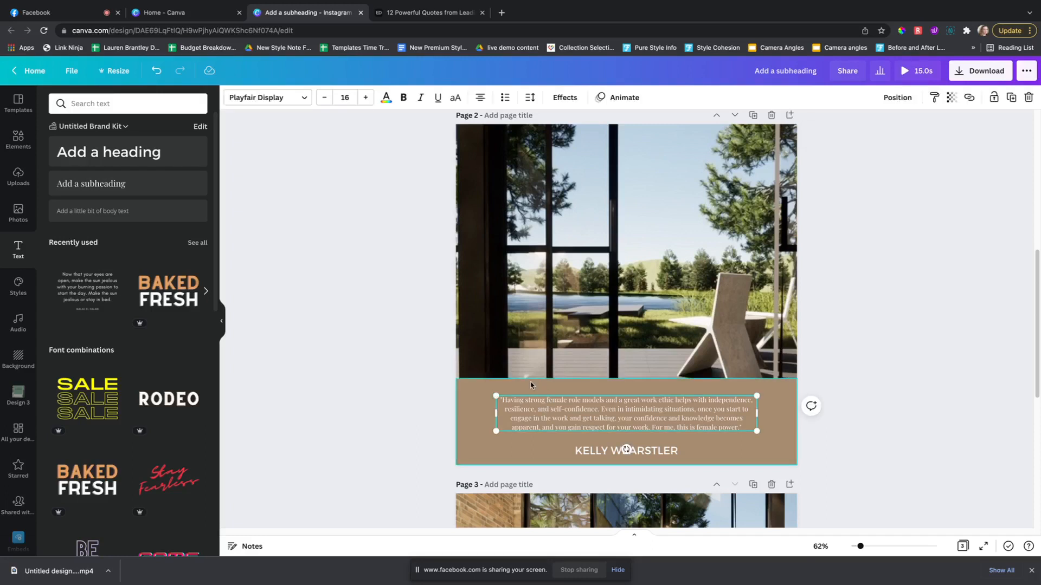
pyautogui.click(623, 97)
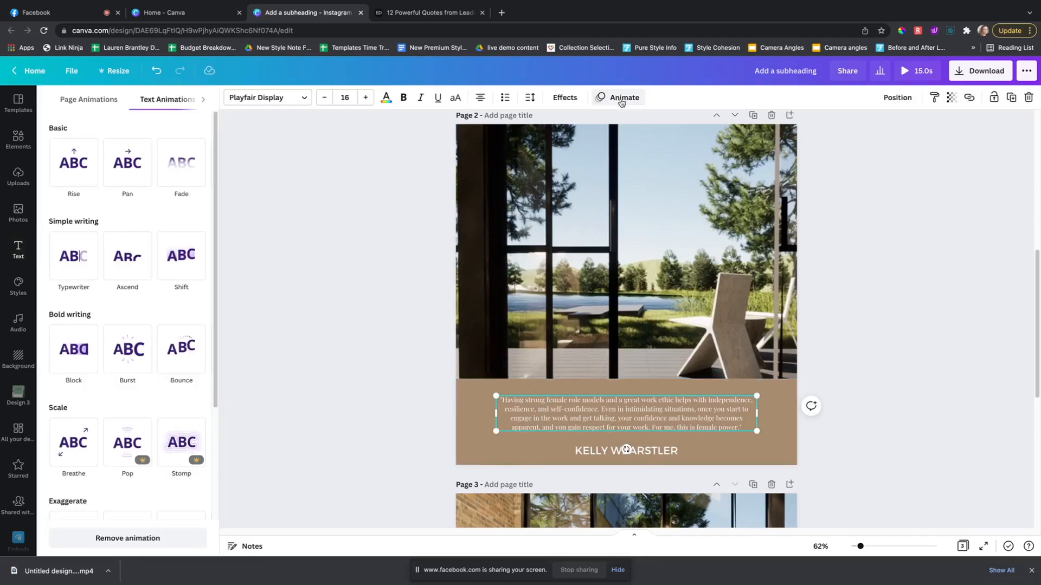
# Preview Fade, Typewriter, Shift and Burst on the quote, then apply Breathe.
pyautogui.click(181, 162)
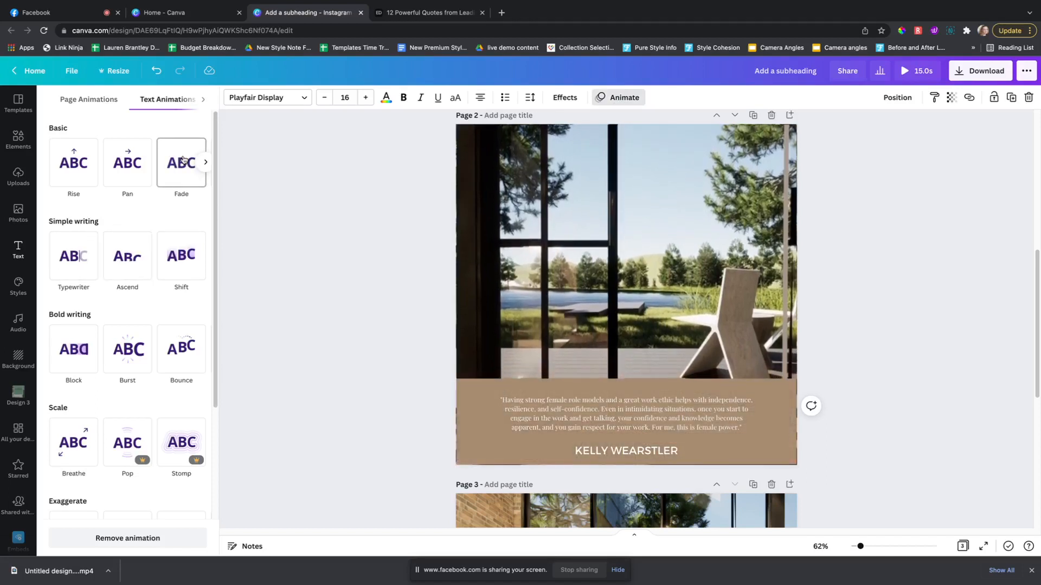
pyautogui.click(74, 257)
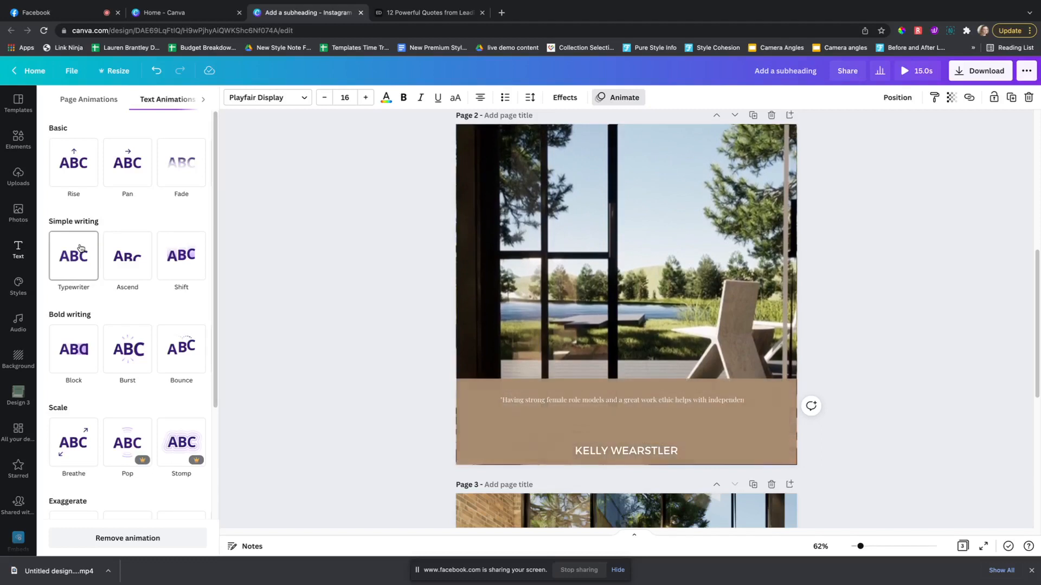
pyautogui.click(73, 255)
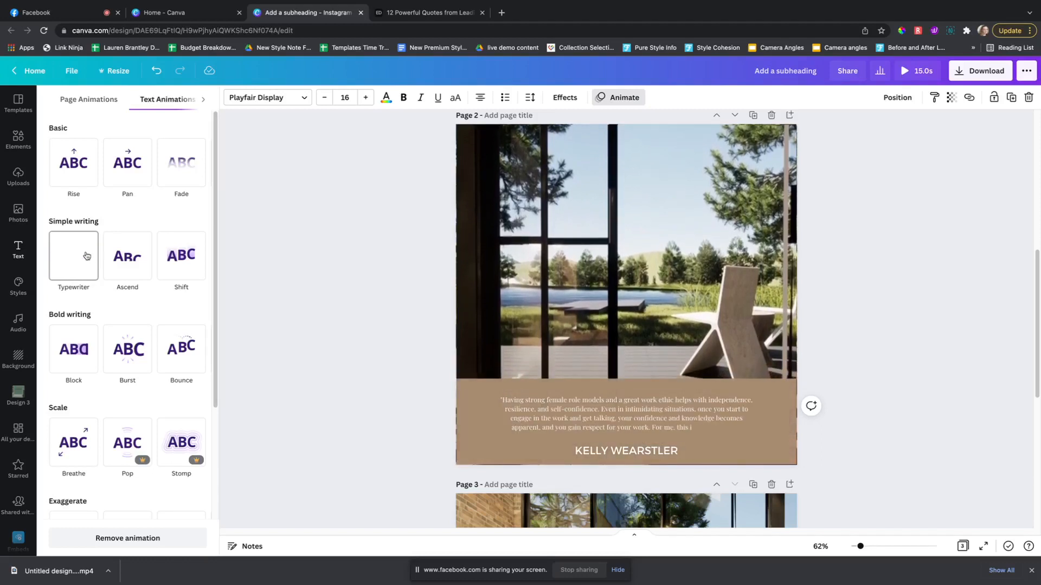
pyautogui.click(181, 257)
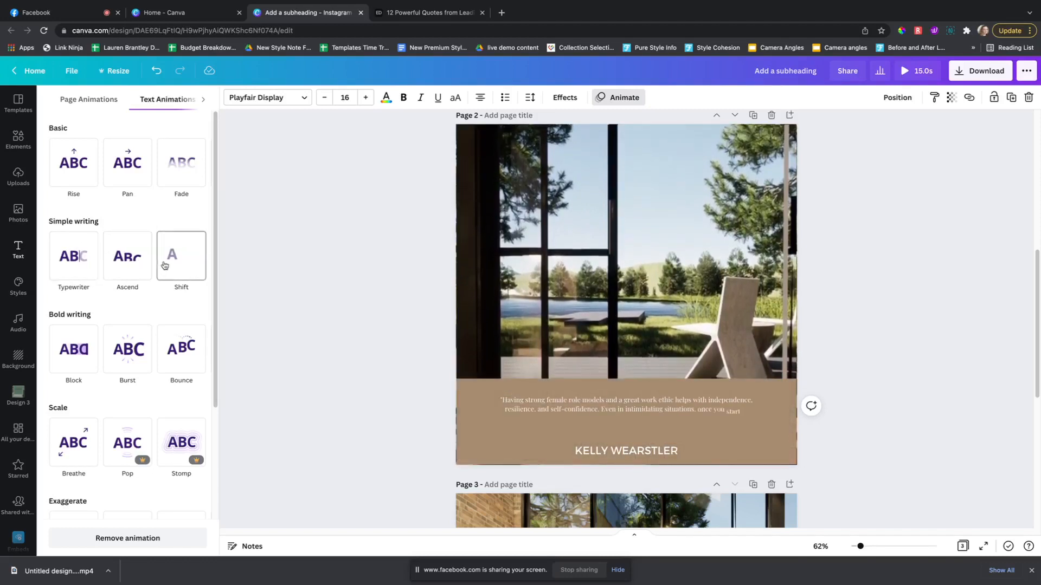
pyautogui.click(127, 349)
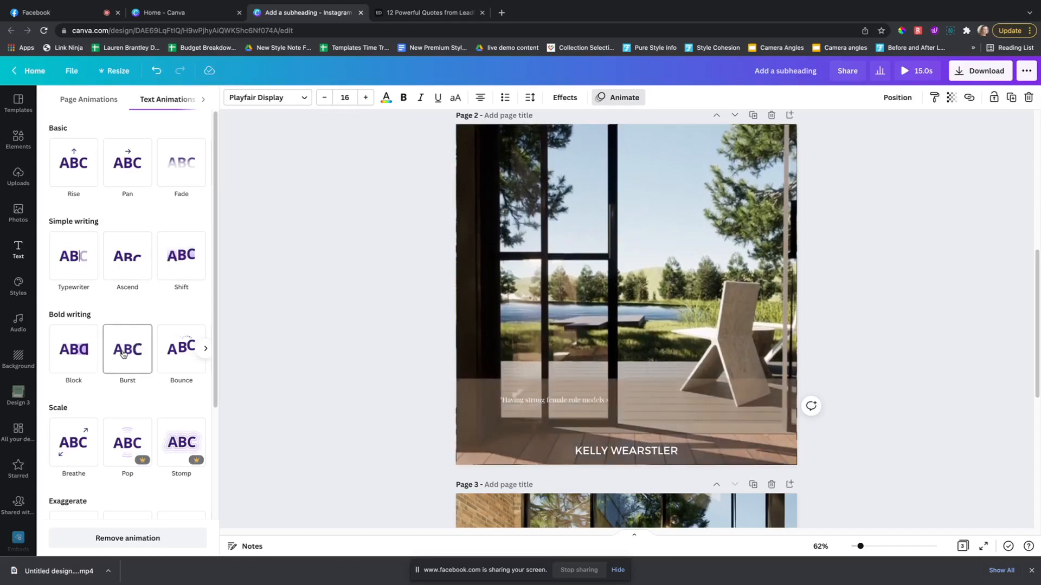
pyautogui.click(181, 350)
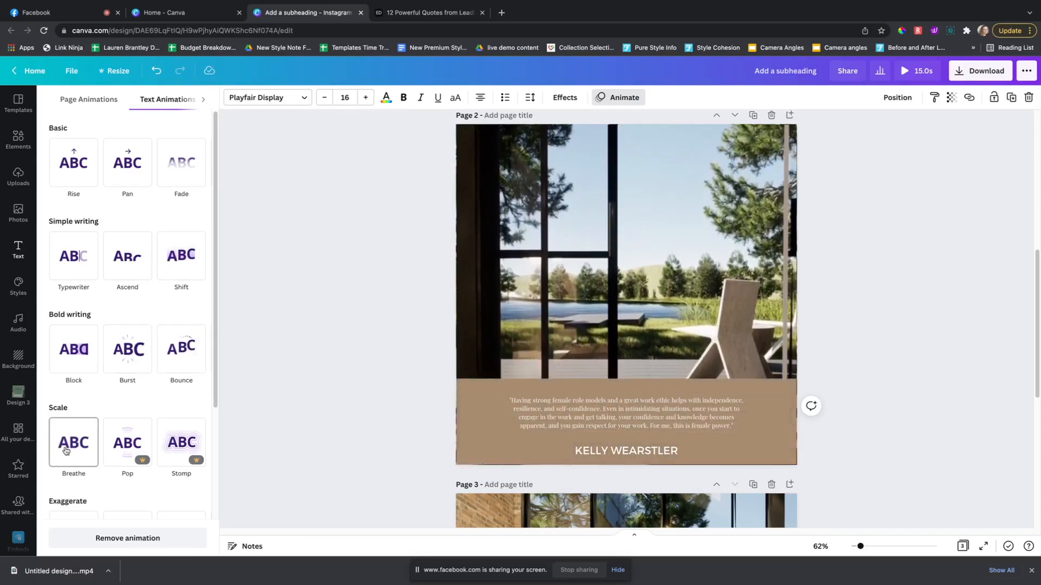
pyautogui.click(74, 443)
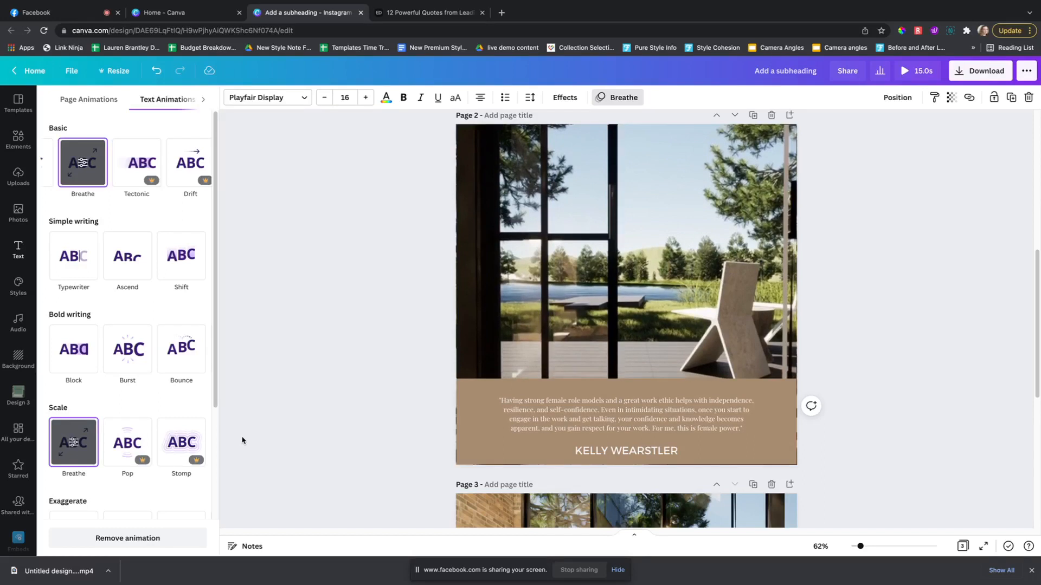
# Deselect the quote and scroll down to page 3.
pyautogui.click(624, 414)
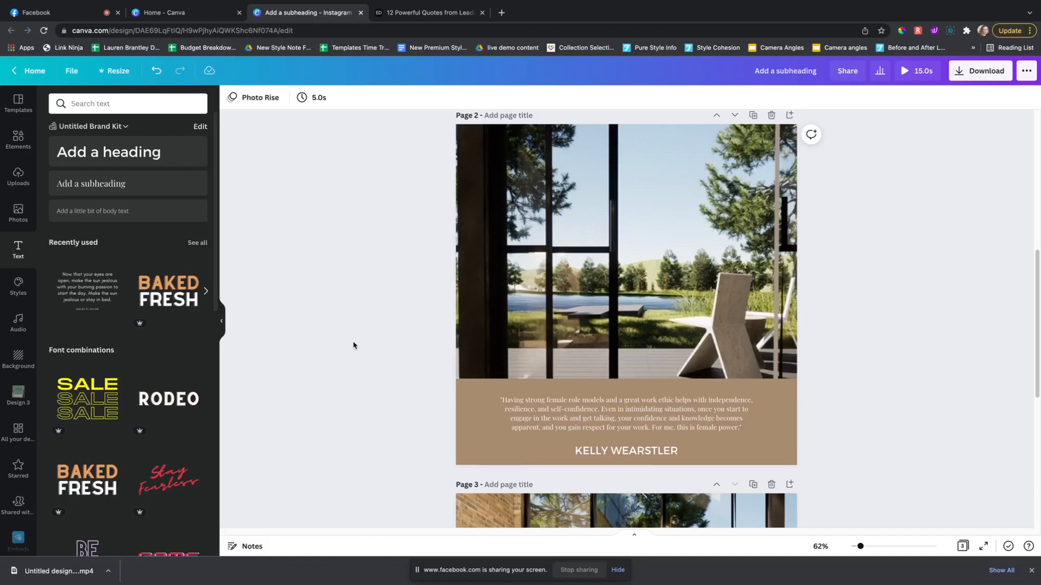
pyautogui.scroll(-3)
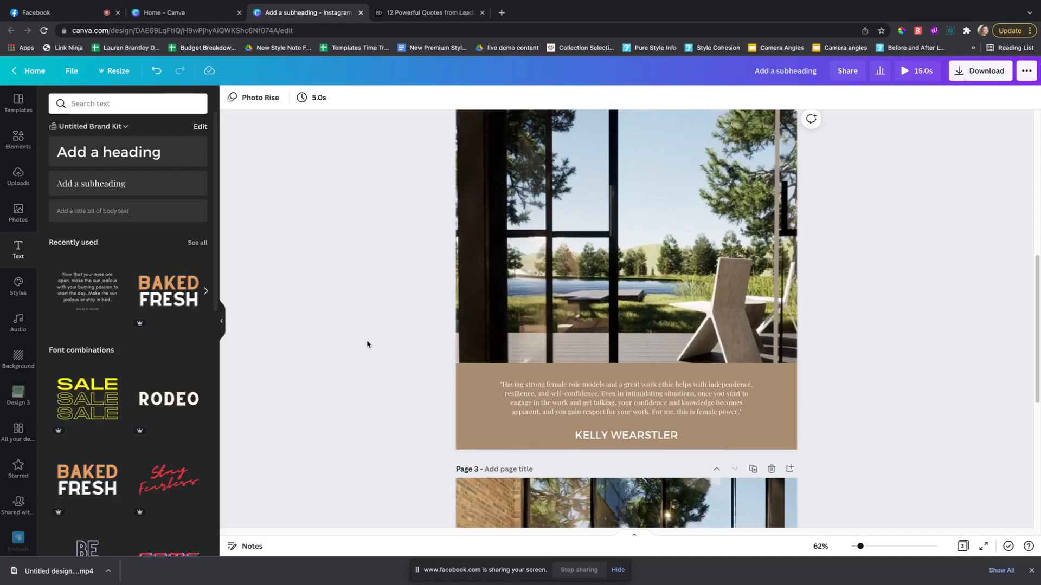
pyautogui.scroll(-3)
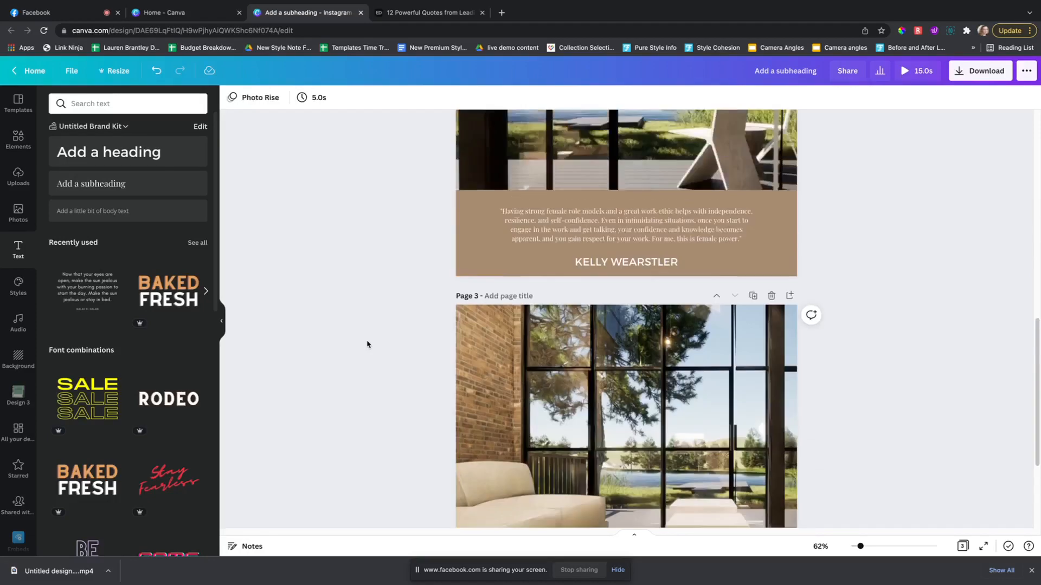
pyautogui.scroll(-3)
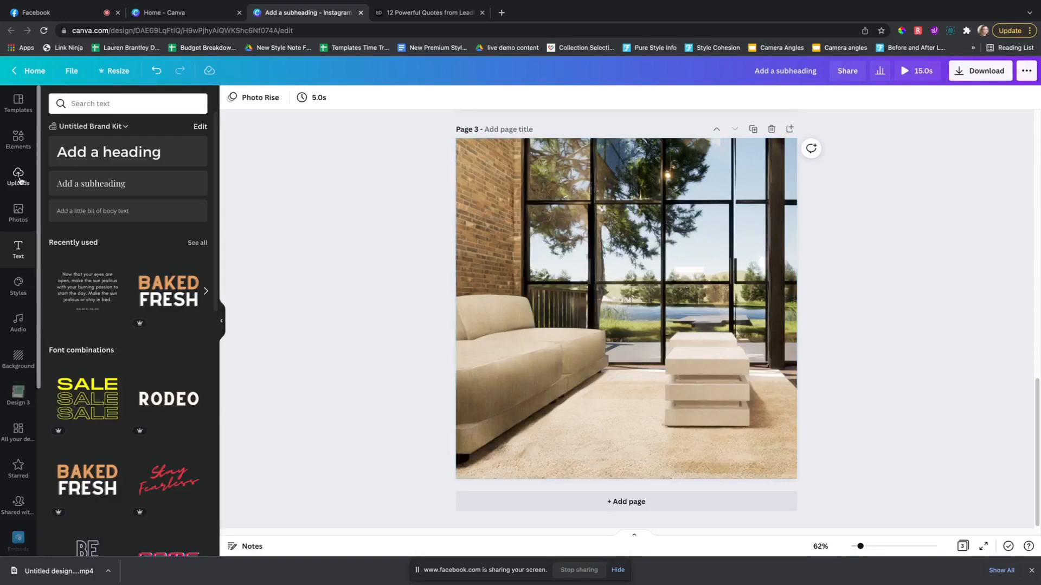
# Add the uploaded brick-wall room photo as new pages 4 and 5.
pyautogui.click(18, 177)
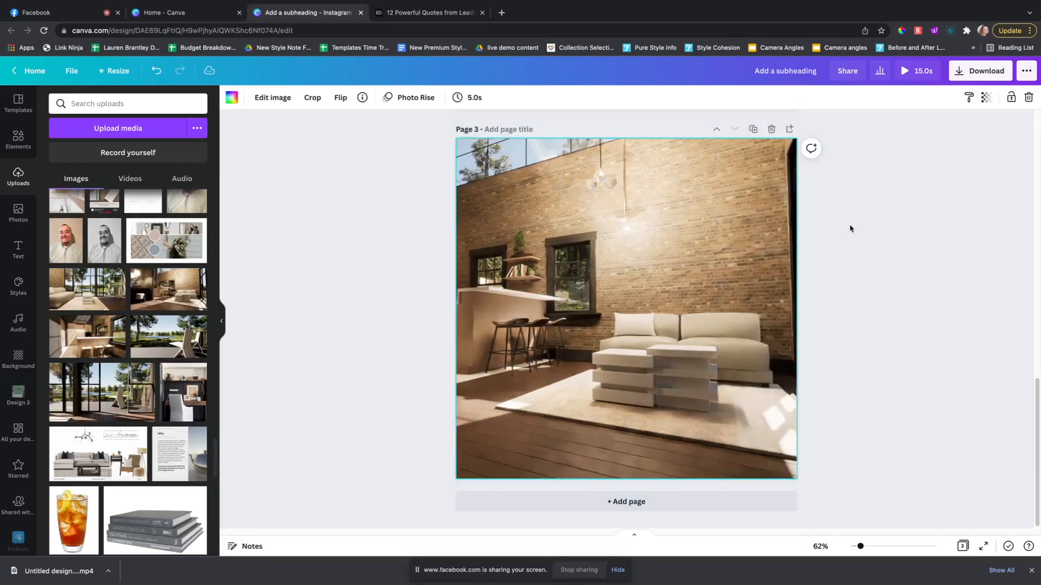
pyautogui.click(312, 97)
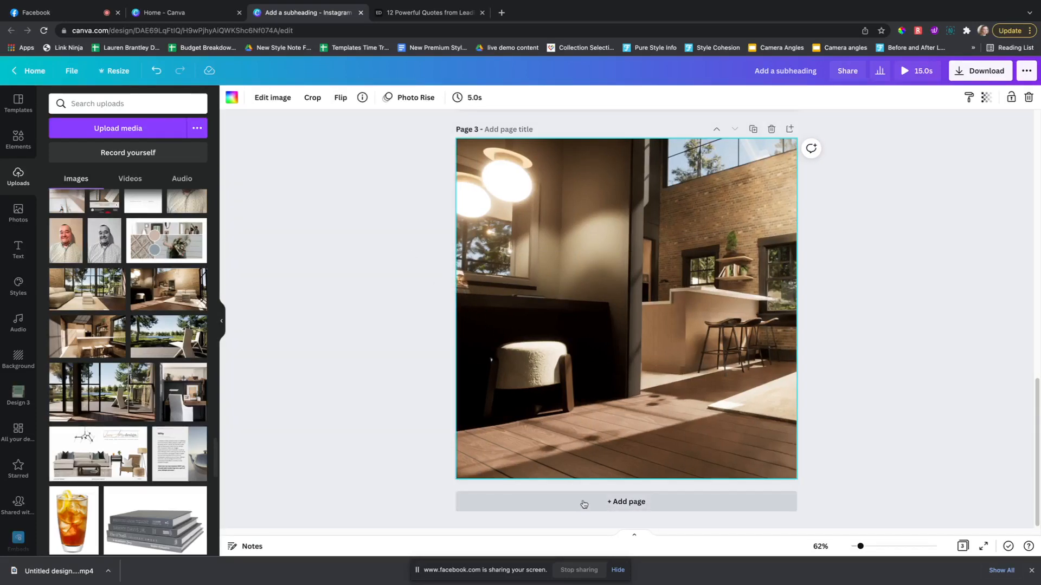
pyautogui.click(624, 501)
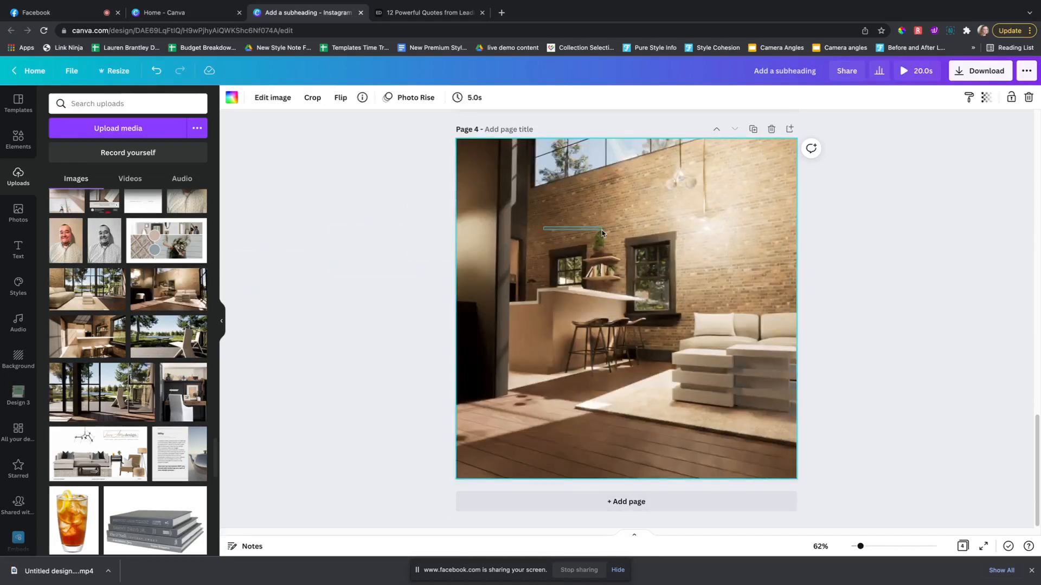
pyautogui.click(312, 98)
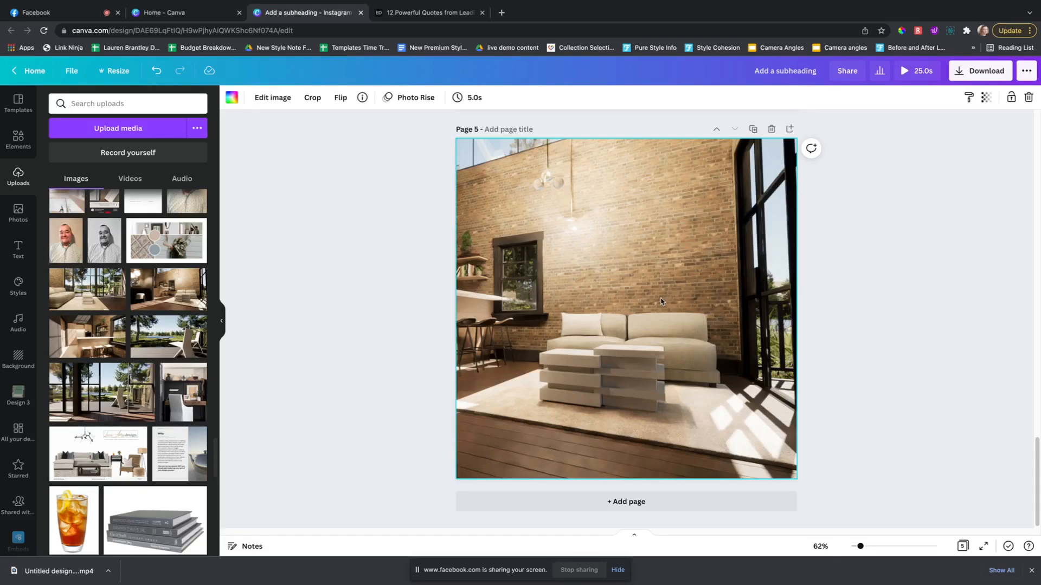
pyautogui.click(841, 484)
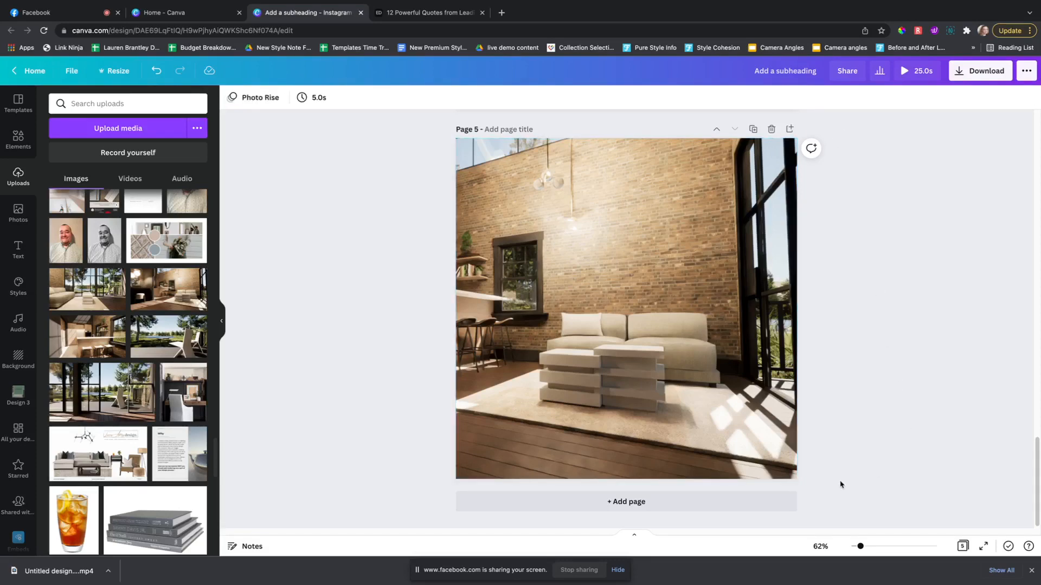
pyautogui.scroll(-3)
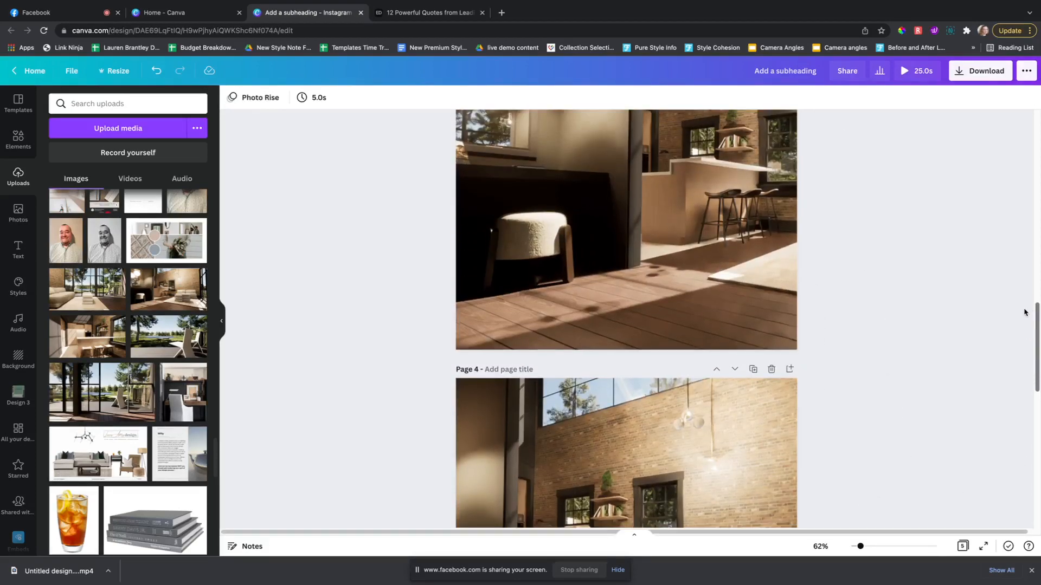
# Apply the Photo Flow animation to page 3's room photo.
pyautogui.click(624, 229)
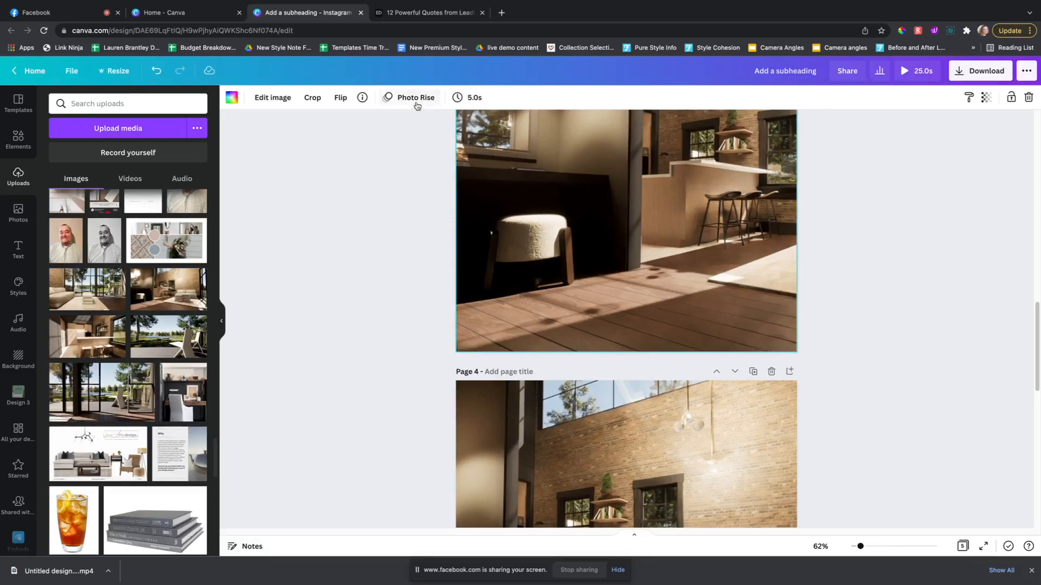
pyautogui.click(415, 98)
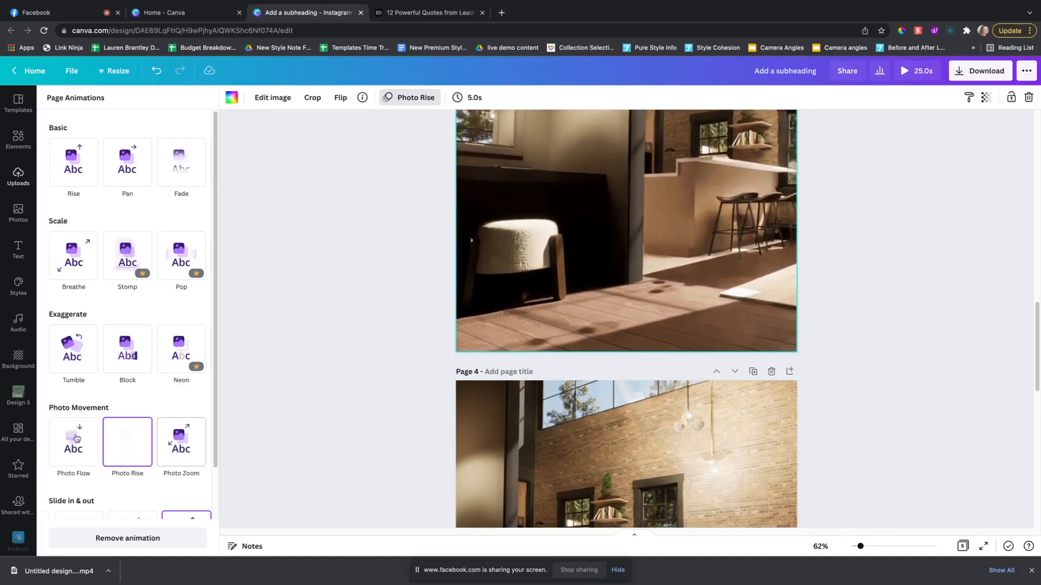
pyautogui.click(74, 441)
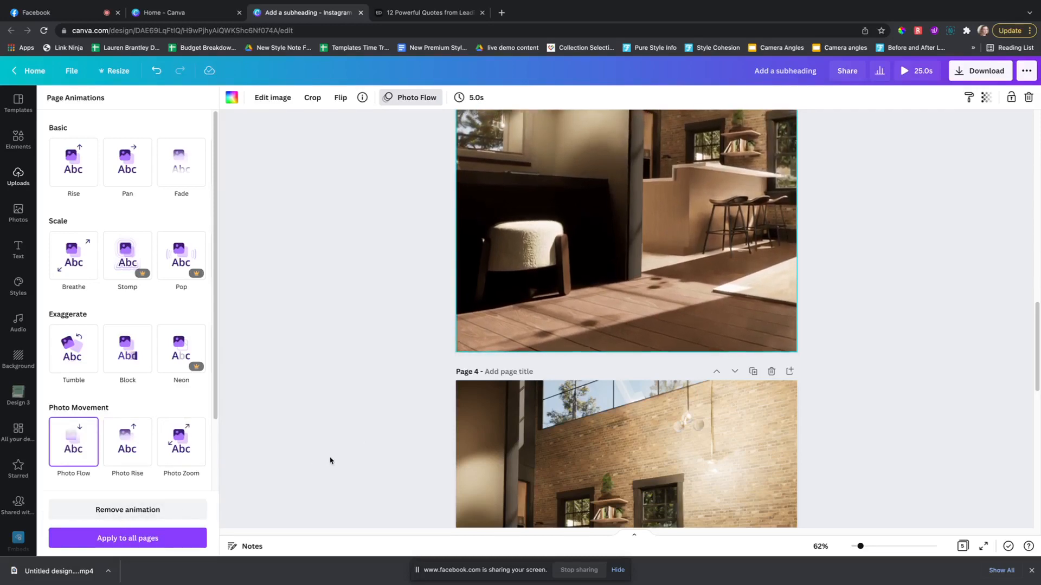
# Check the photo animations on pages 4 and 5.
pyautogui.click(127, 442)
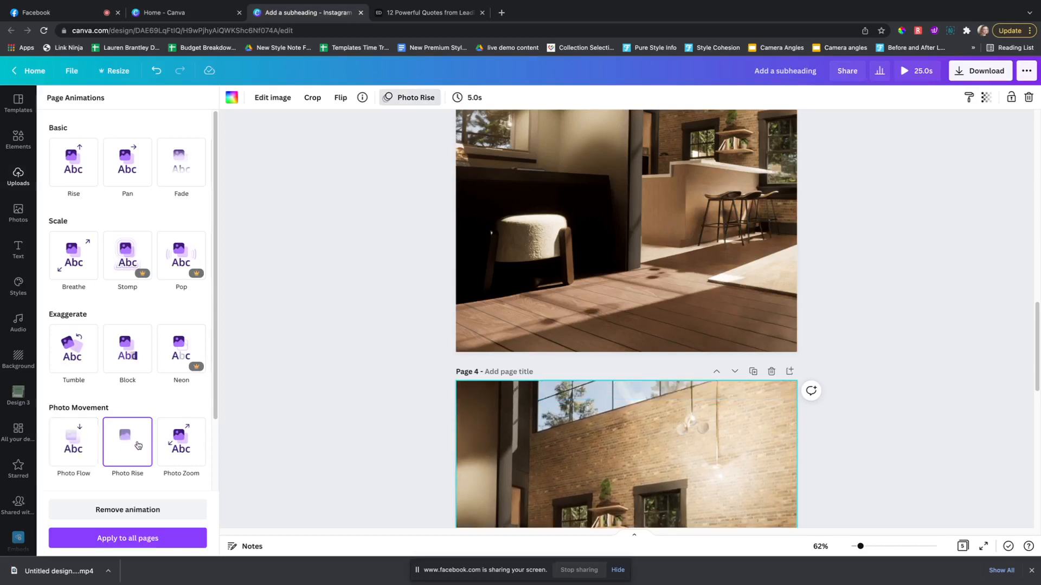
pyautogui.click(18, 177)
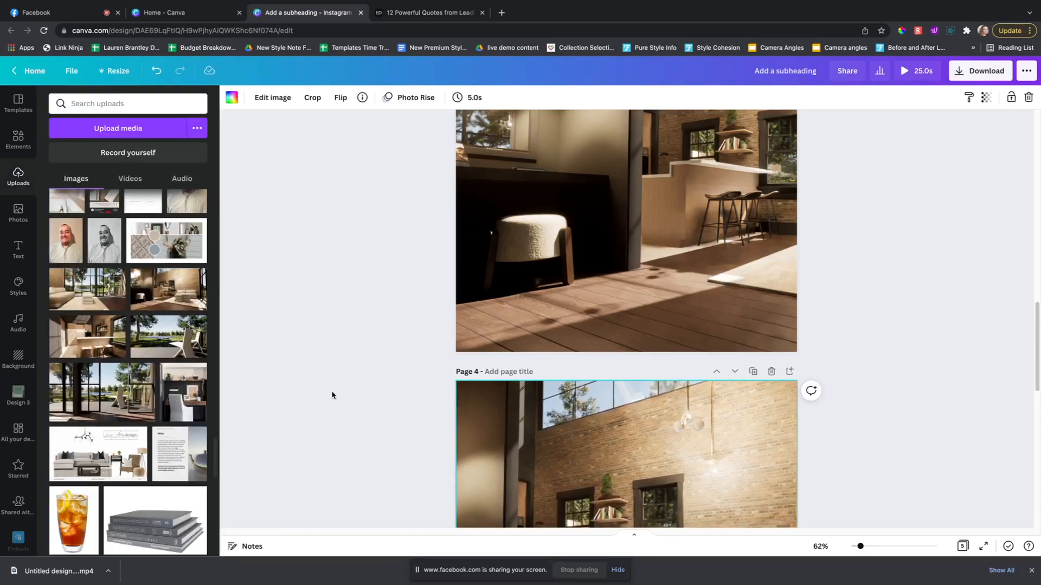
pyautogui.scroll(-3)
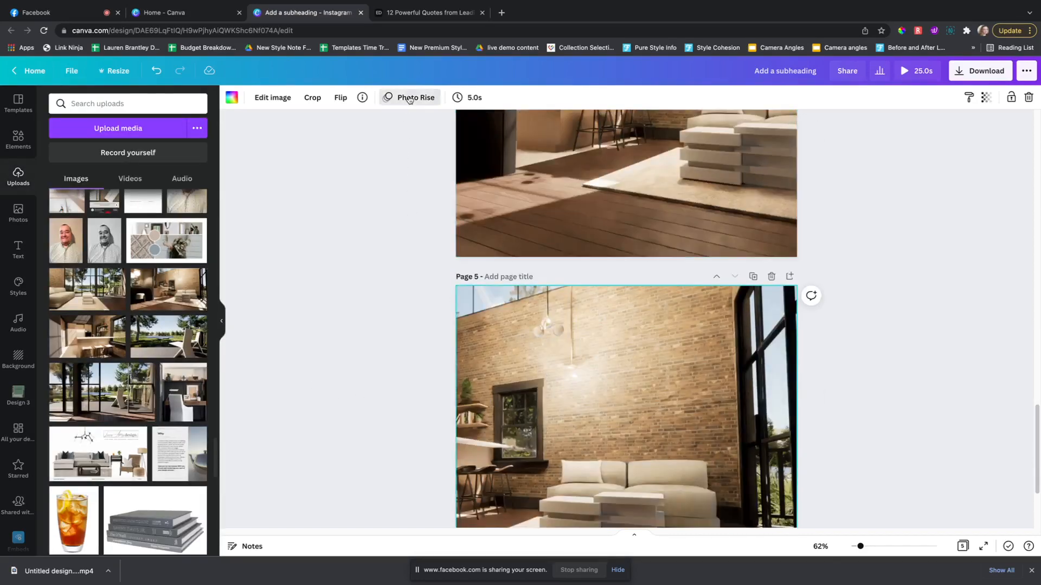
pyautogui.click(410, 97)
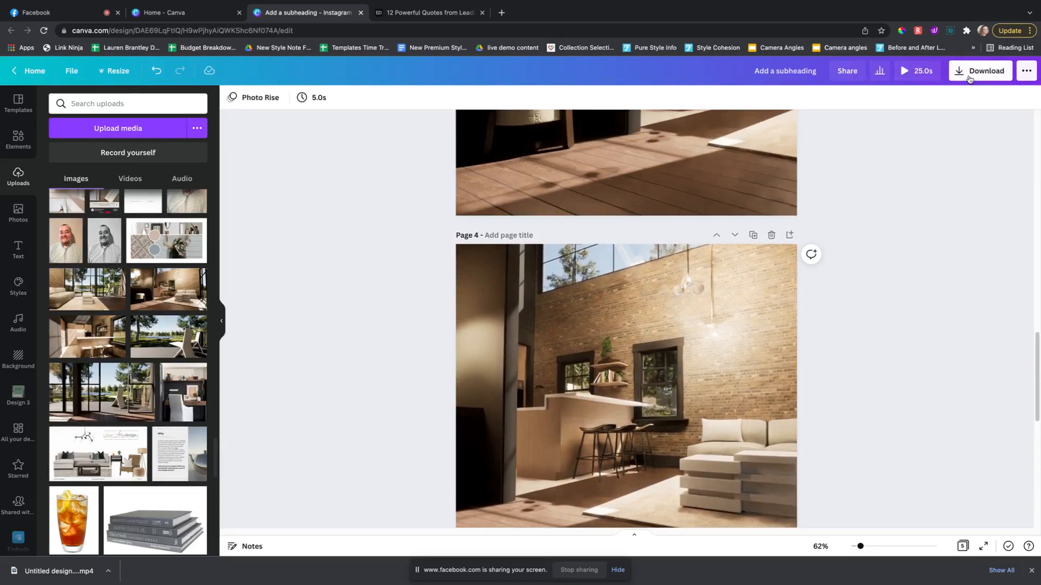
pyautogui.click(980, 70)
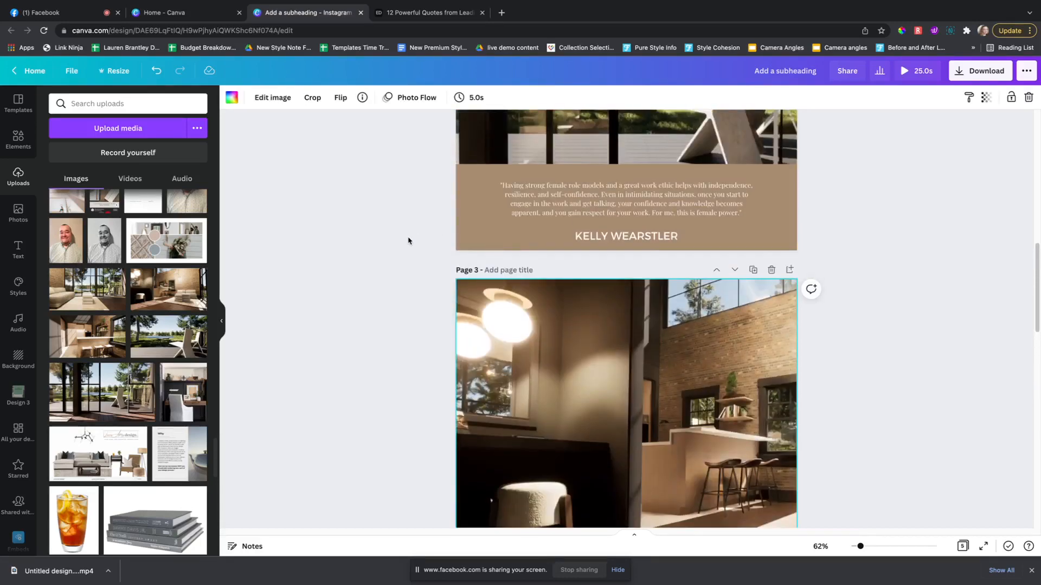
# Set page 3's timing to 3 seconds.
pyautogui.scroll(-3)
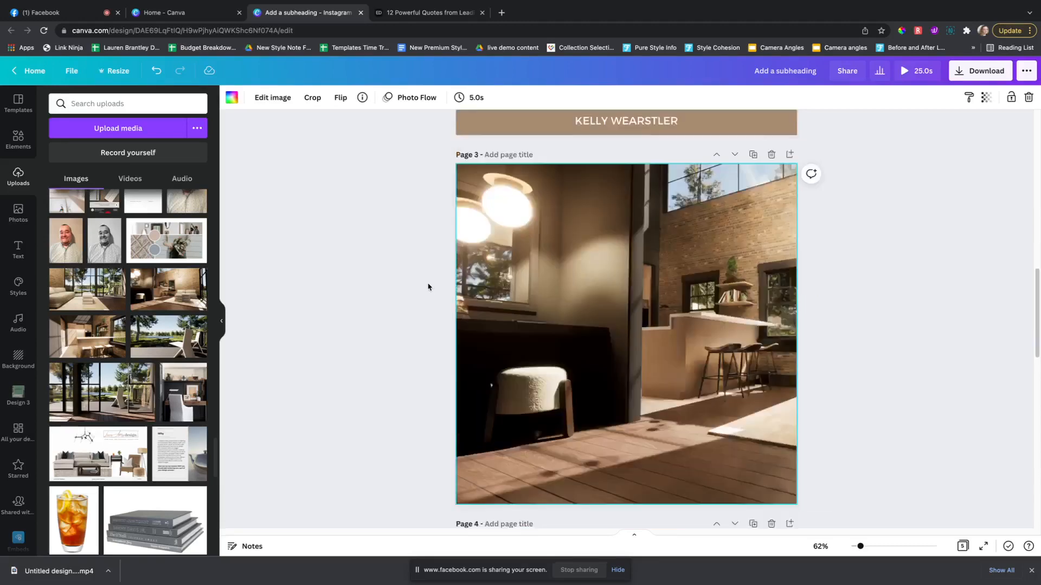
pyautogui.scroll(-3)
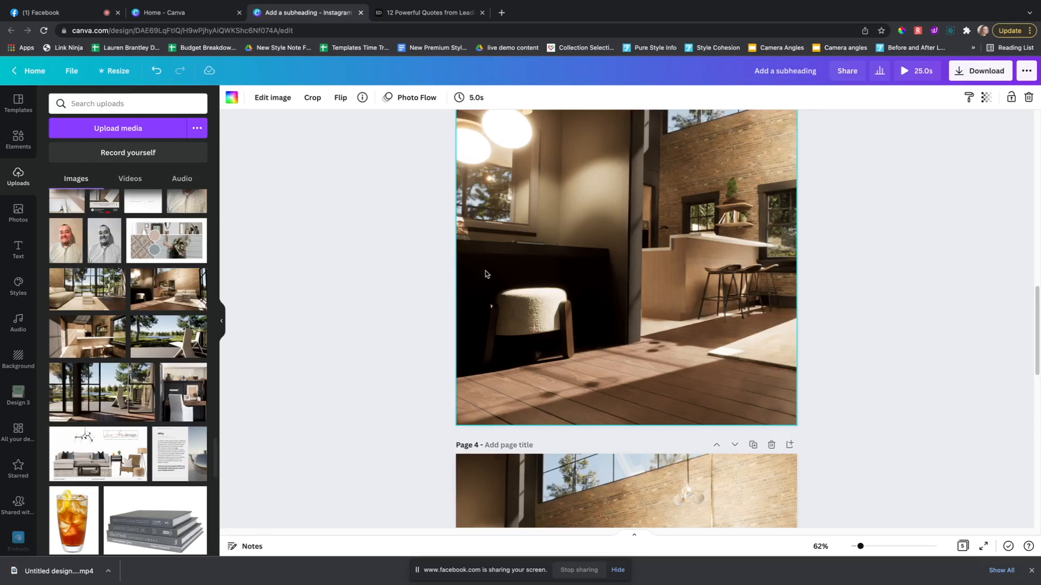
pyautogui.click(470, 98)
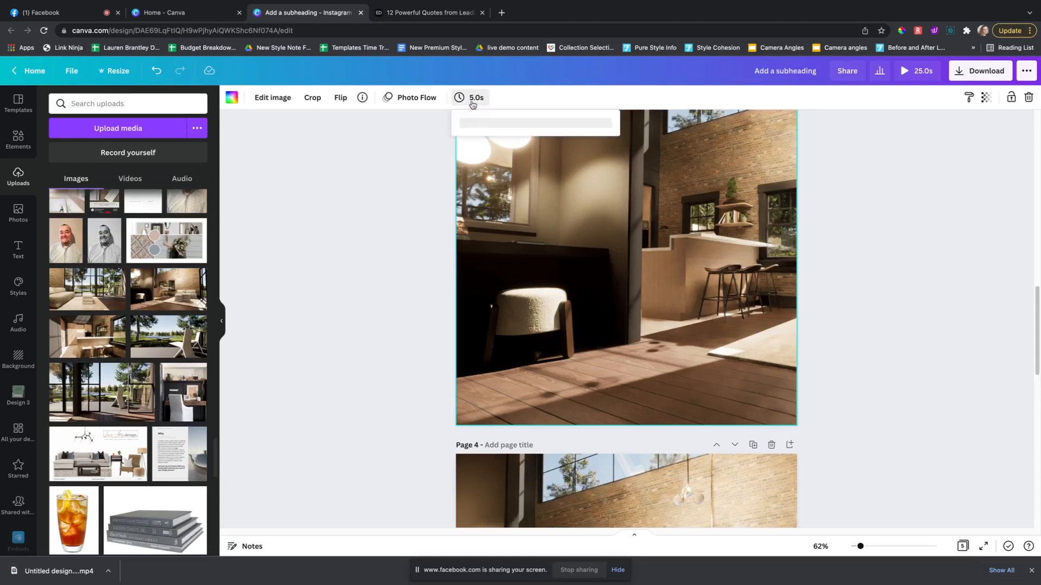
pyautogui.click(471, 97)
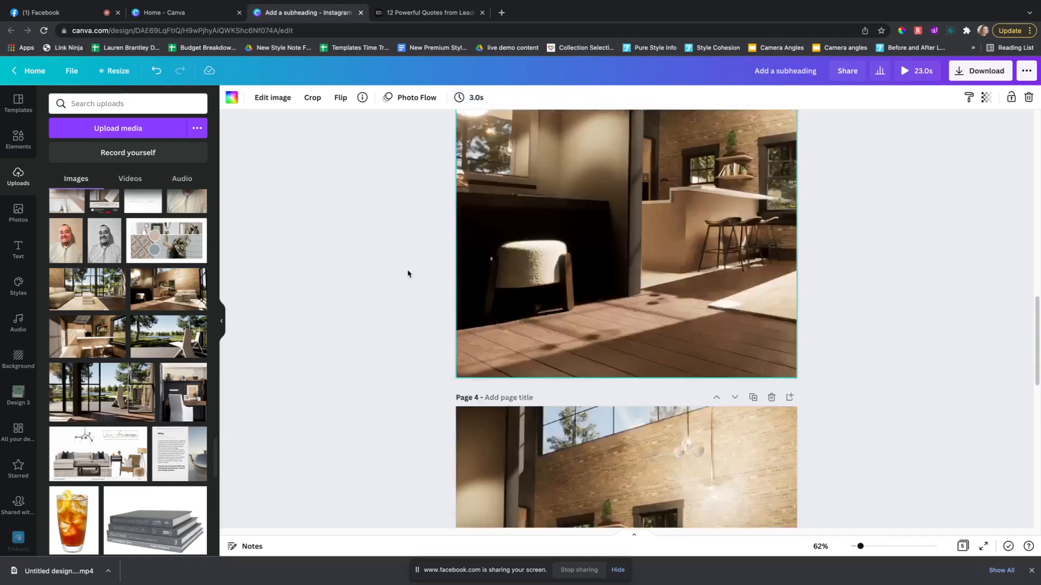
pyautogui.click(469, 97)
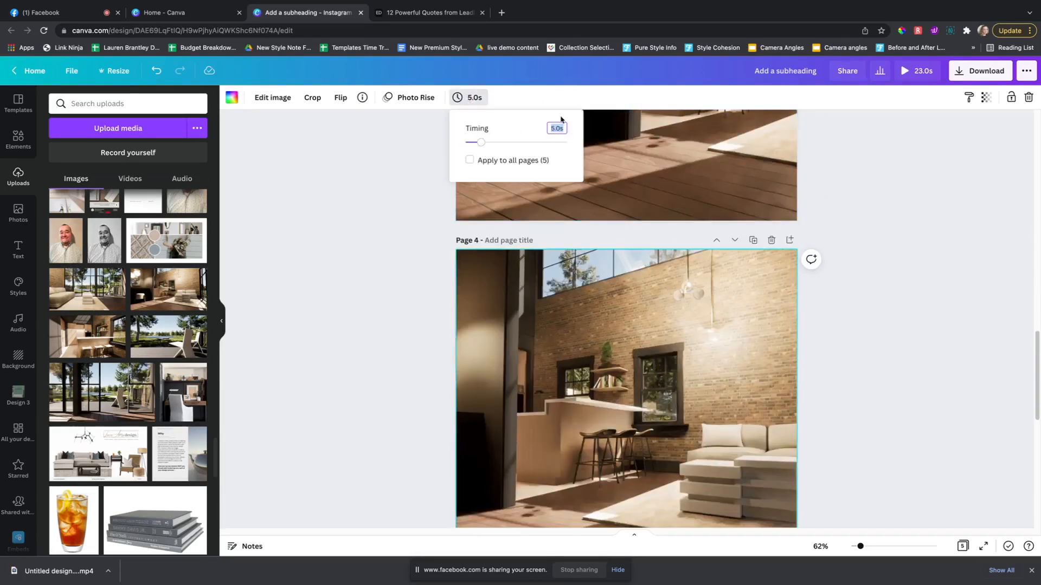
pyautogui.write('3')
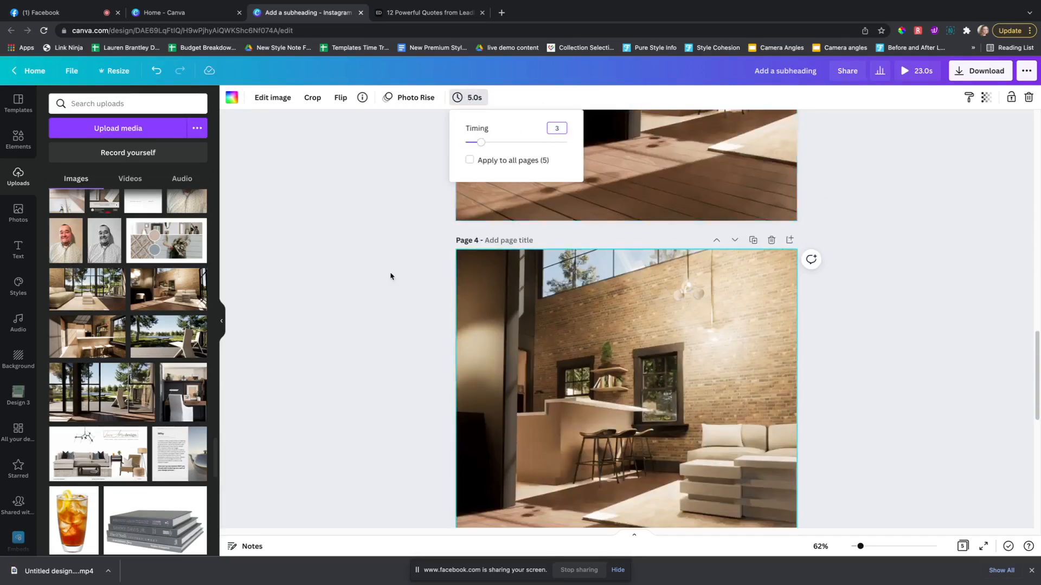
# Open page 5's timing popup, enter 3, and scroll back up.
pyautogui.scroll(-3)
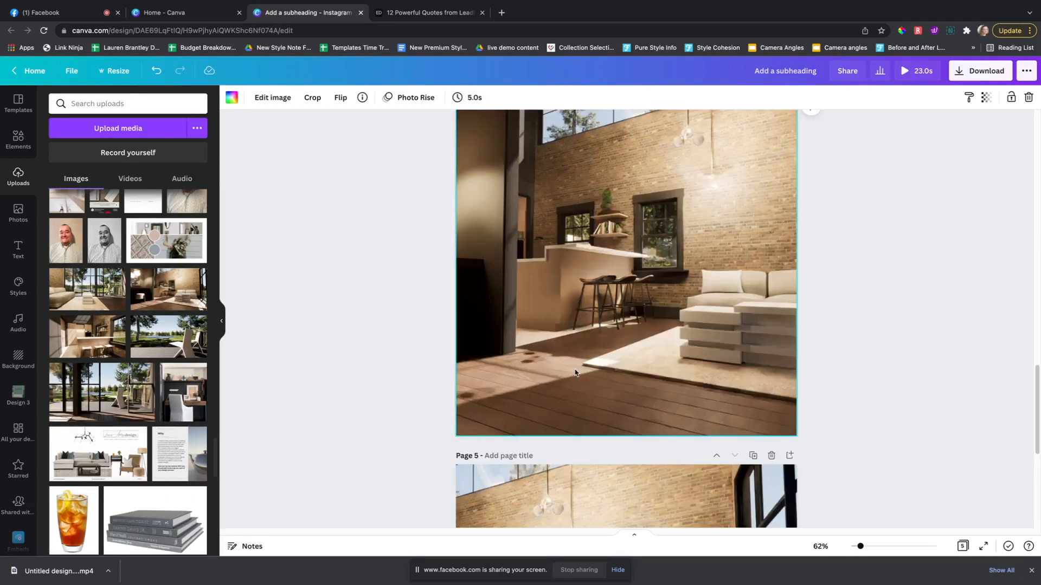
pyautogui.click(474, 98)
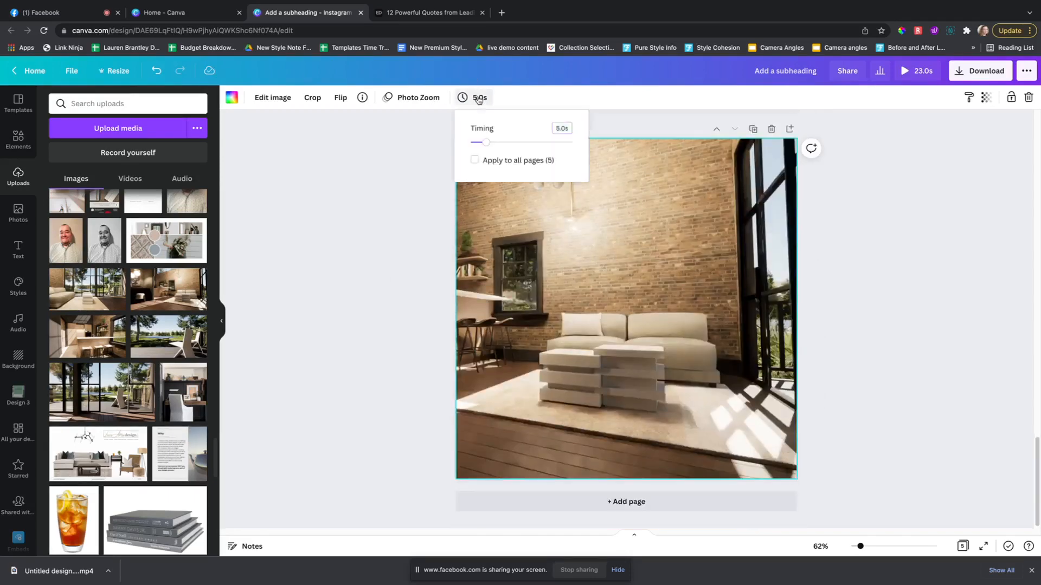
pyautogui.click(562, 127)
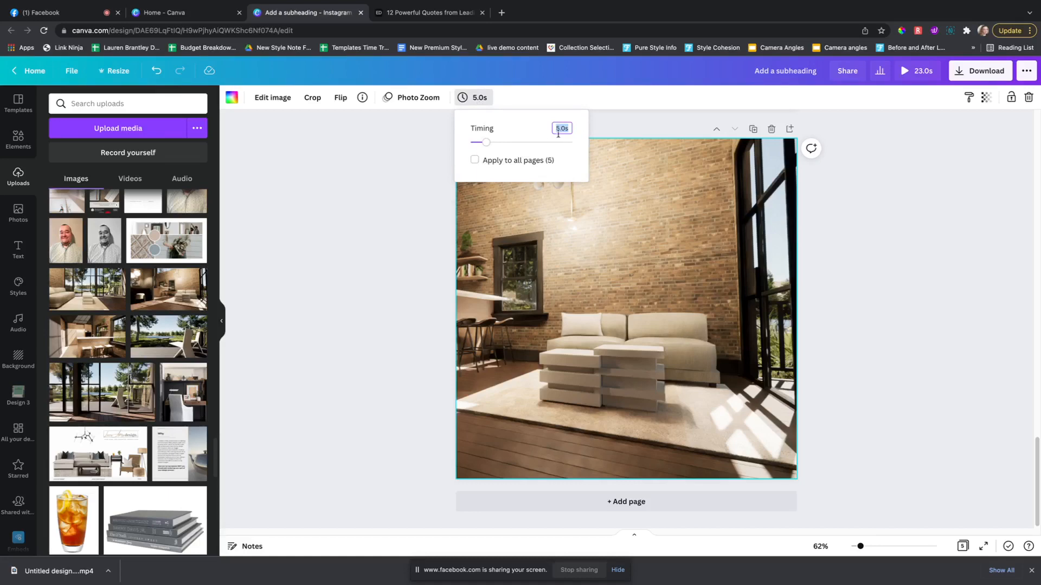
pyautogui.write('3')
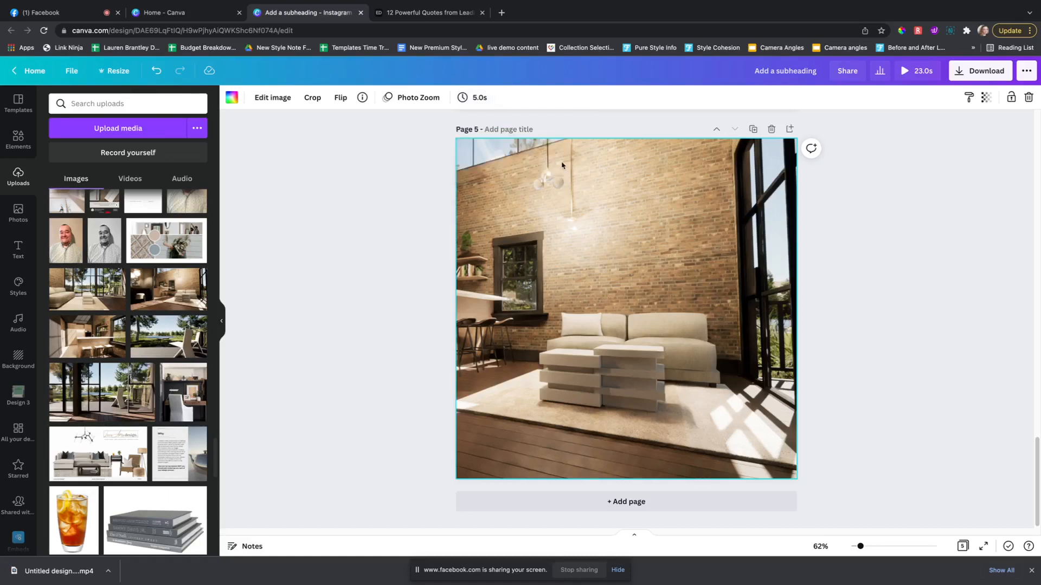
pyautogui.click(825, 205)
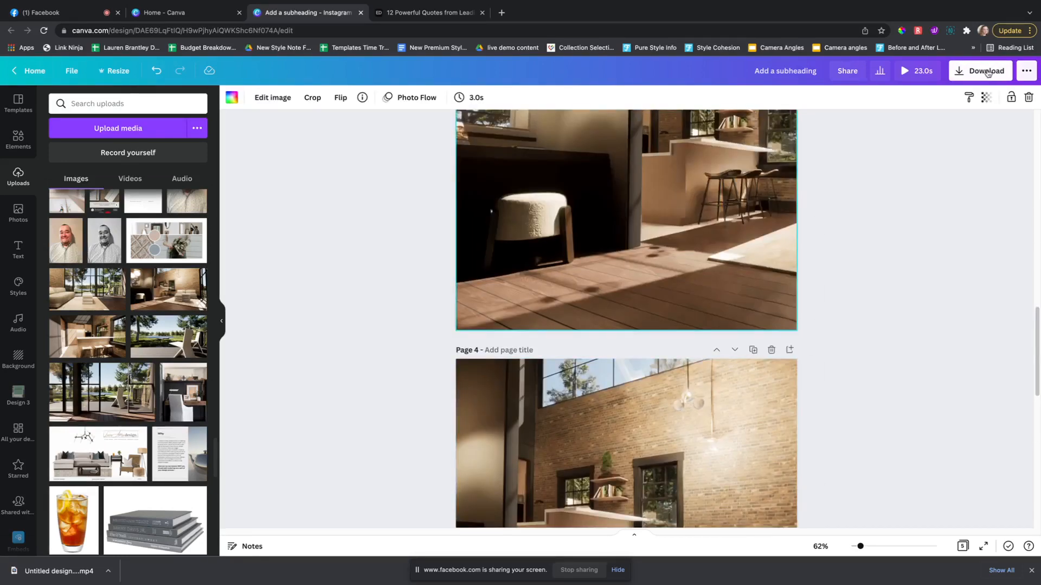
pyautogui.scroll(3)
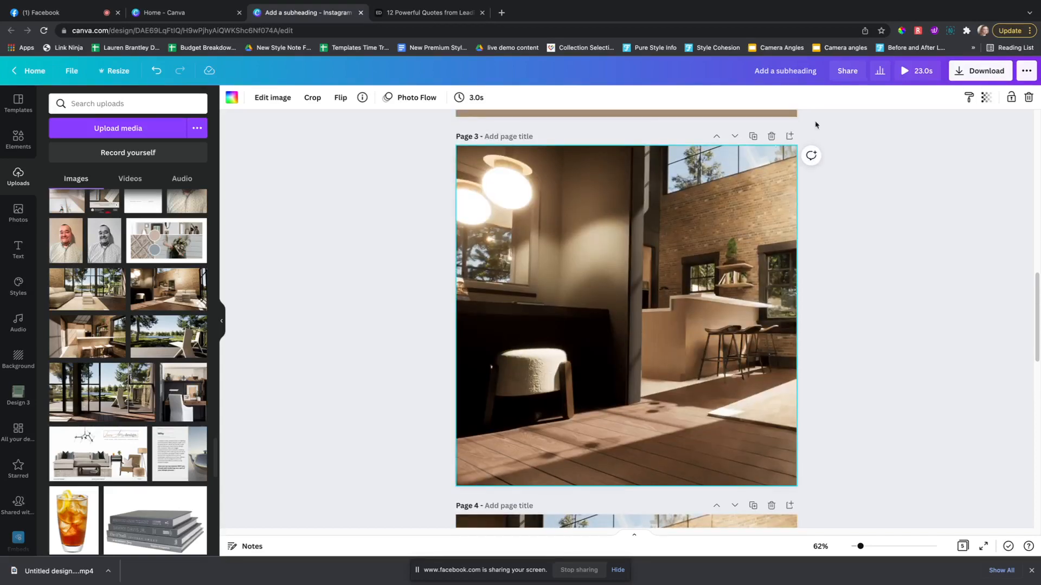
# Download pages 3, 4 and 5 as an MP4 video.
pyautogui.click(979, 71)
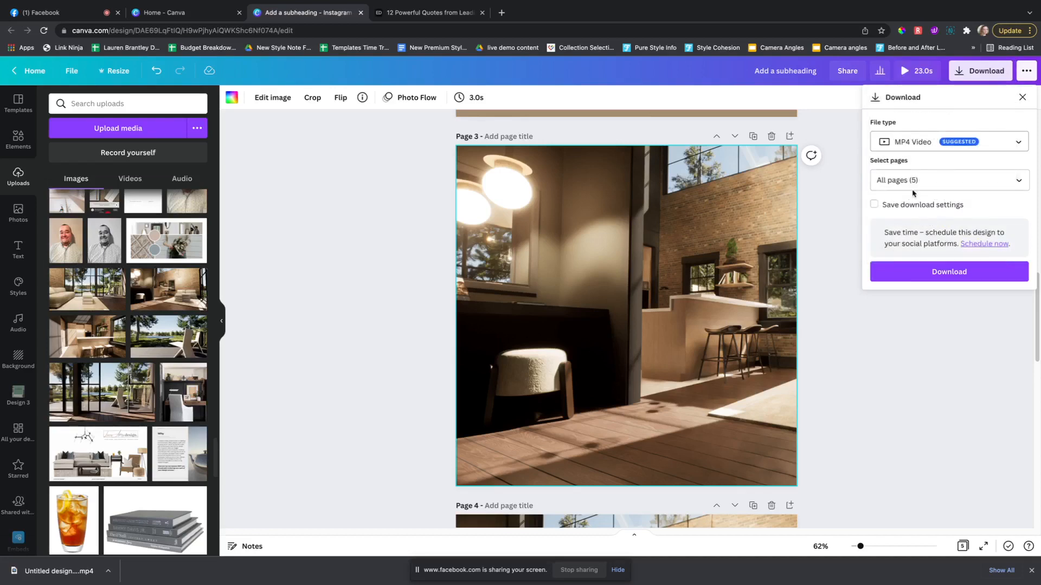
pyautogui.click(948, 180)
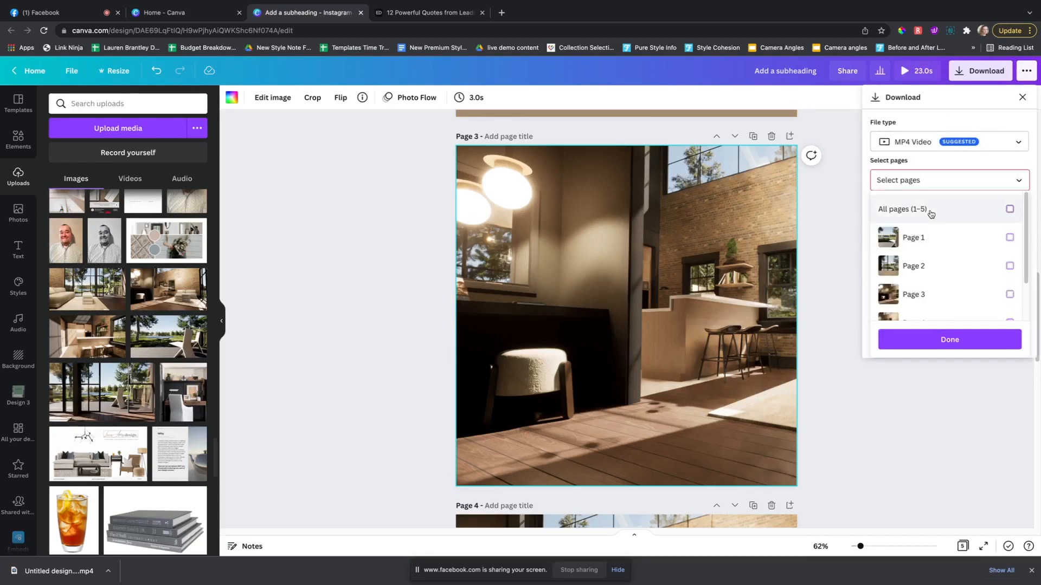
pyautogui.click(1009, 294)
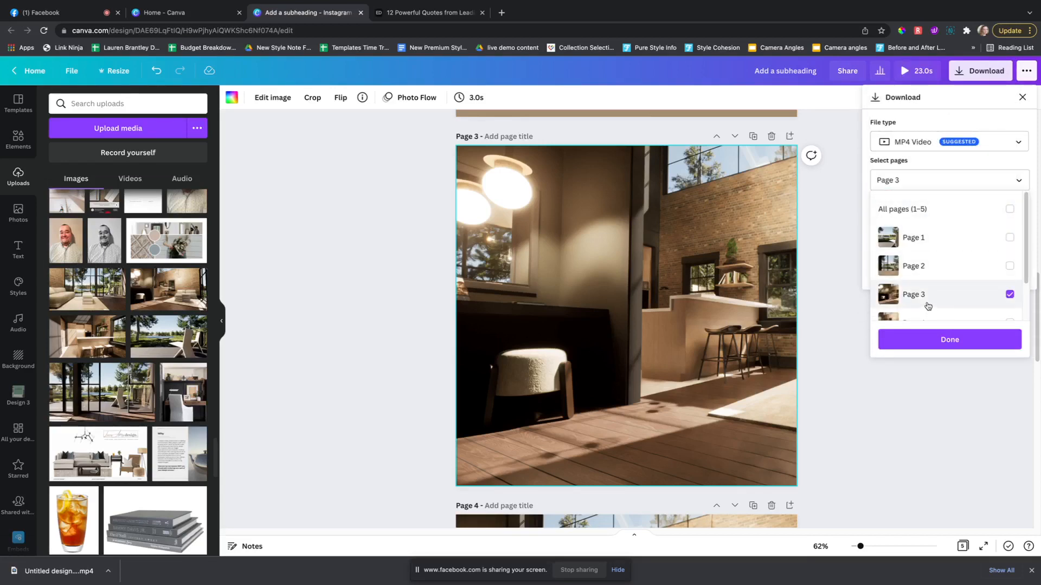
pyautogui.scroll(-3)
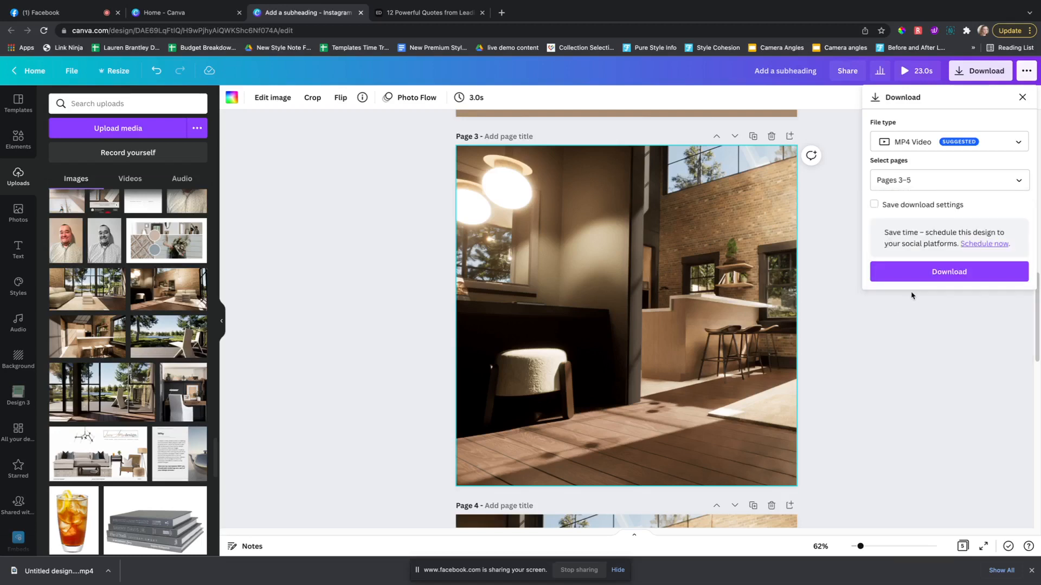
pyautogui.click(948, 272)
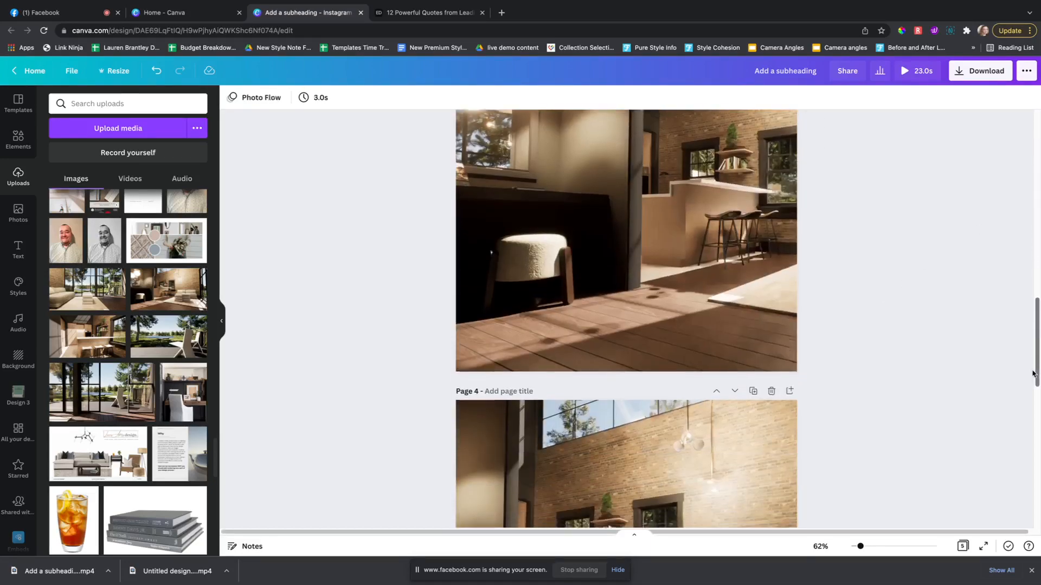
# Scroll through pages 3 and 4 while the MP4 download finishes.
pyautogui.scroll(-3)
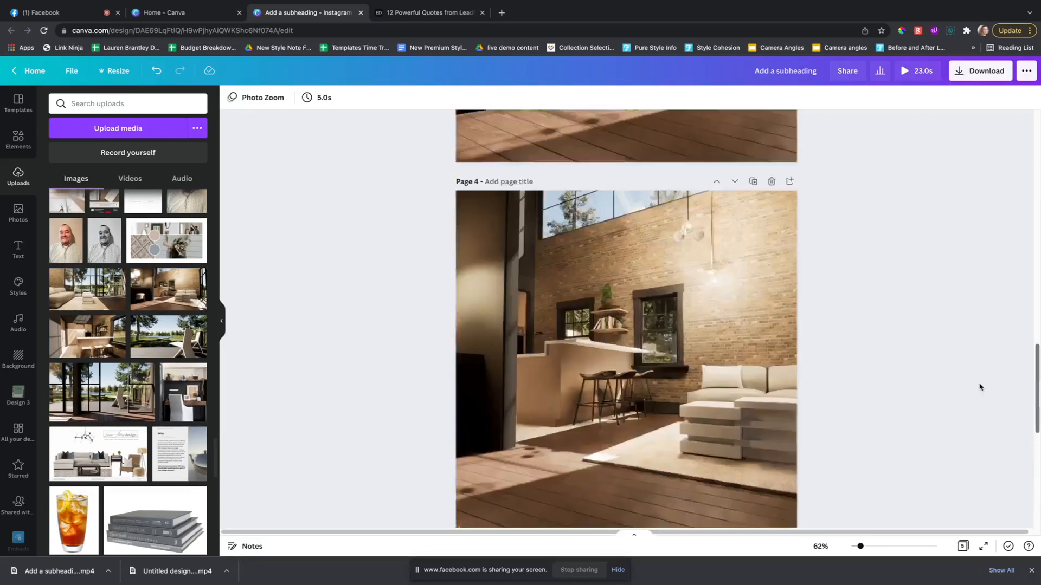